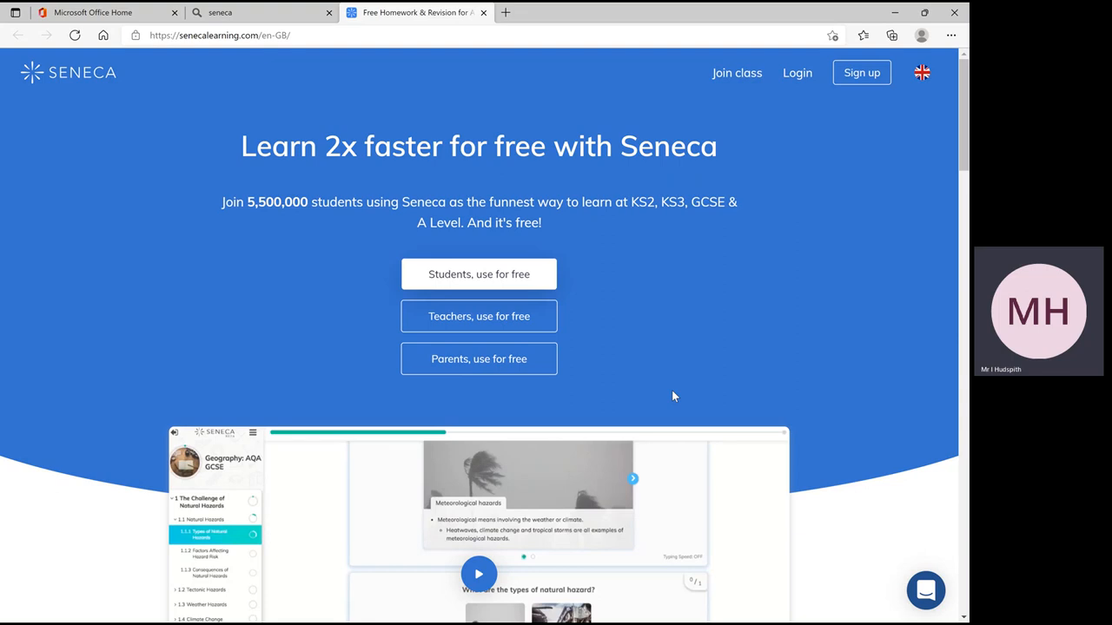
{"action": "mouse_move", "coordinate": [507, 278]}
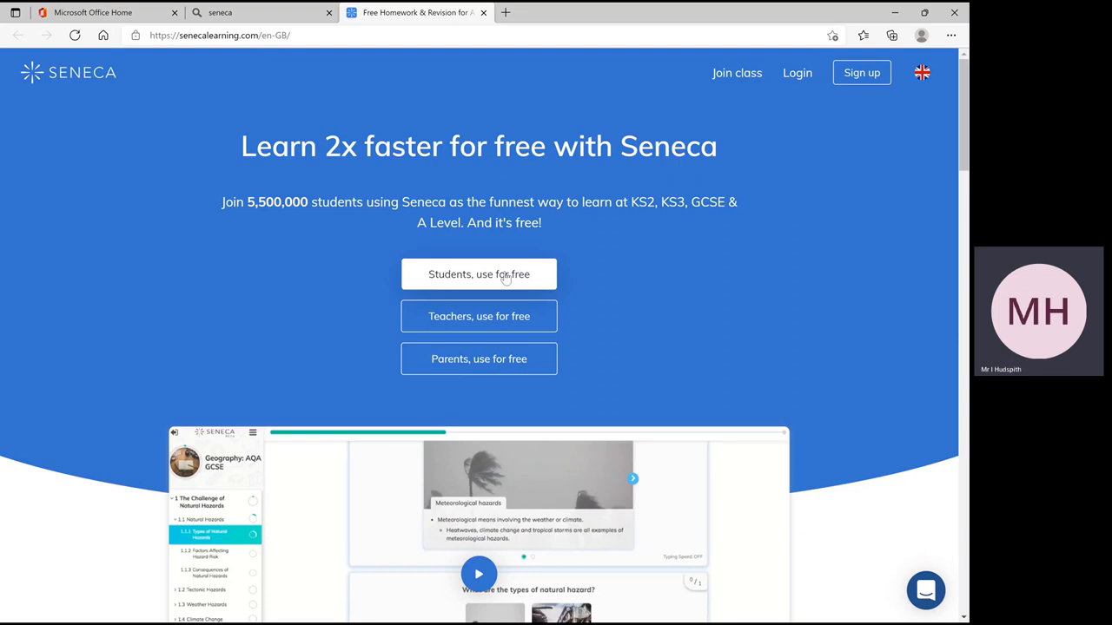
{"action": "mouse_move", "coordinate": [480, 275]}
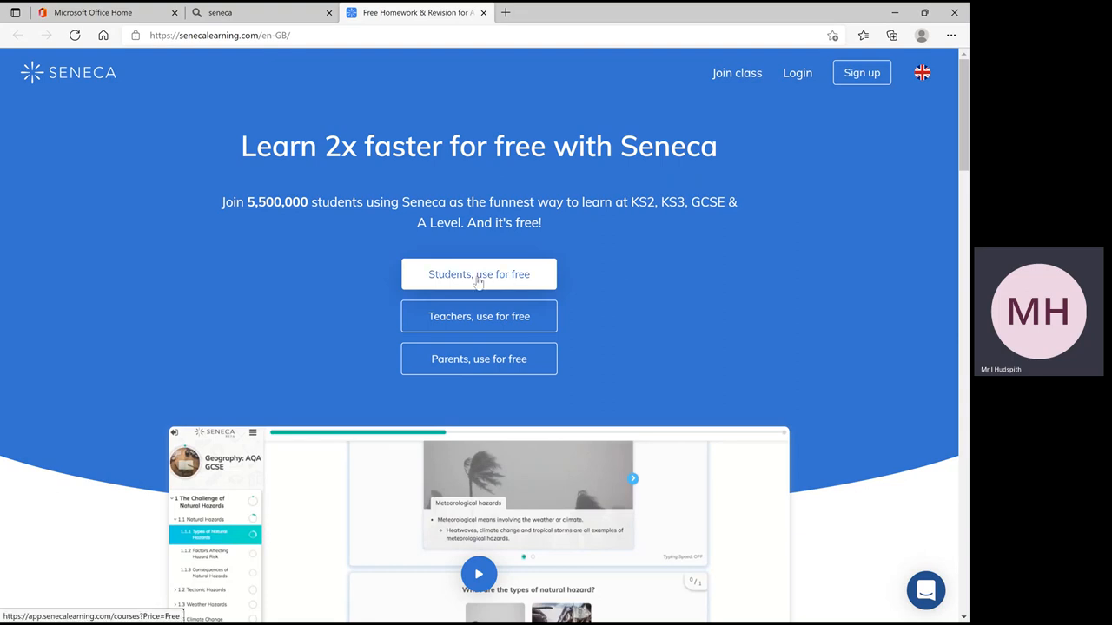
Enter the free student course catalogue via 'Students, use for free'
{"action": "left_click", "coordinate": [480, 275]}
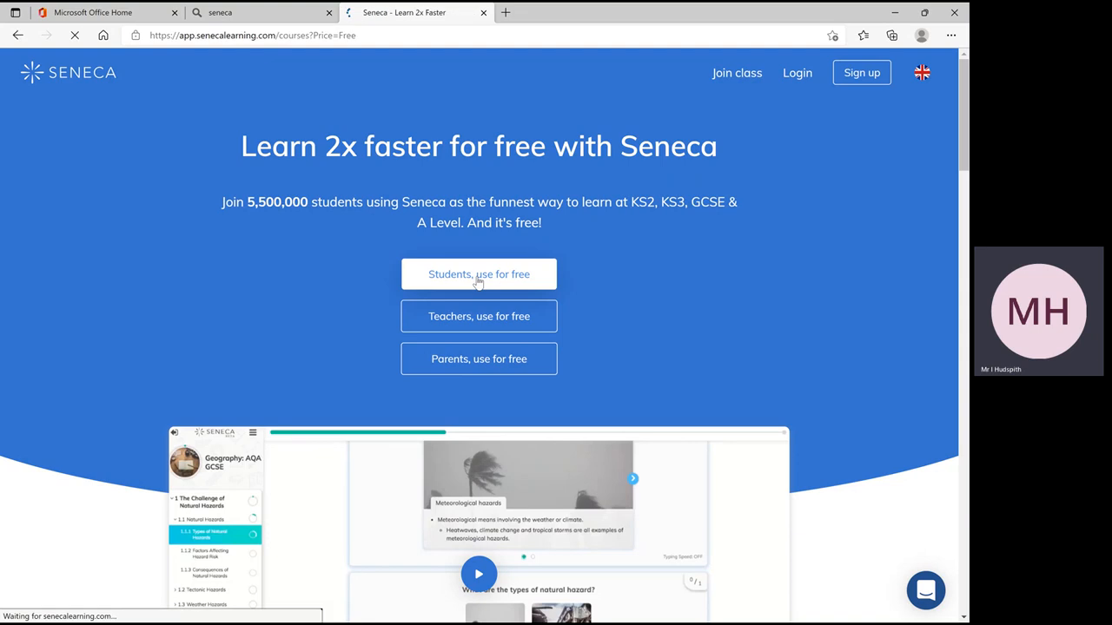
Filter the free catalogue to Age Group Primary and Subject Maths, leaving three courses
{"action": "left_click", "coordinate": [479, 275]}
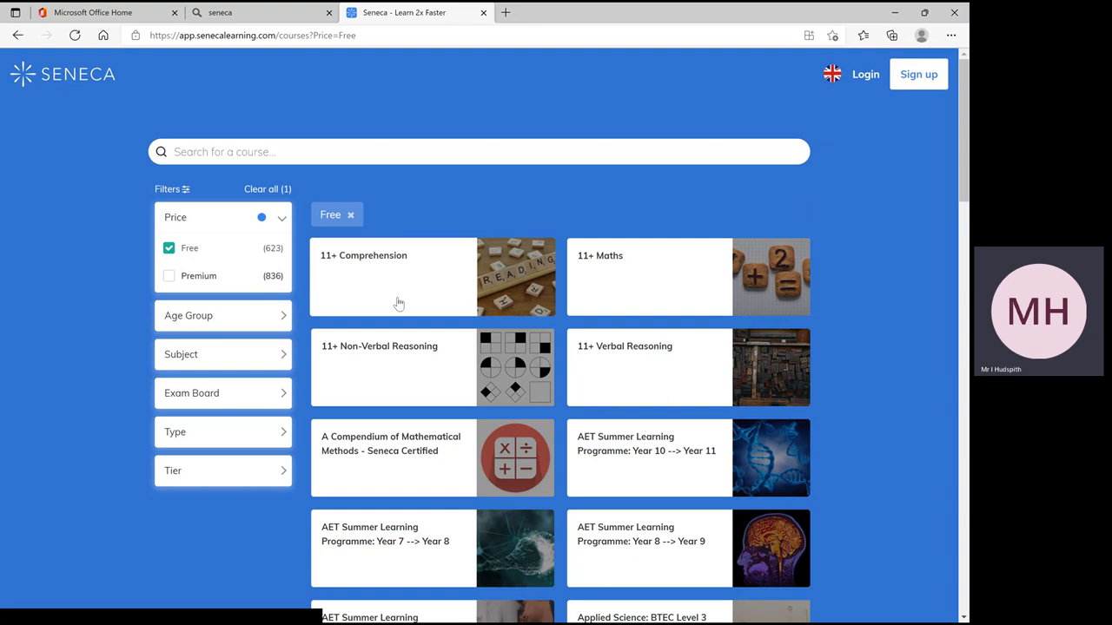
{"action": "mouse_move", "coordinate": [264, 322]}
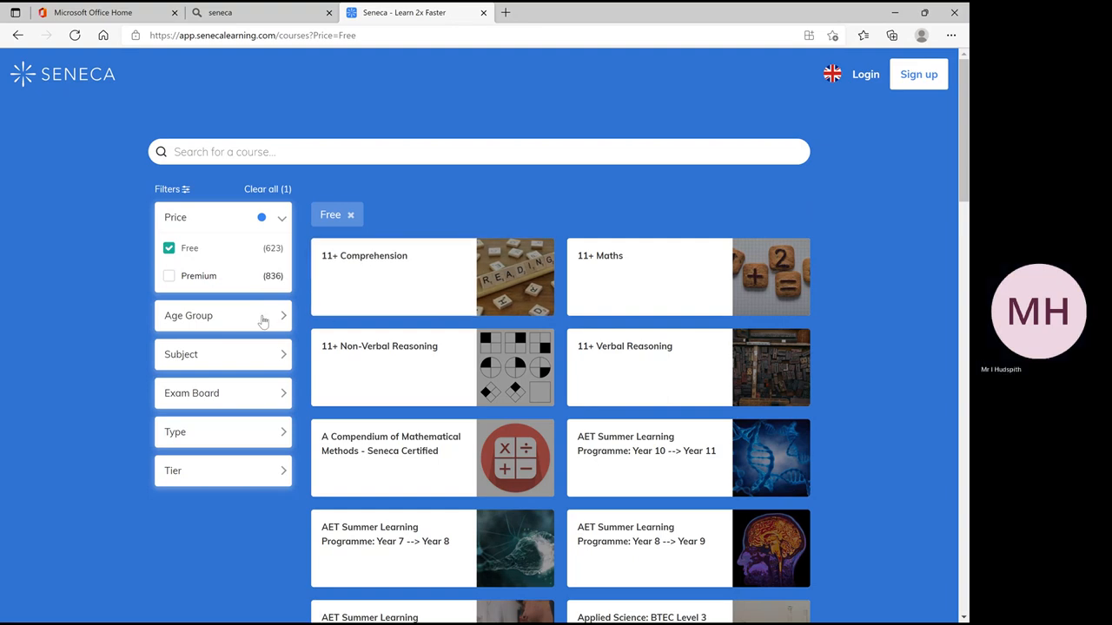
{"action": "left_click", "coordinate": [222, 316]}
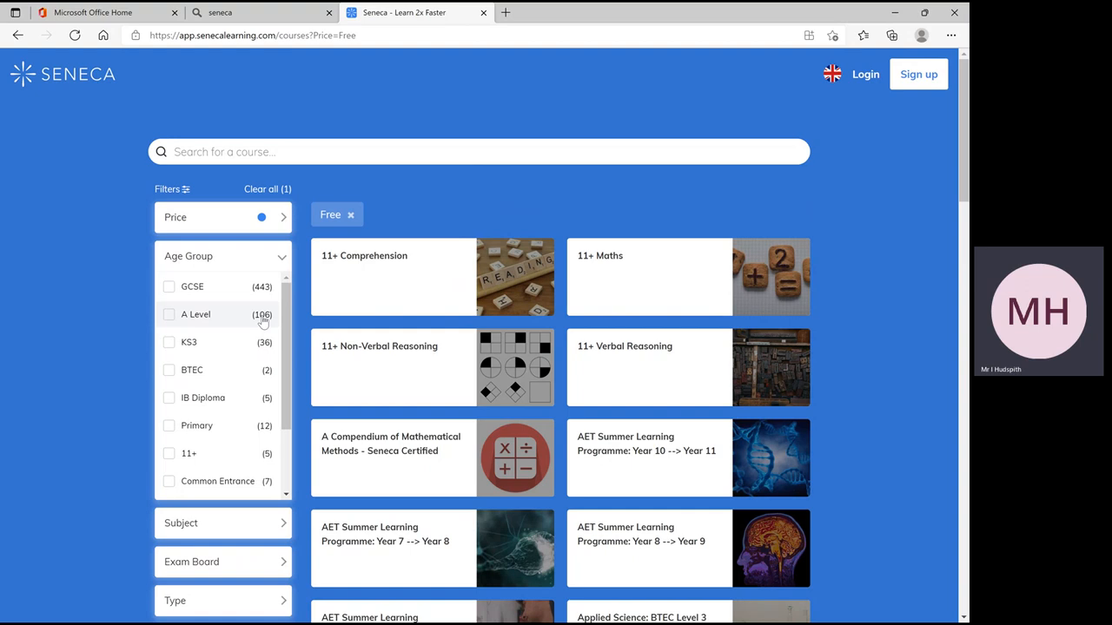
{"action": "mouse_move", "coordinate": [184, 340]}
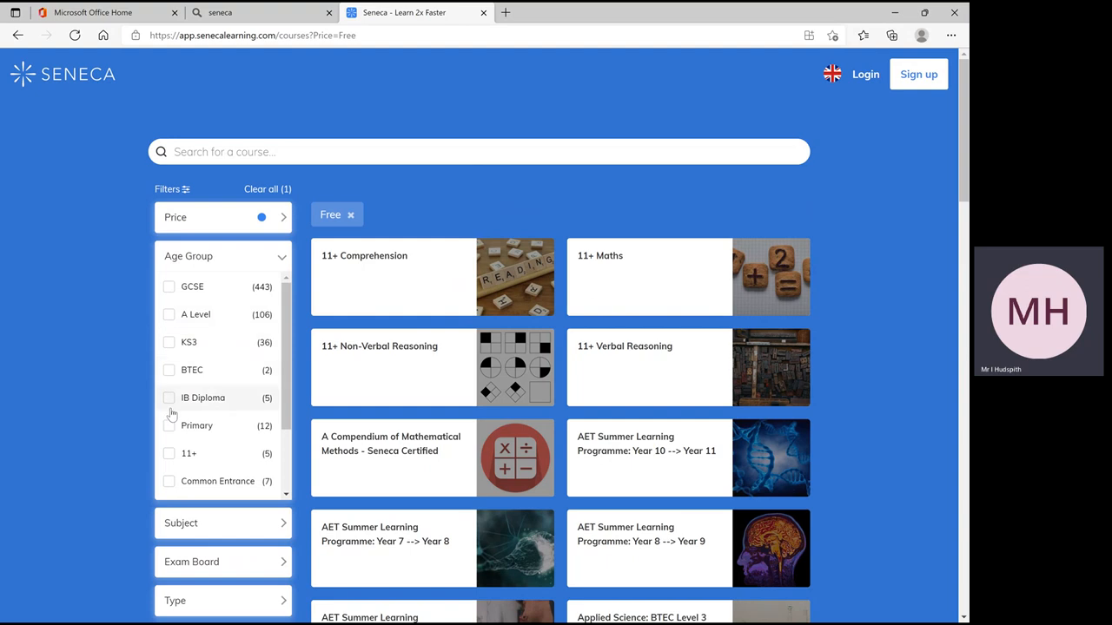
{"action": "mouse_move", "coordinate": [170, 431]}
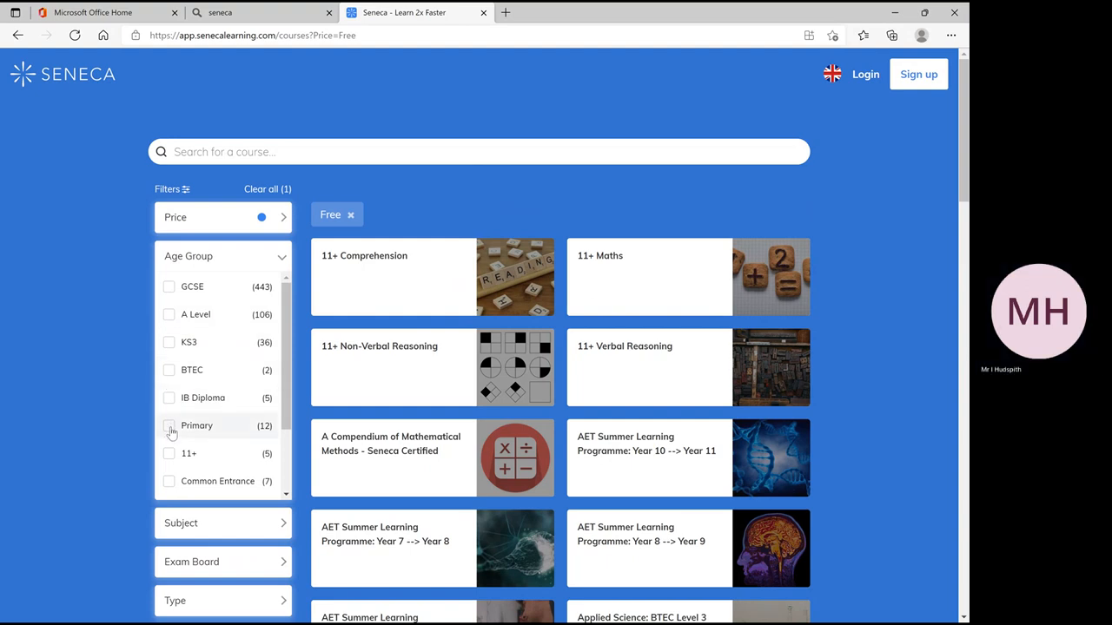
{"action": "left_click", "coordinate": [168, 425]}
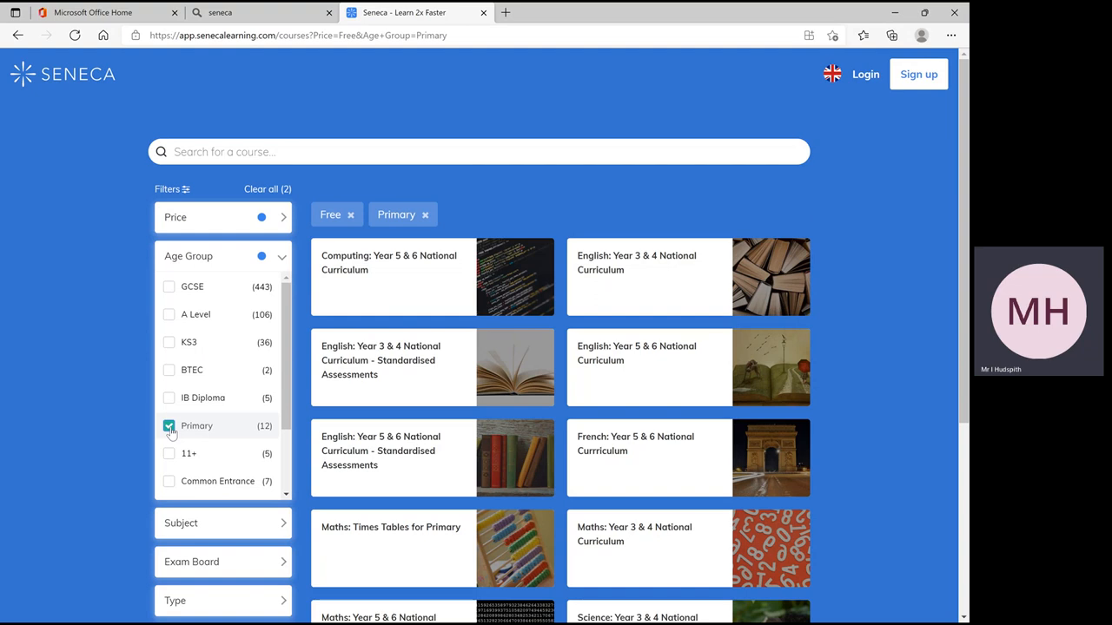
{"action": "mouse_move", "coordinate": [208, 528]}
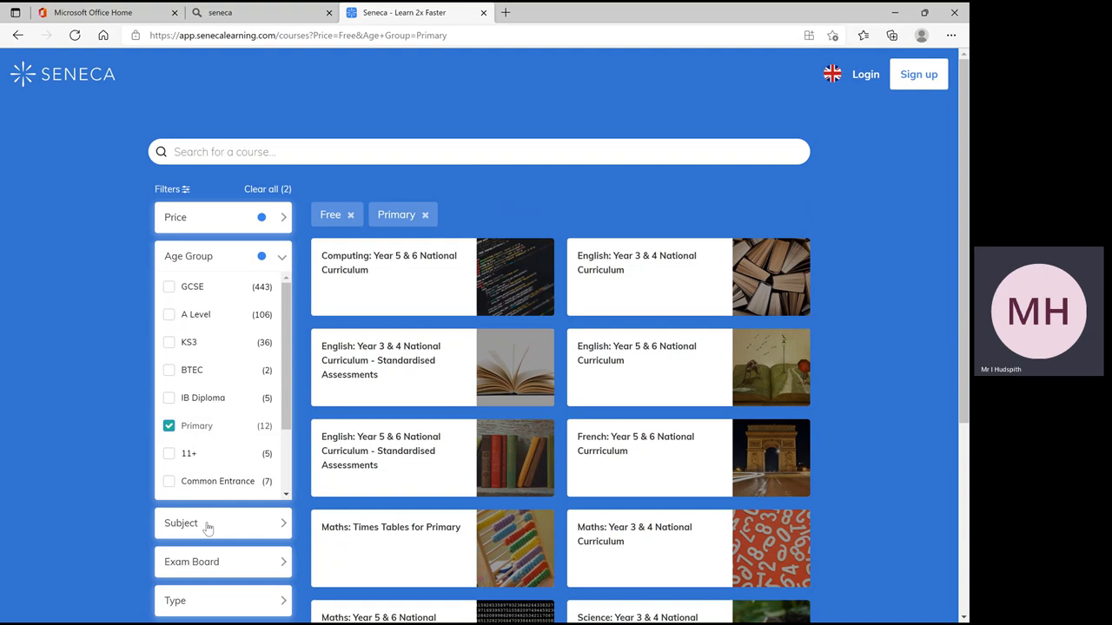
{"action": "left_click", "coordinate": [223, 521]}
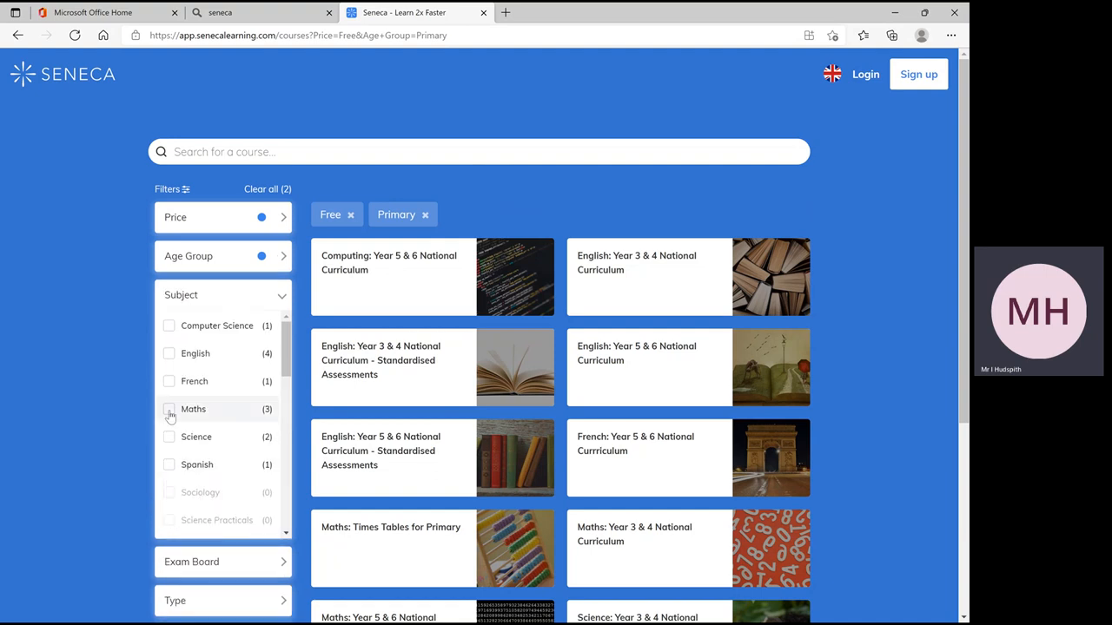
{"action": "left_click", "coordinate": [168, 410]}
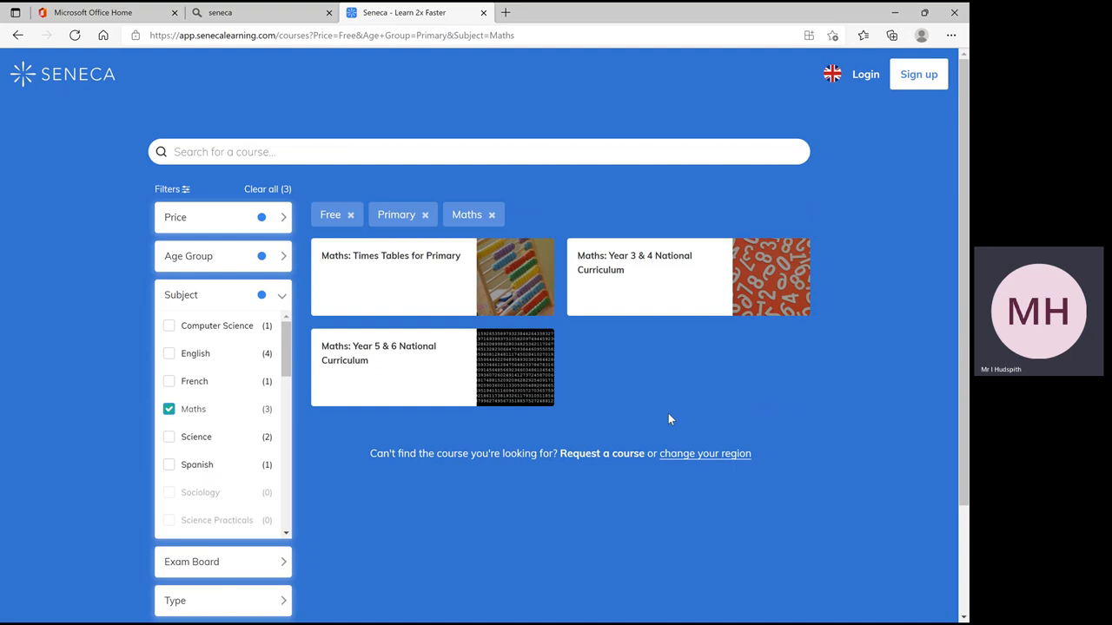
{"action": "mouse_move", "coordinate": [669, 385]}
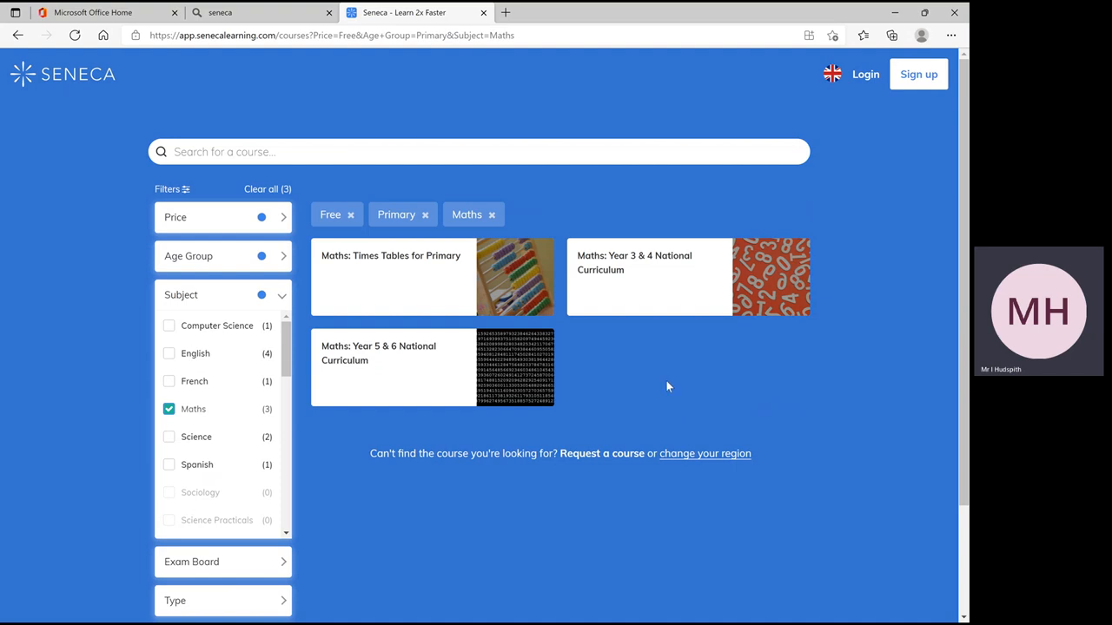
{"action": "mouse_move", "coordinate": [643, 356]}
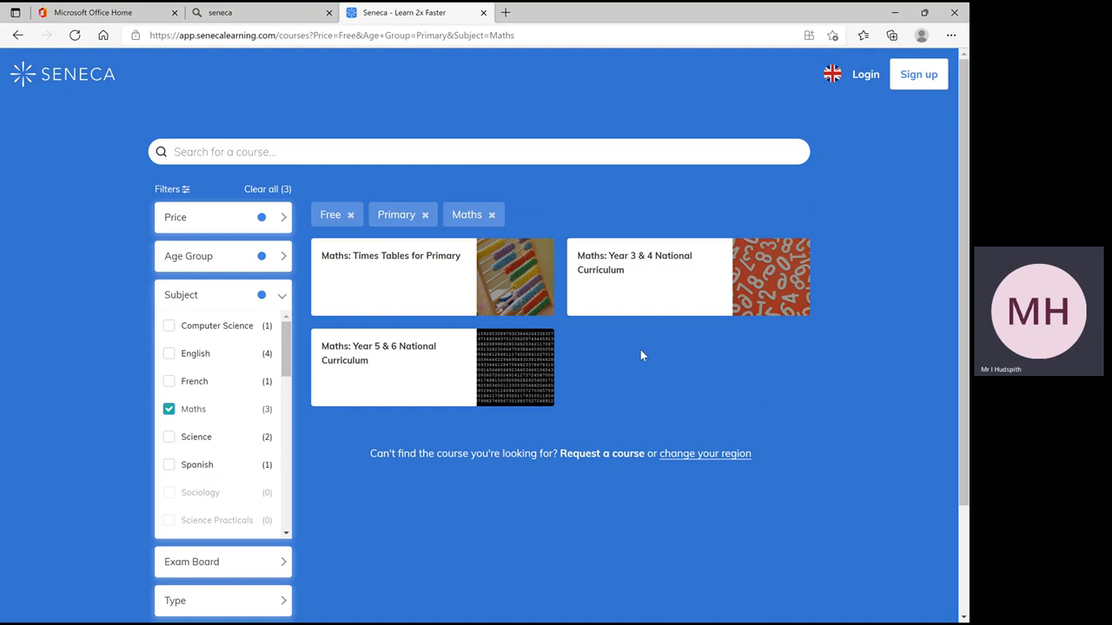
{"action": "mouse_move", "coordinate": [649, 296]}
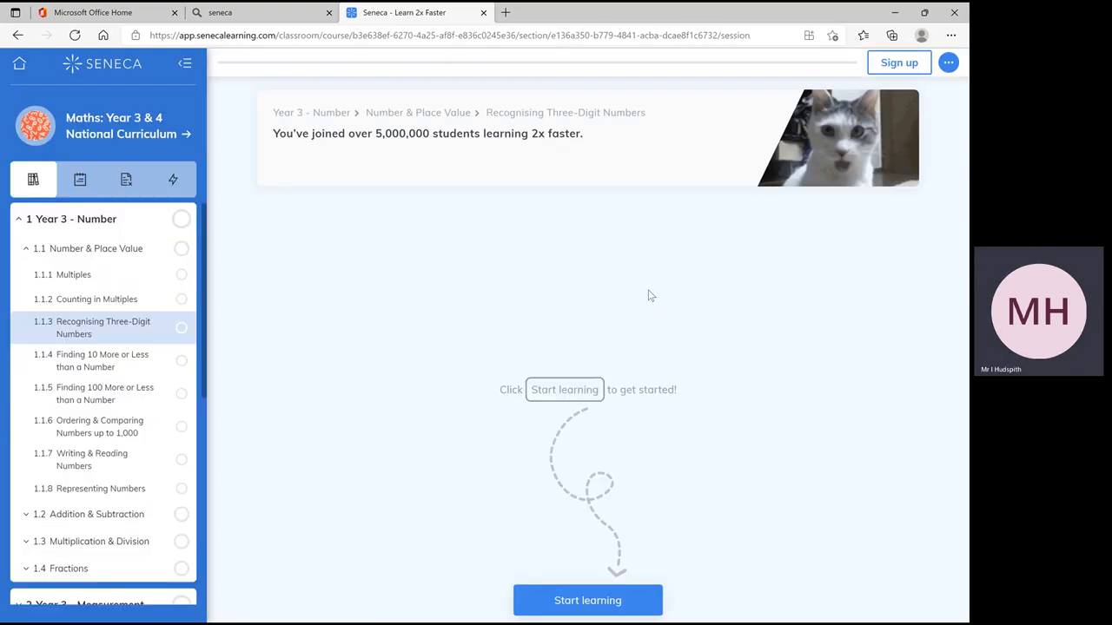
{"action": "mouse_move", "coordinate": [473, 271]}
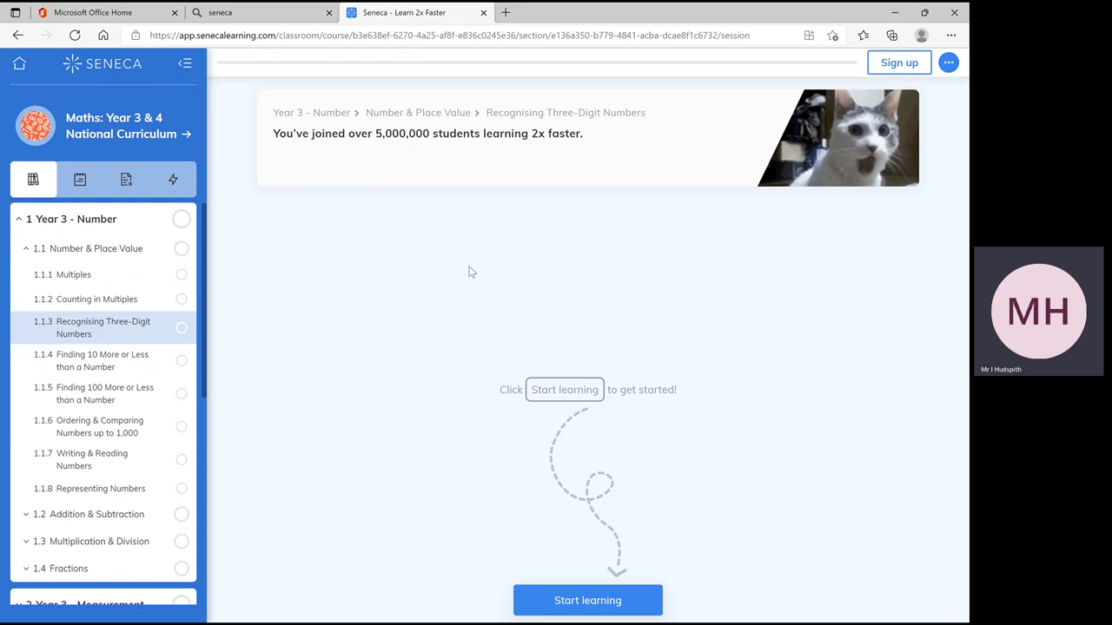
{"action": "mouse_move", "coordinate": [341, 306]}
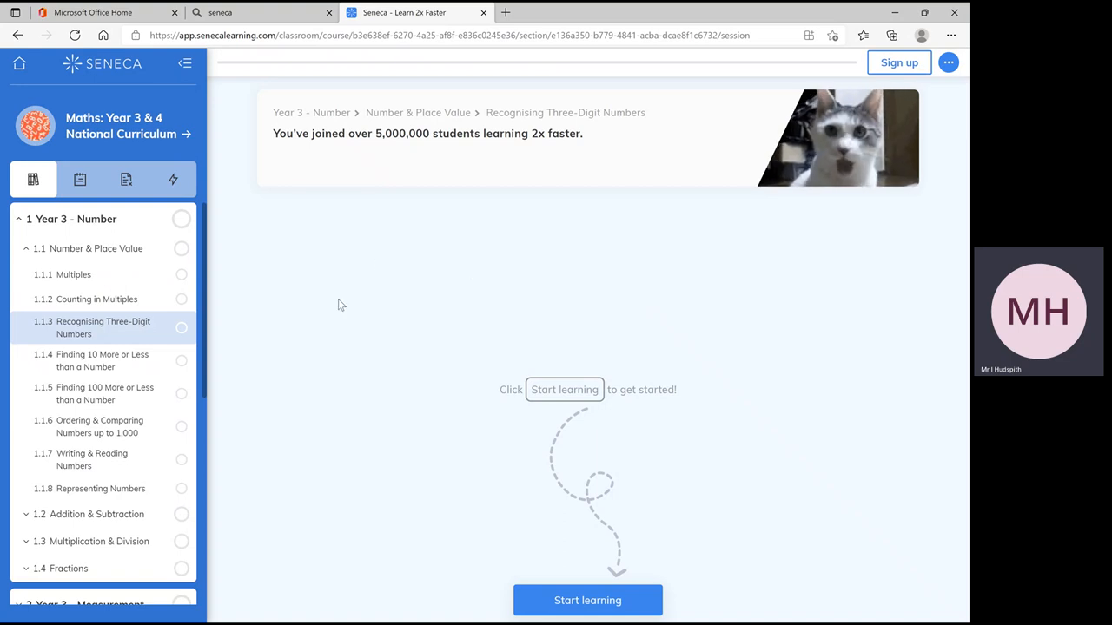
{"action": "mouse_move", "coordinate": [202, 445]}
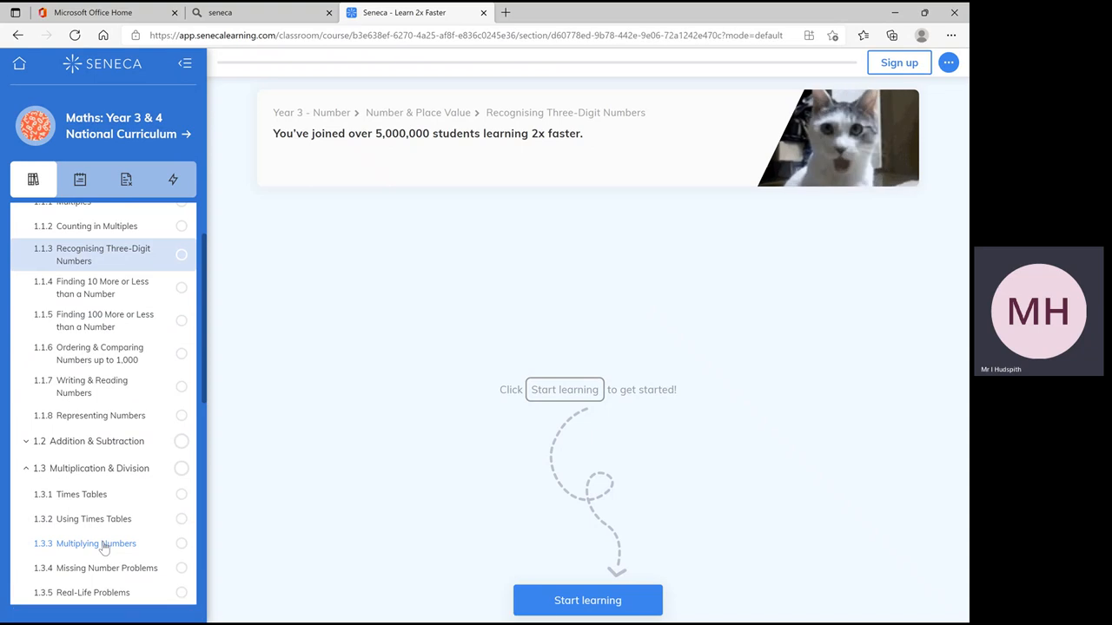
Select 1.3.3 Multiplying Numbers in the Year 3 & 4 Maths course contents
{"action": "left_click", "coordinate": [94, 542]}
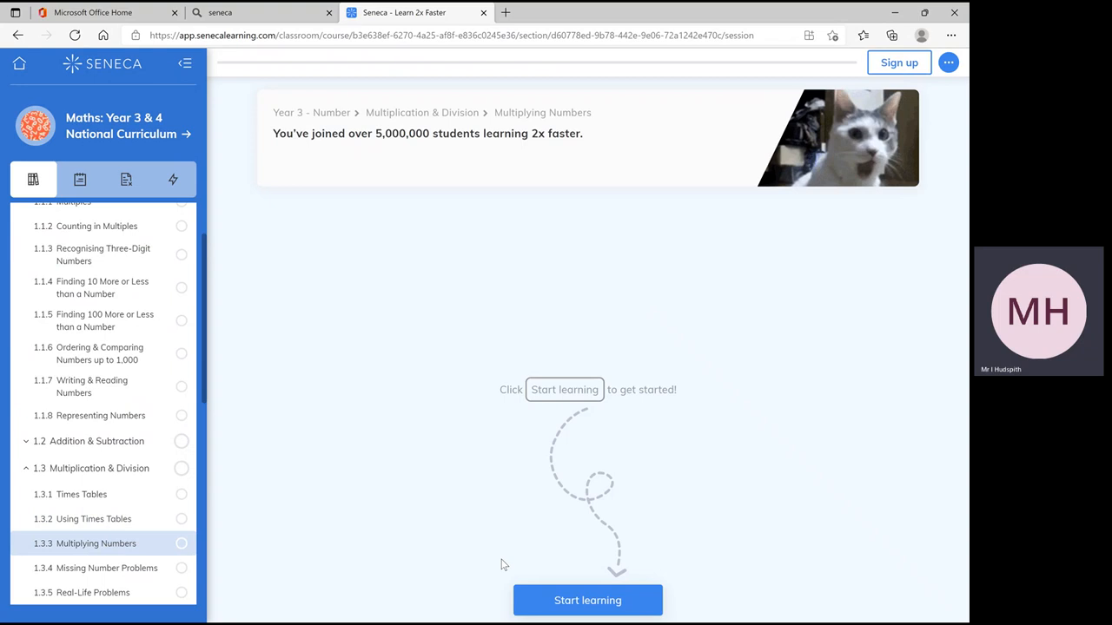
{"action": "mouse_move", "coordinate": [588, 601]}
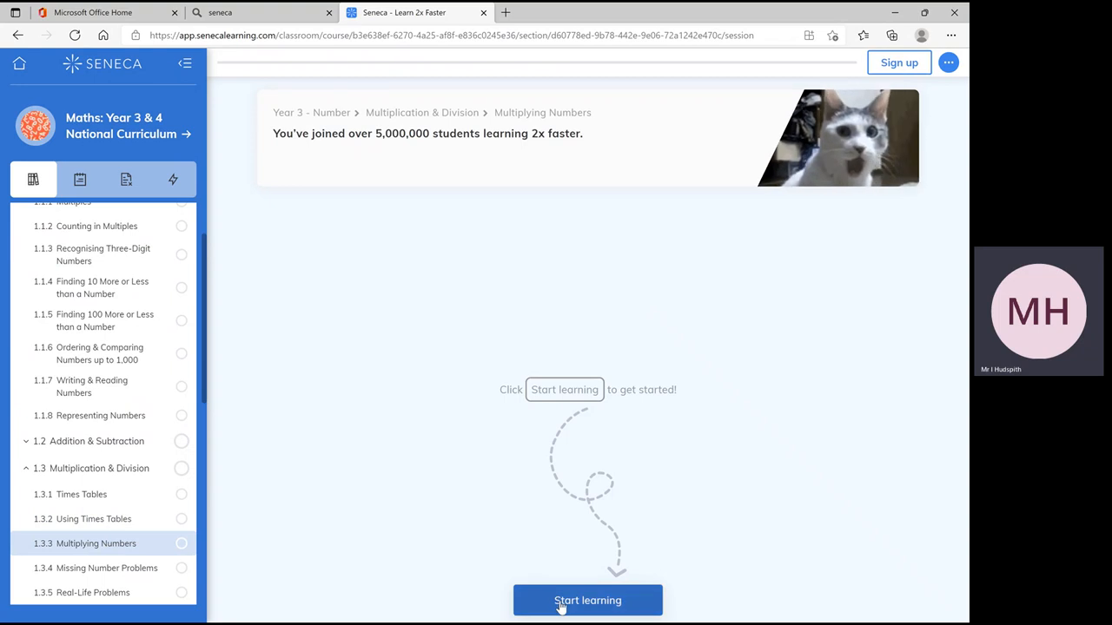
Start the Multiplying Numbers lesson and advance to card 2/2 showing 120 + 24 = 144
{"action": "left_click", "coordinate": [588, 601]}
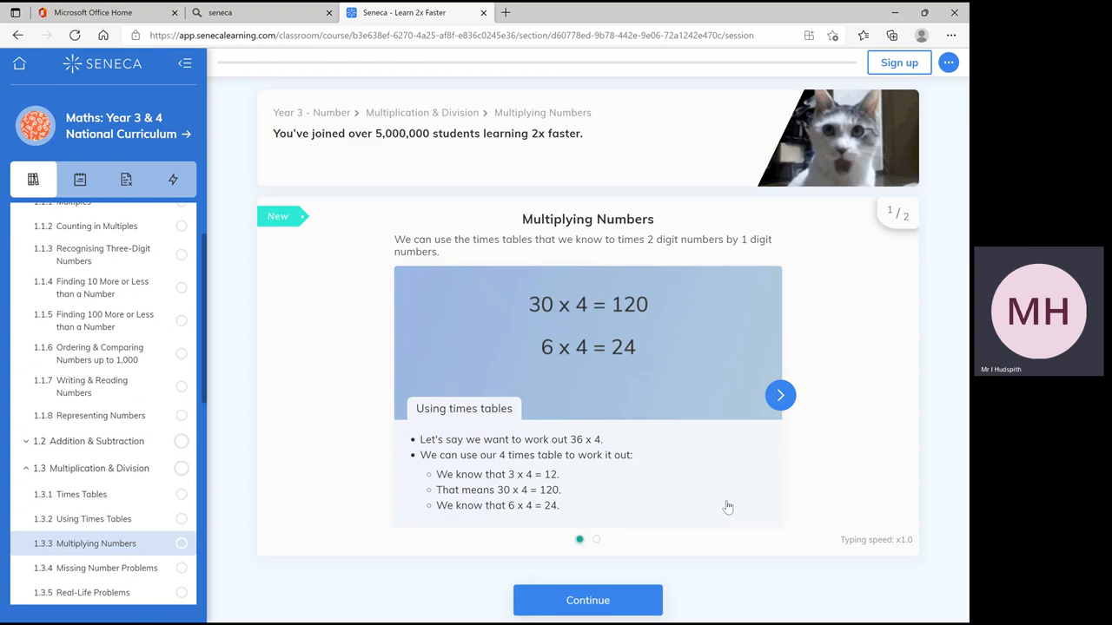
{"action": "mouse_move", "coordinate": [740, 501]}
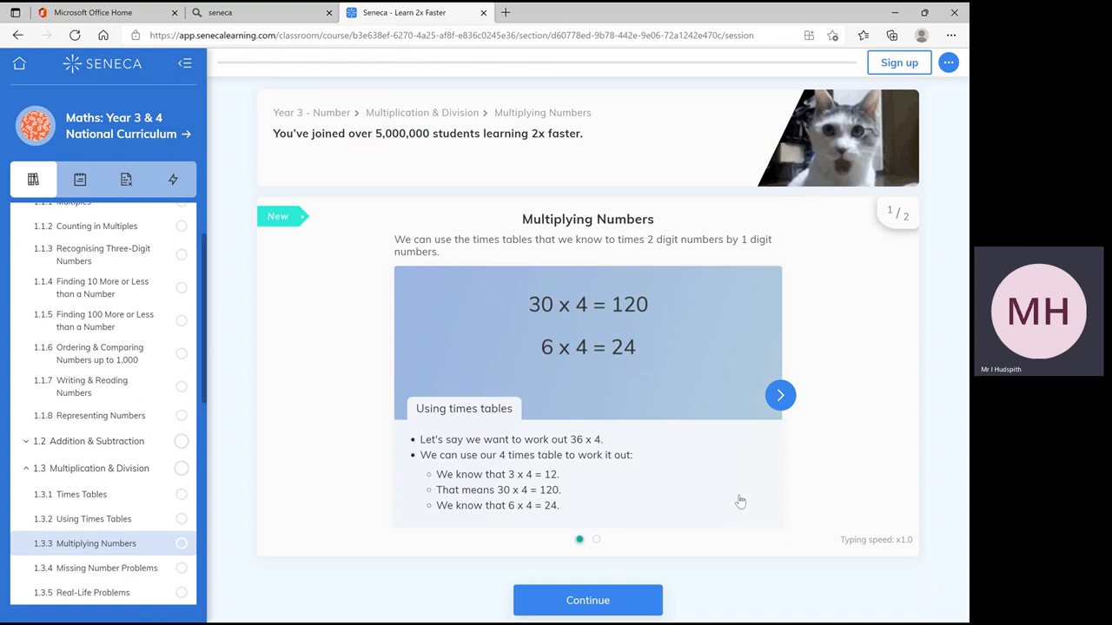
{"action": "mouse_move", "coordinate": [817, 457]}
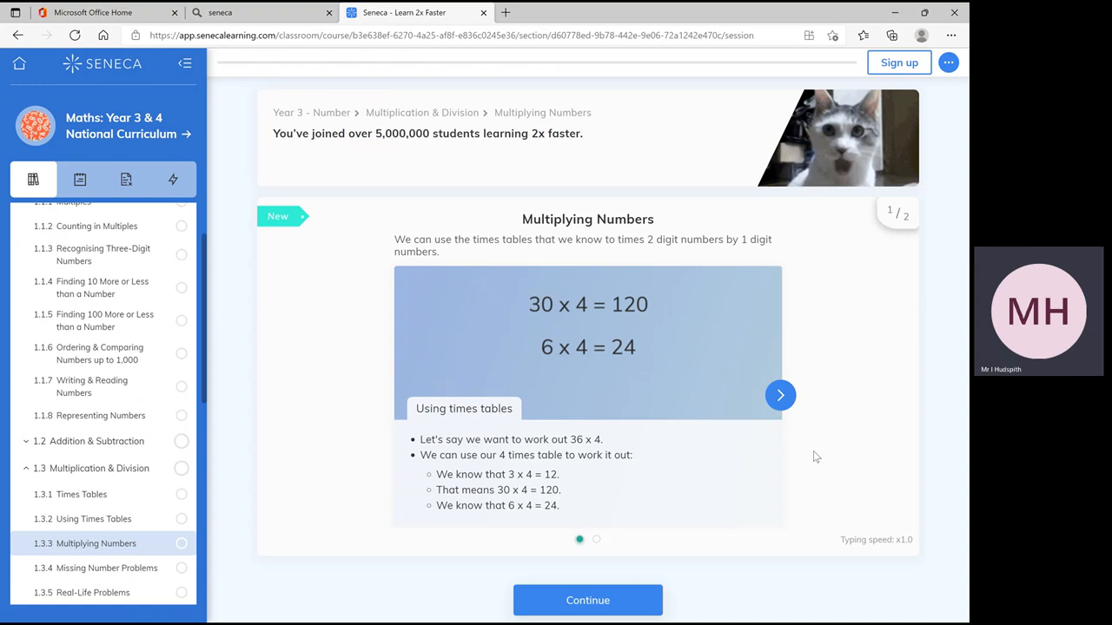
{"action": "mouse_move", "coordinate": [778, 396]}
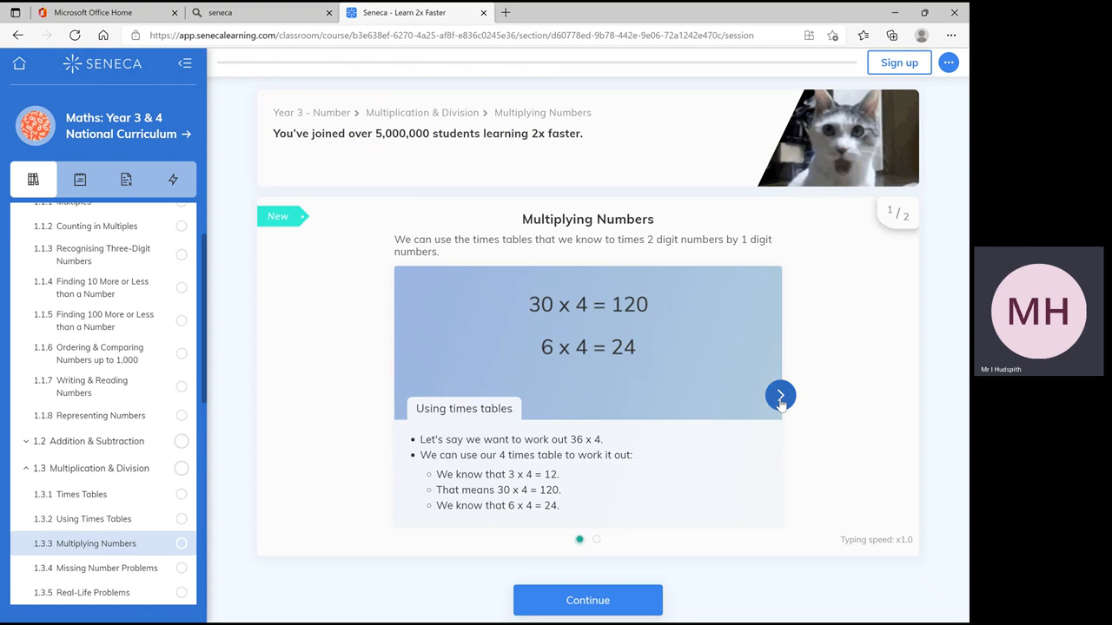
{"action": "left_click", "coordinate": [779, 396]}
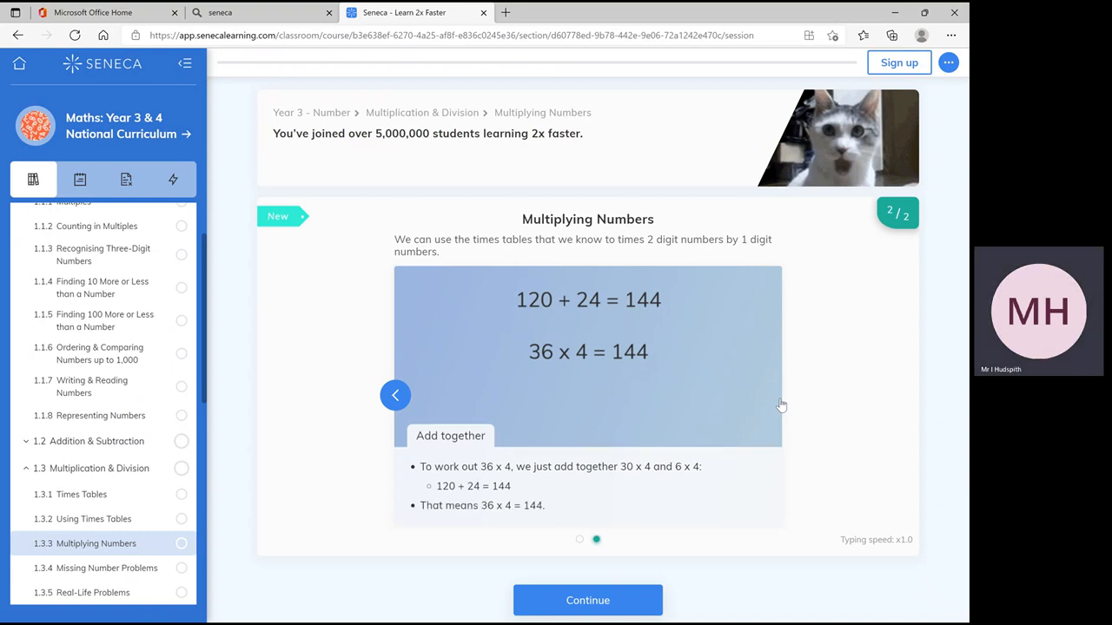
{"action": "mouse_move", "coordinate": [765, 511]}
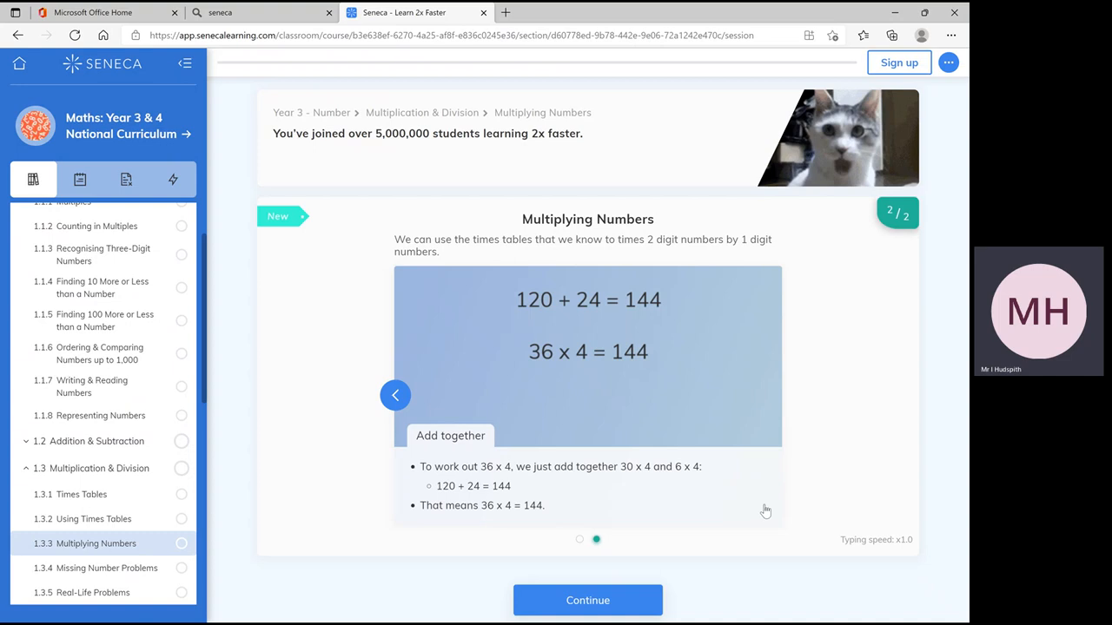
{"action": "mouse_move", "coordinate": [587, 601]}
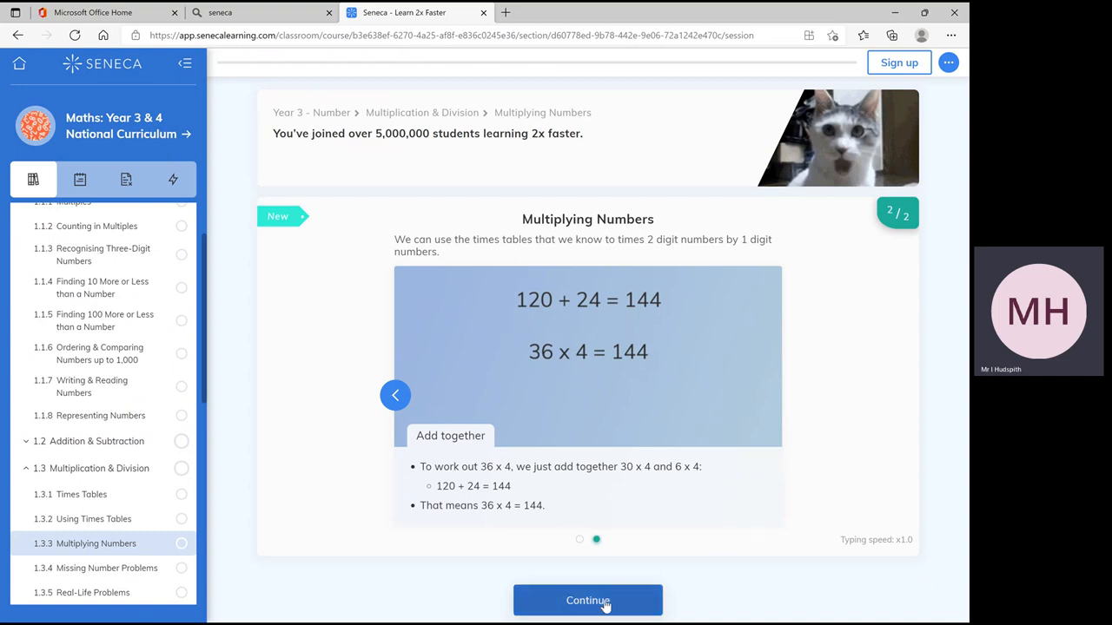
Answer the 37 × 8 question step by step (24, 240, 56) until 296 is accepted
{"action": "left_click", "coordinate": [588, 601]}
{"action": "type", "text": "7"}
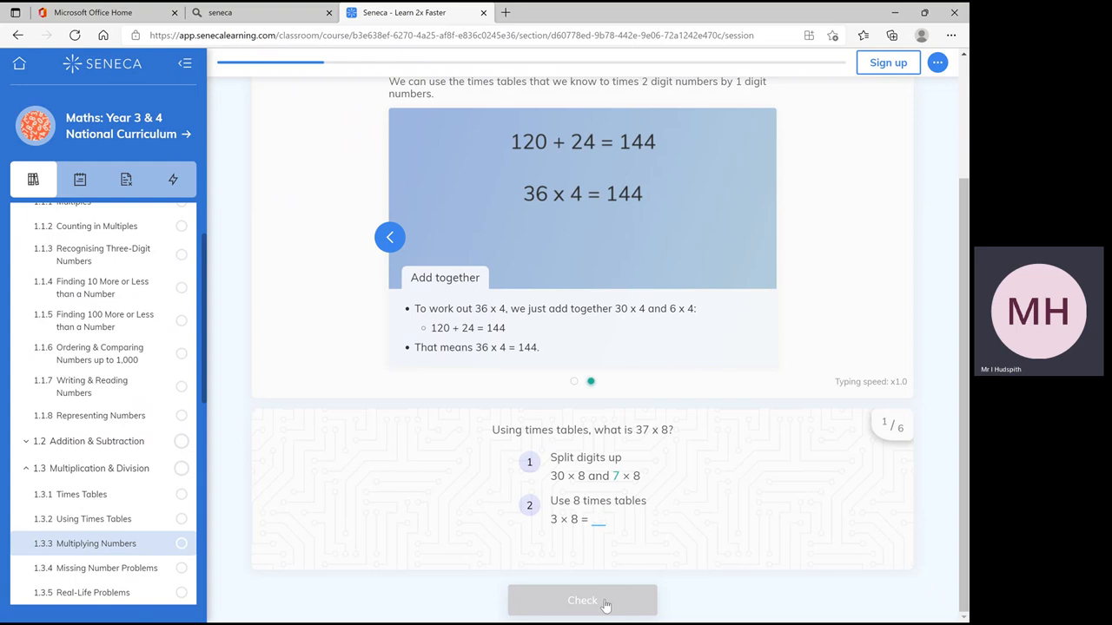
{"action": "left_click", "coordinate": [600, 517]}
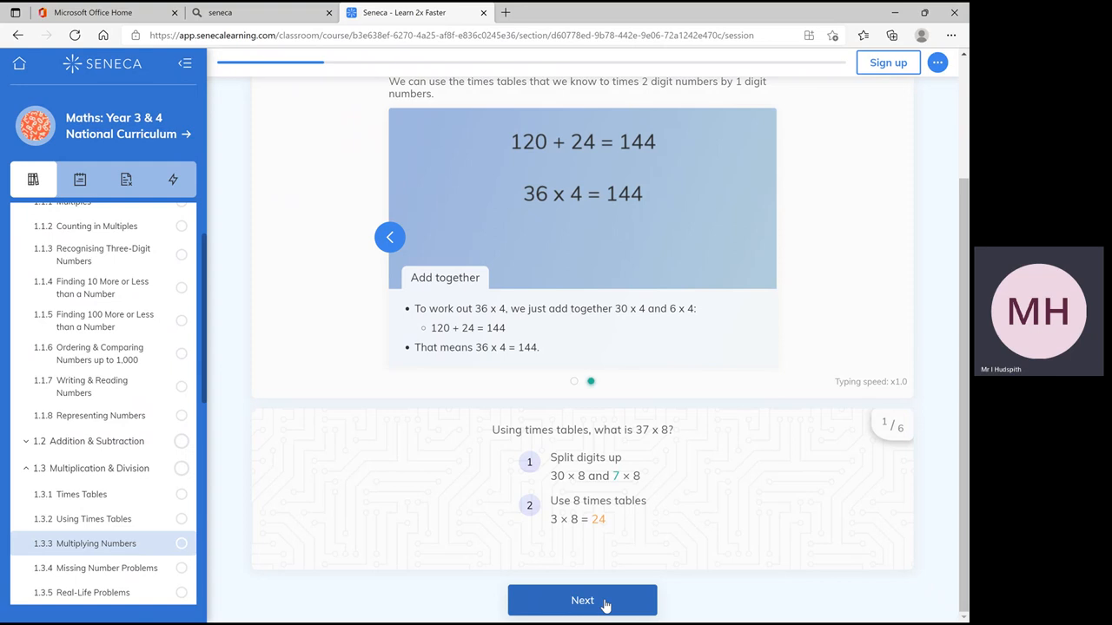
{"action": "left_click", "coordinate": [582, 602]}
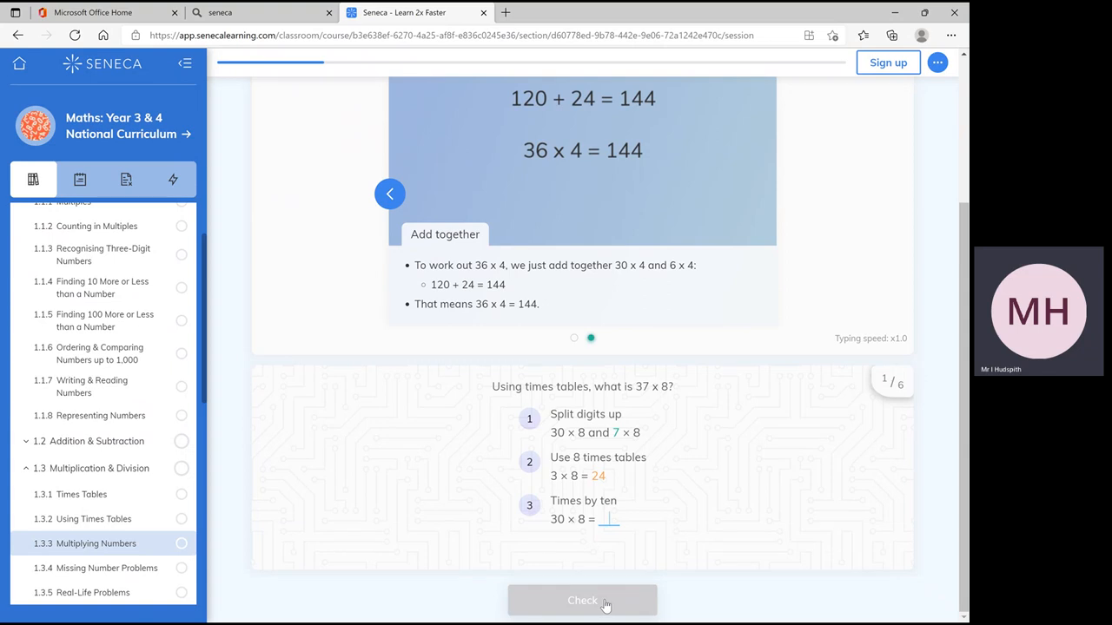
{"action": "type", "text": "240"}
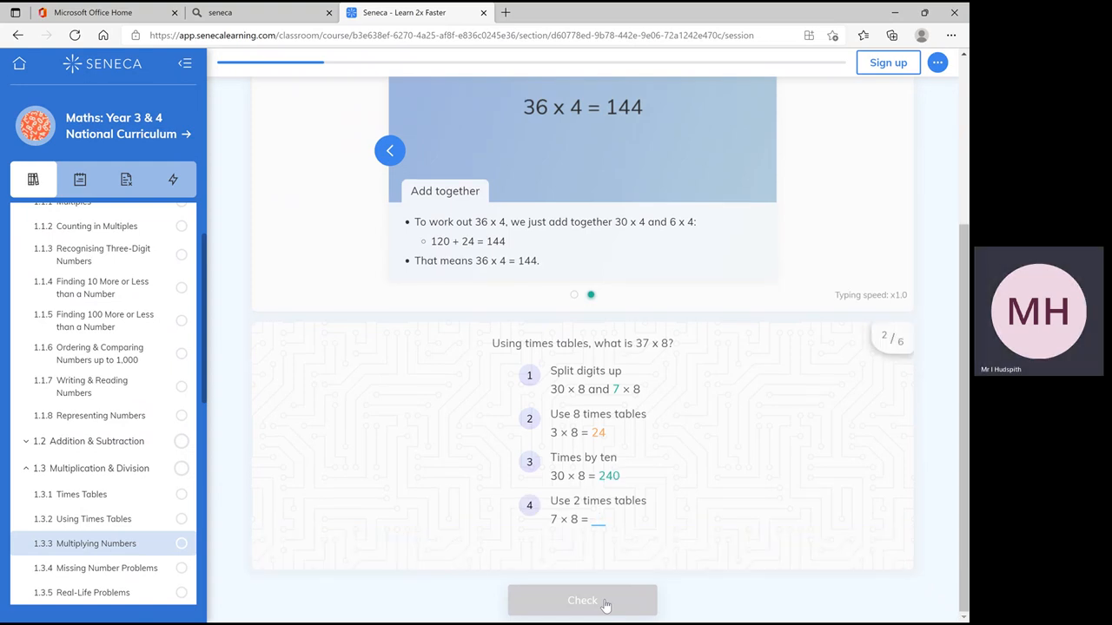
{"action": "left_click", "coordinate": [582, 601]}
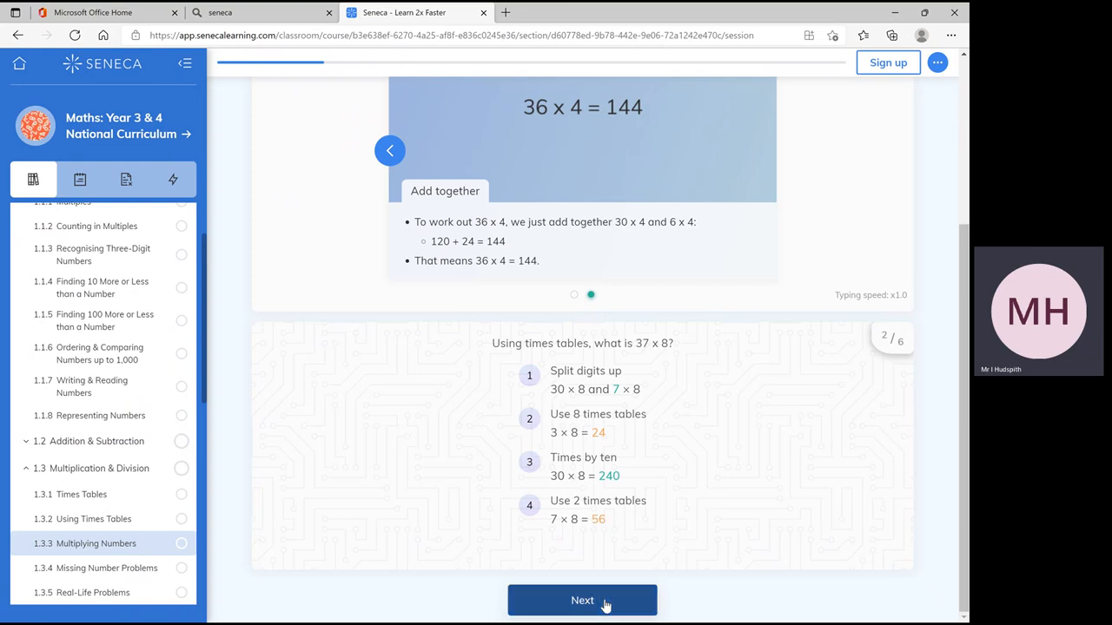
{"action": "left_click", "coordinate": [582, 601]}
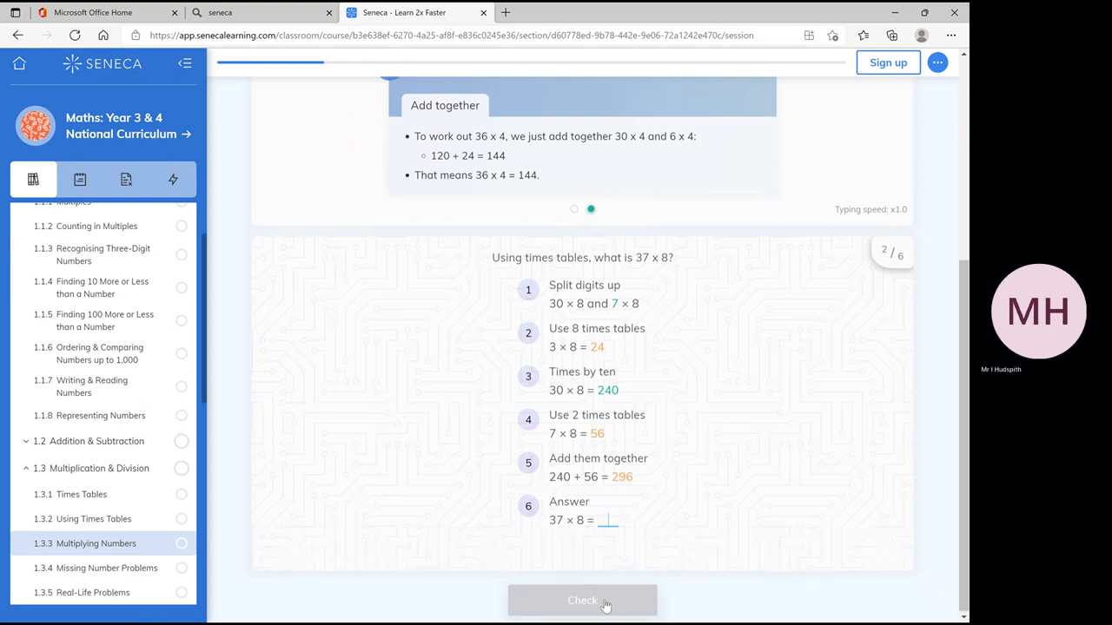
{"action": "left_click", "coordinate": [582, 601]}
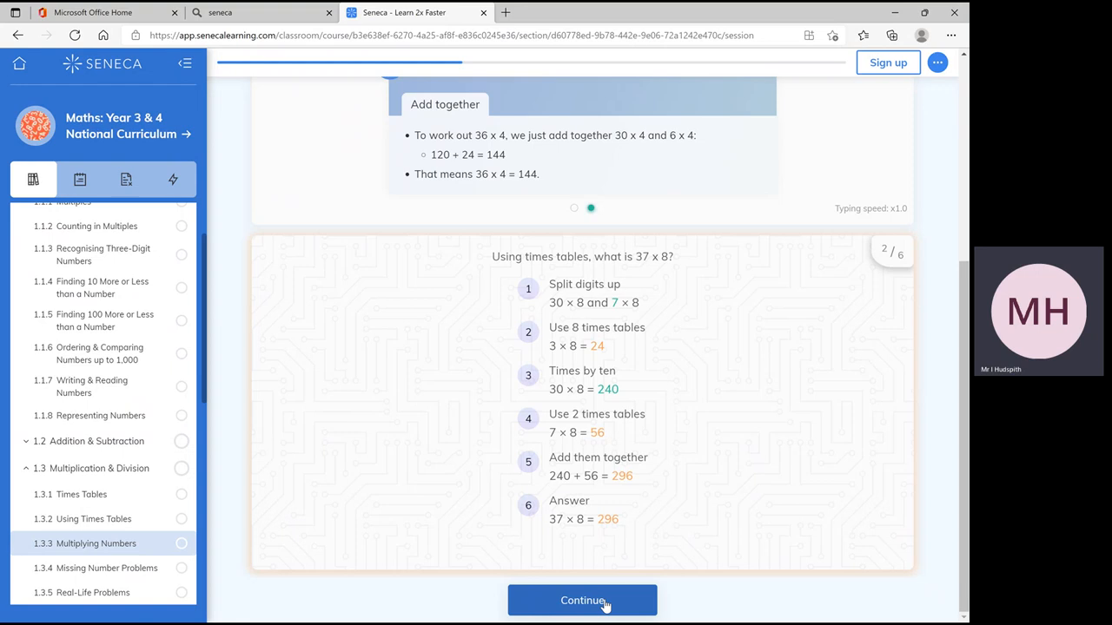
Split 65 × 4 into 60 × 4 and 5 × 4 and submit, bringing up the 21 × 4 question
{"action": "left_click", "coordinate": [582, 601]}
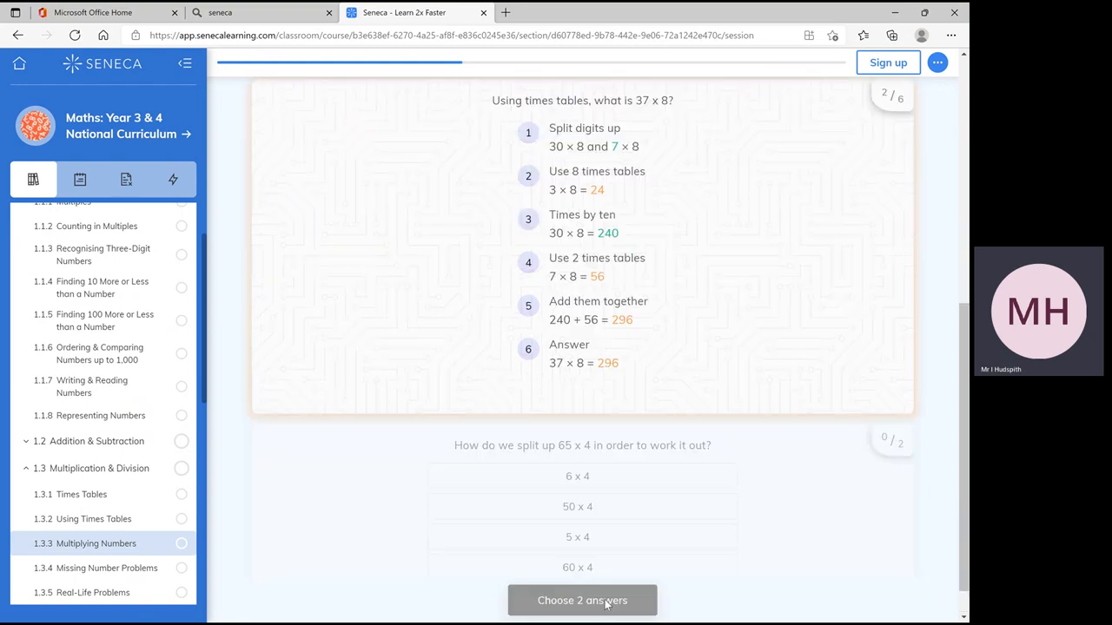
{"action": "scroll", "scroll_direction": "down", "scroll_amount": 3}
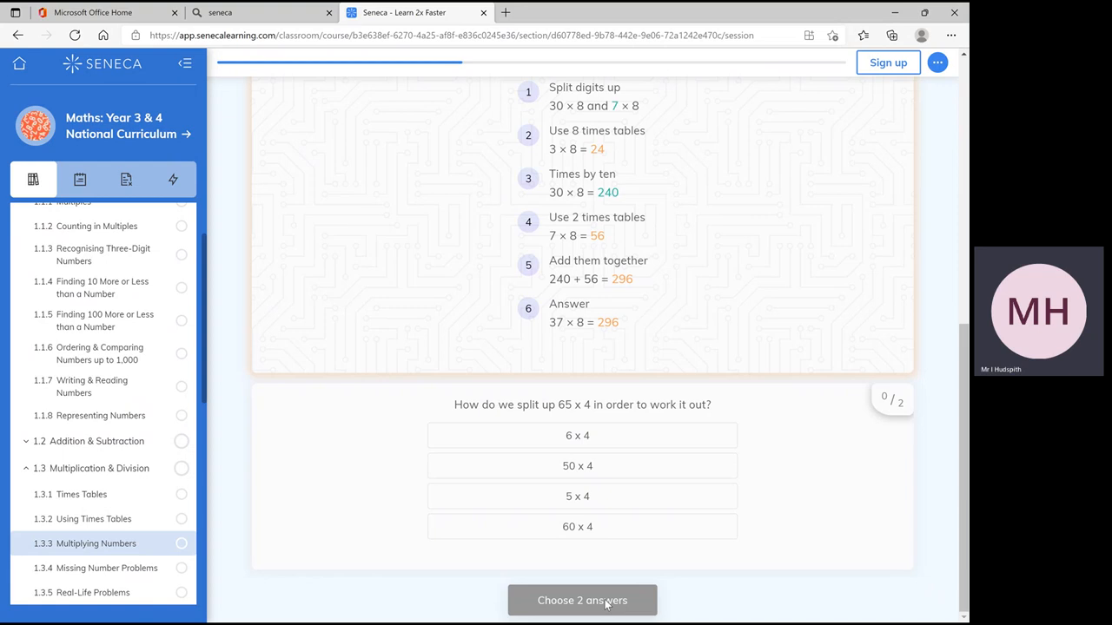
{"action": "mouse_move", "coordinate": [622, 573]}
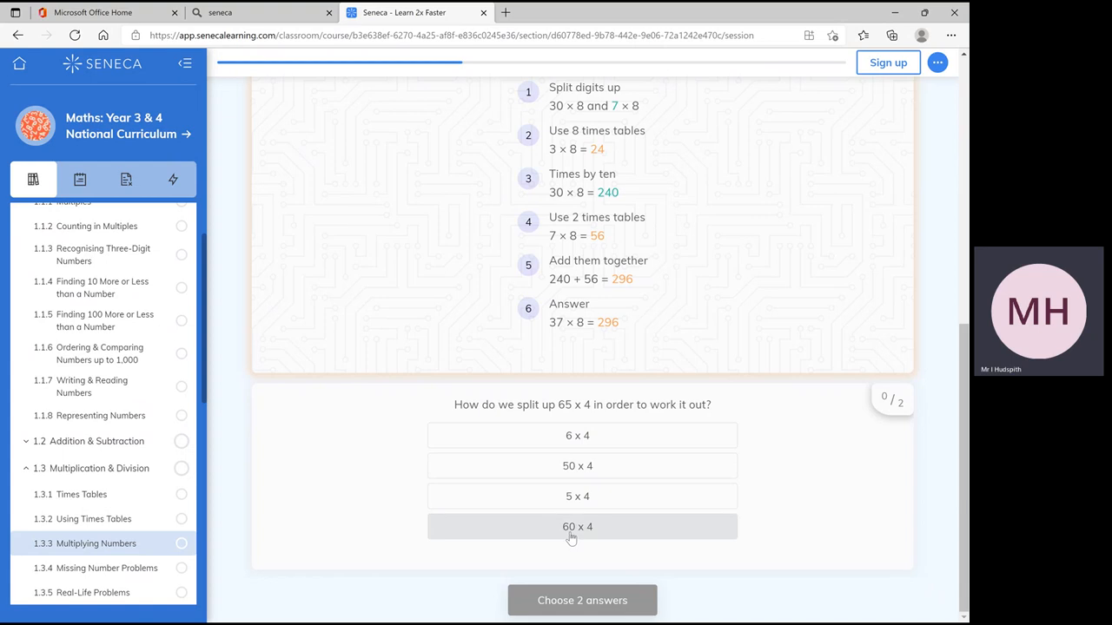
{"action": "left_click", "coordinate": [582, 526]}
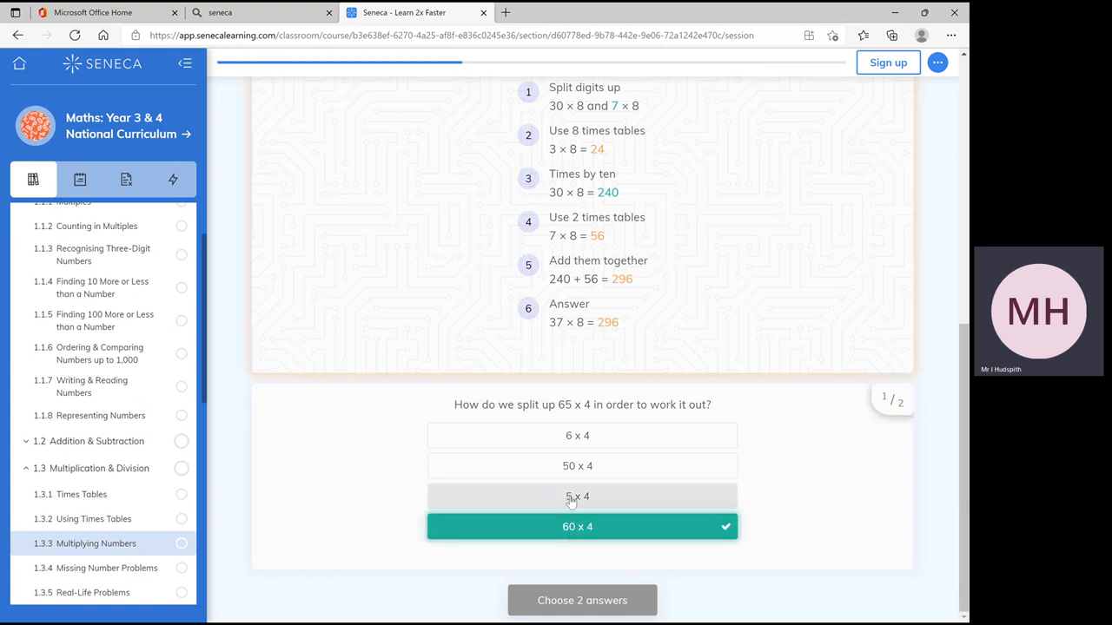
{"action": "left_click", "coordinate": [577, 496]}
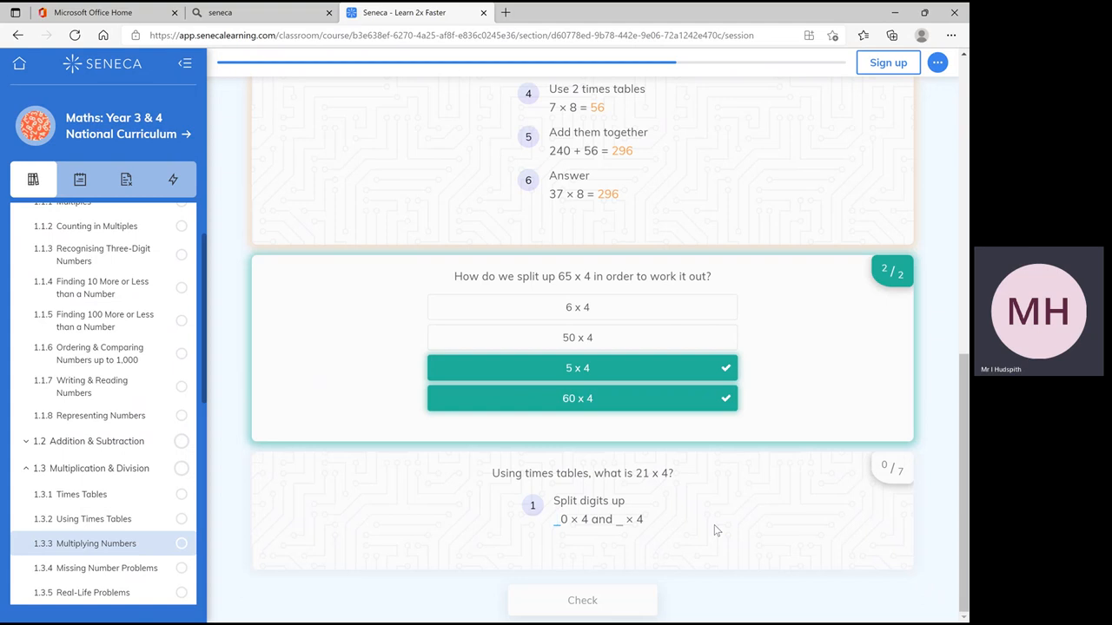
{"action": "left_click", "coordinate": [558, 518]}
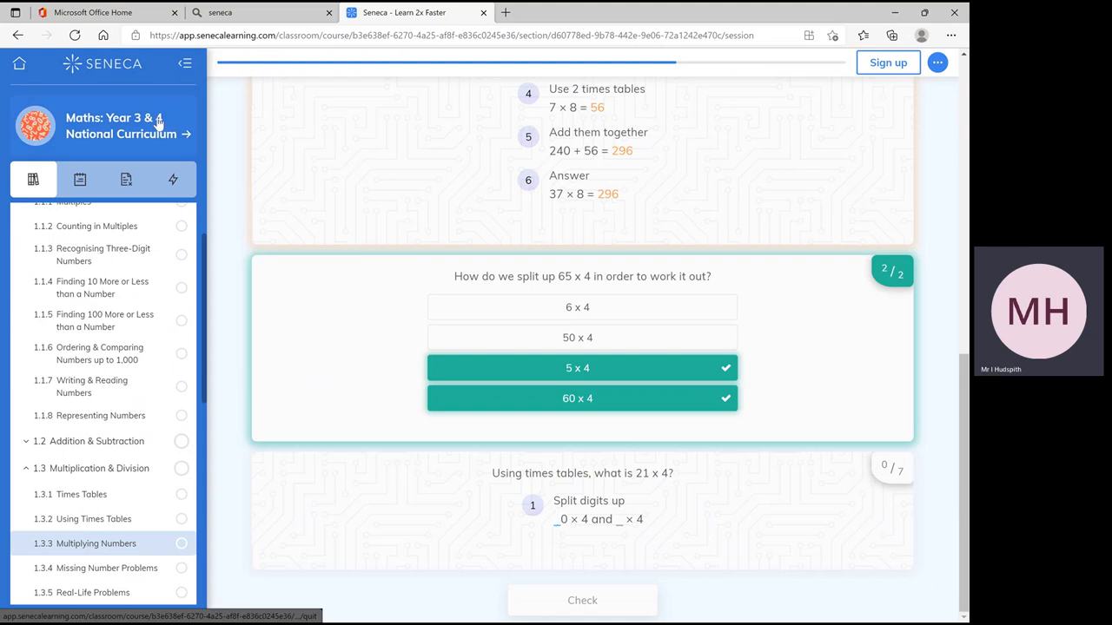
{"action": "mouse_move", "coordinate": [21, 68]}
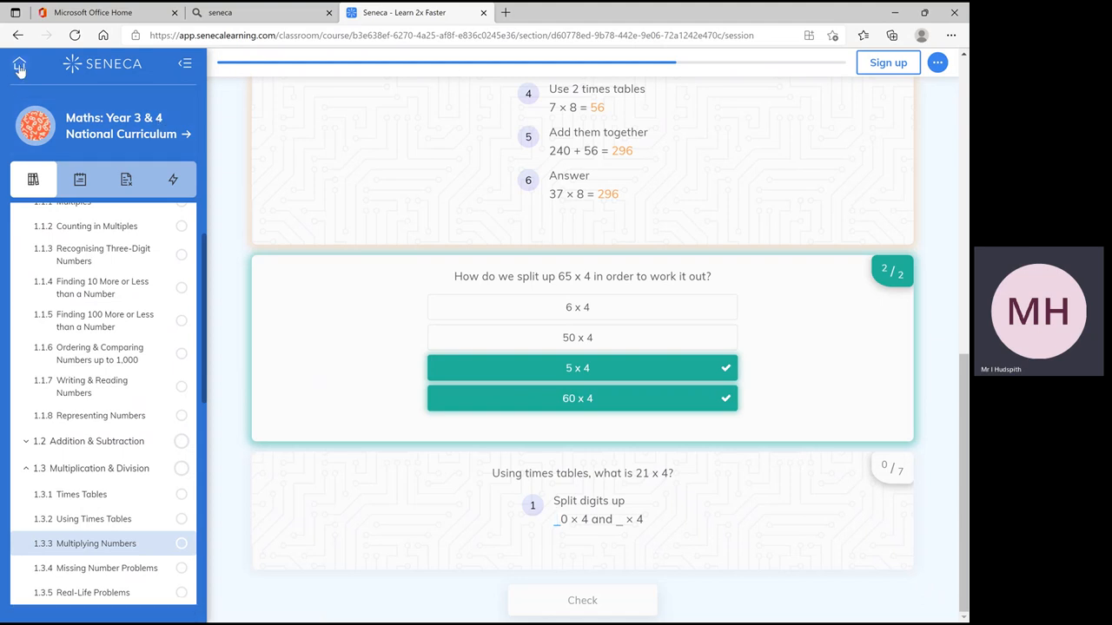
Quit the Multiplying Numbers session back to the free Primary Maths catalogue
{"action": "left_click", "coordinate": [19, 66]}
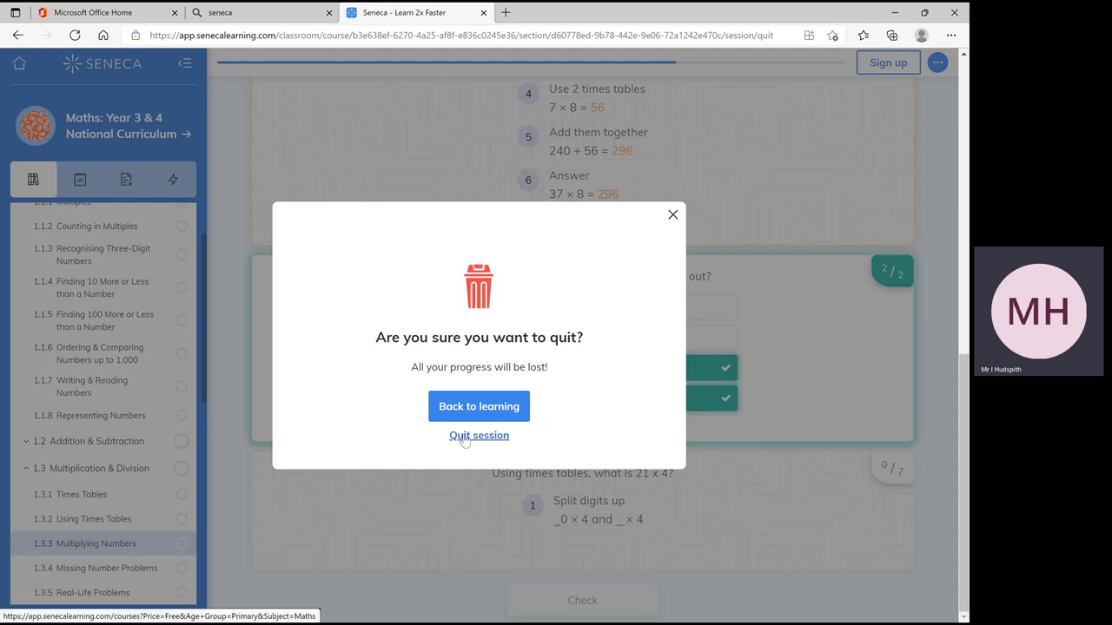
{"action": "left_click", "coordinate": [480, 435]}
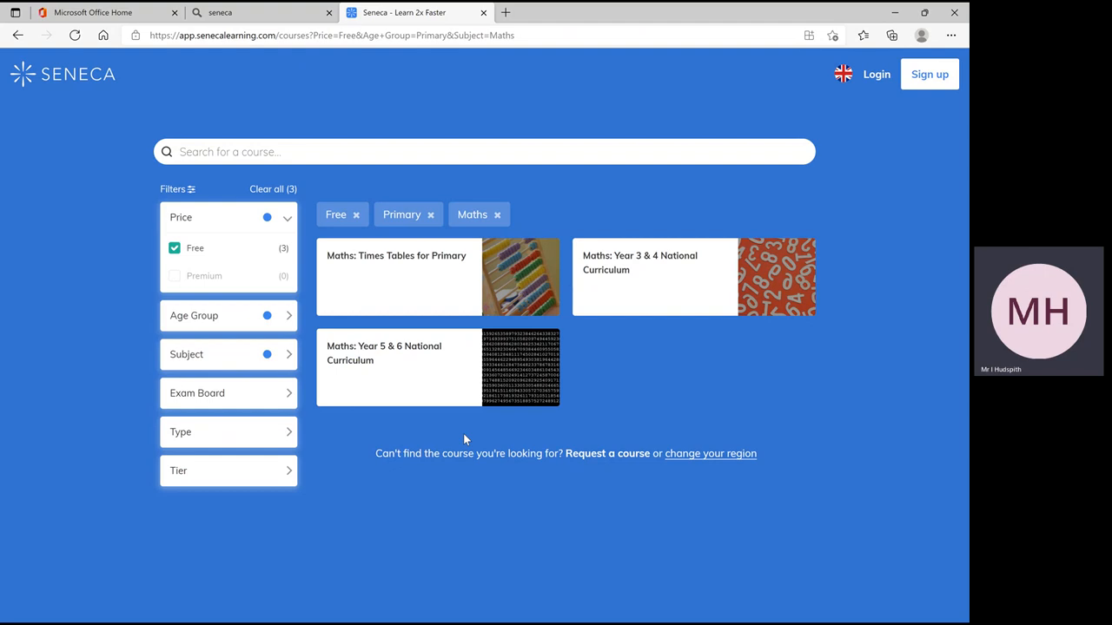
{"action": "mouse_move", "coordinate": [362, 448]}
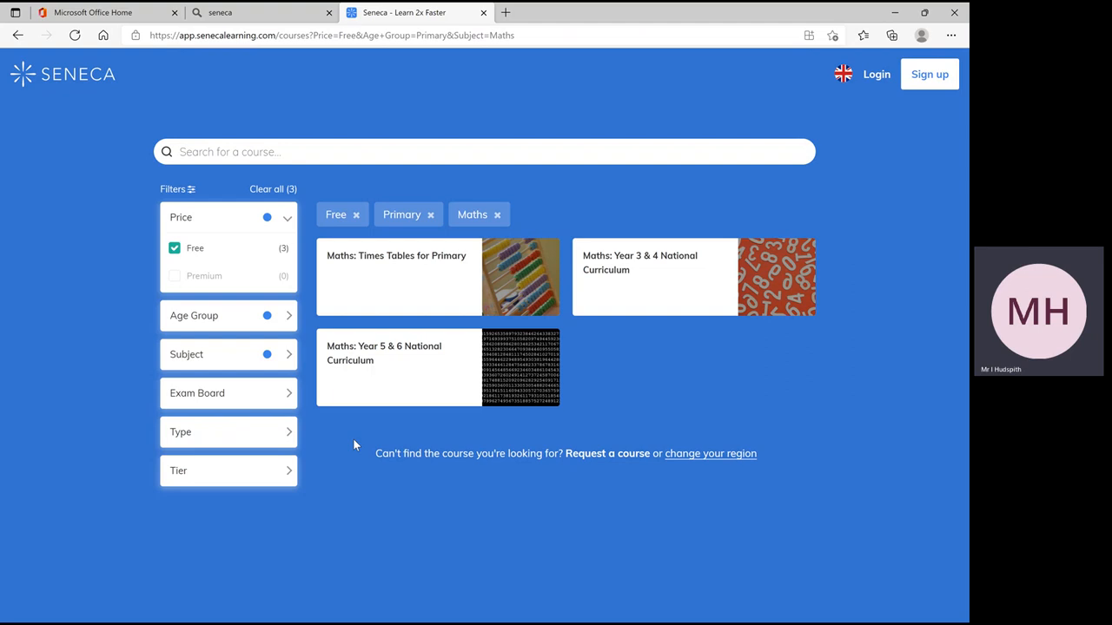
{"action": "mouse_move", "coordinate": [232, 383]}
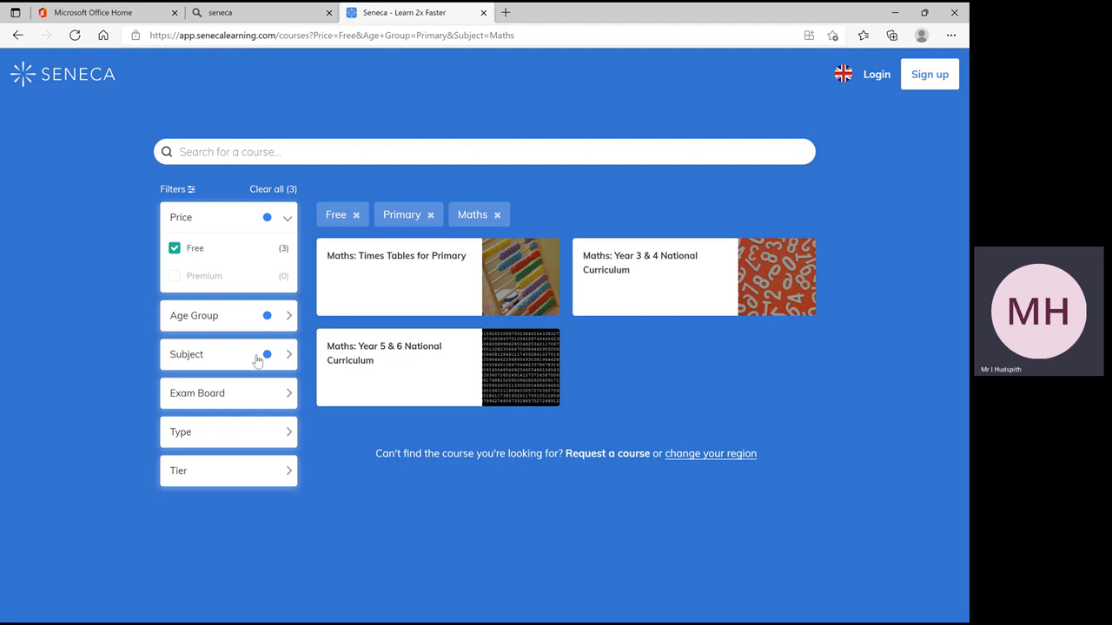
{"action": "mouse_move", "coordinate": [268, 316]}
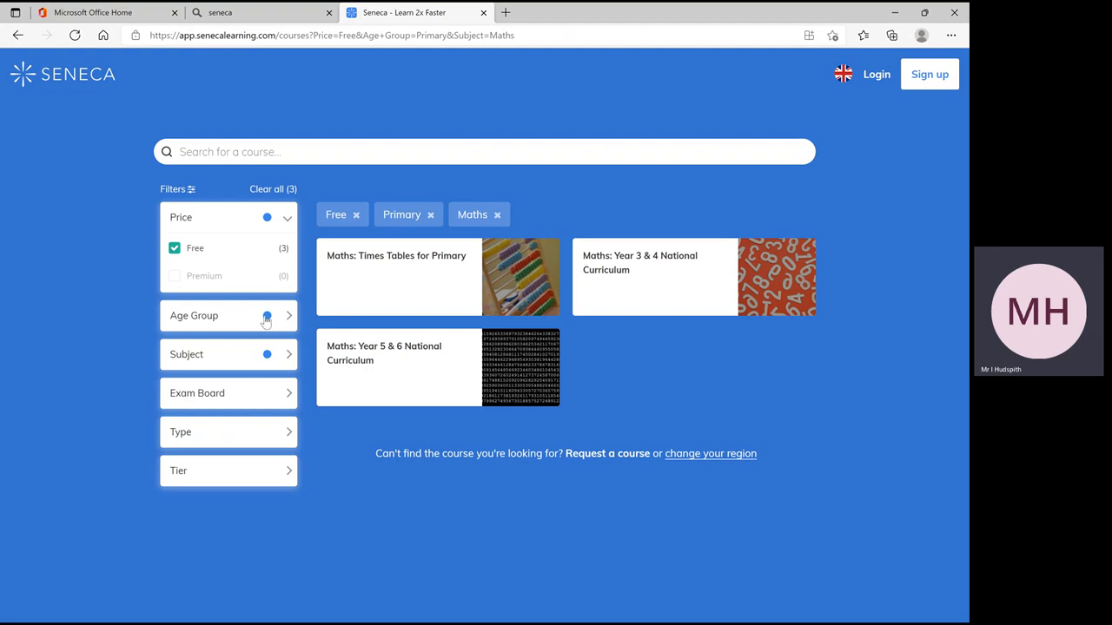
Swap the Age Group filter from Primary to KS3, listing four free Maths courses
{"action": "left_click", "coordinate": [229, 316]}
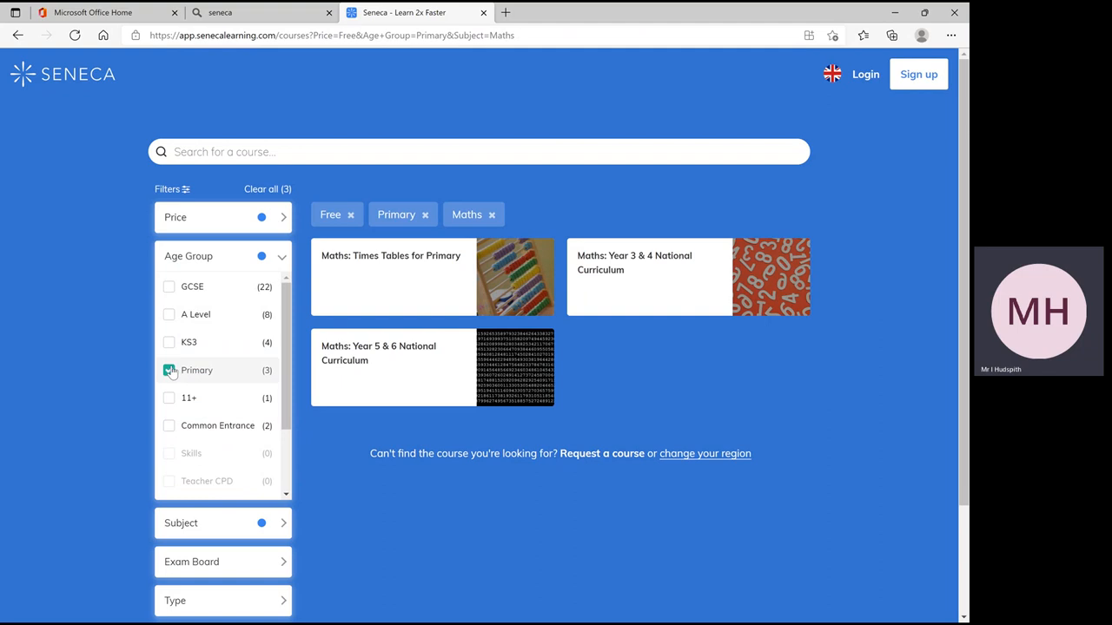
{"action": "left_click", "coordinate": [169, 370]}
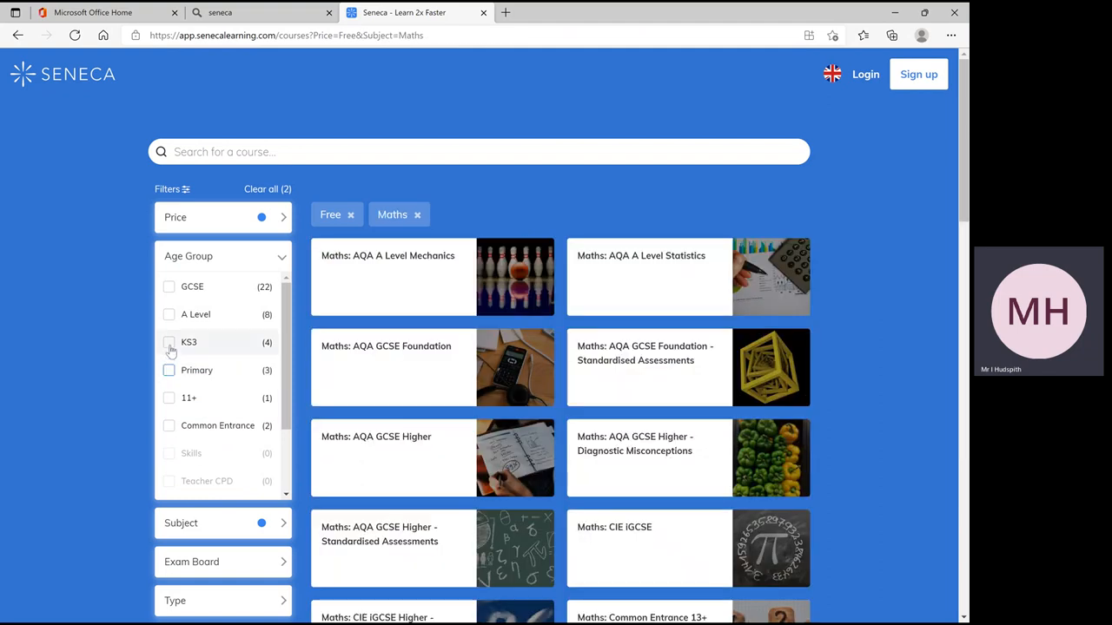
{"action": "left_click", "coordinate": [169, 343]}
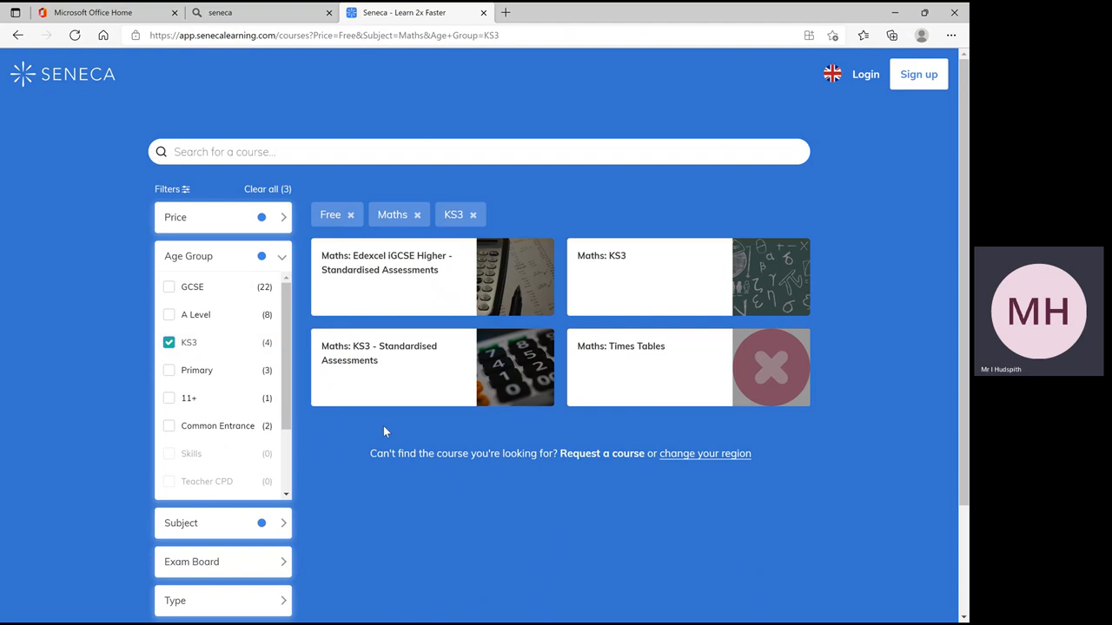
{"action": "mouse_move", "coordinate": [504, 443]}
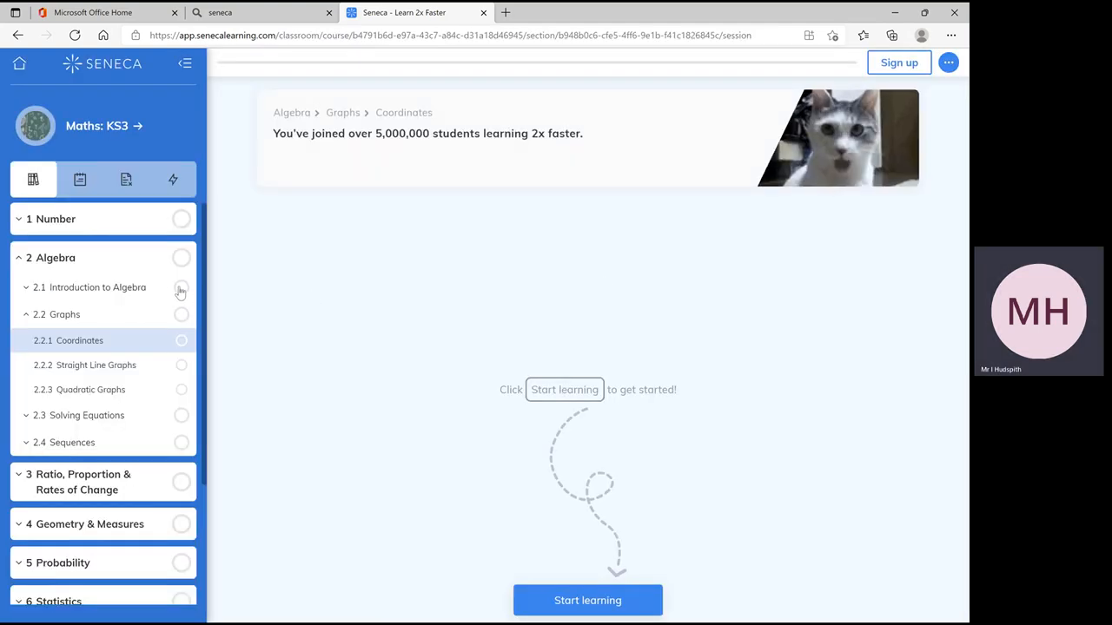
{"action": "mouse_move", "coordinate": [84, 226]}
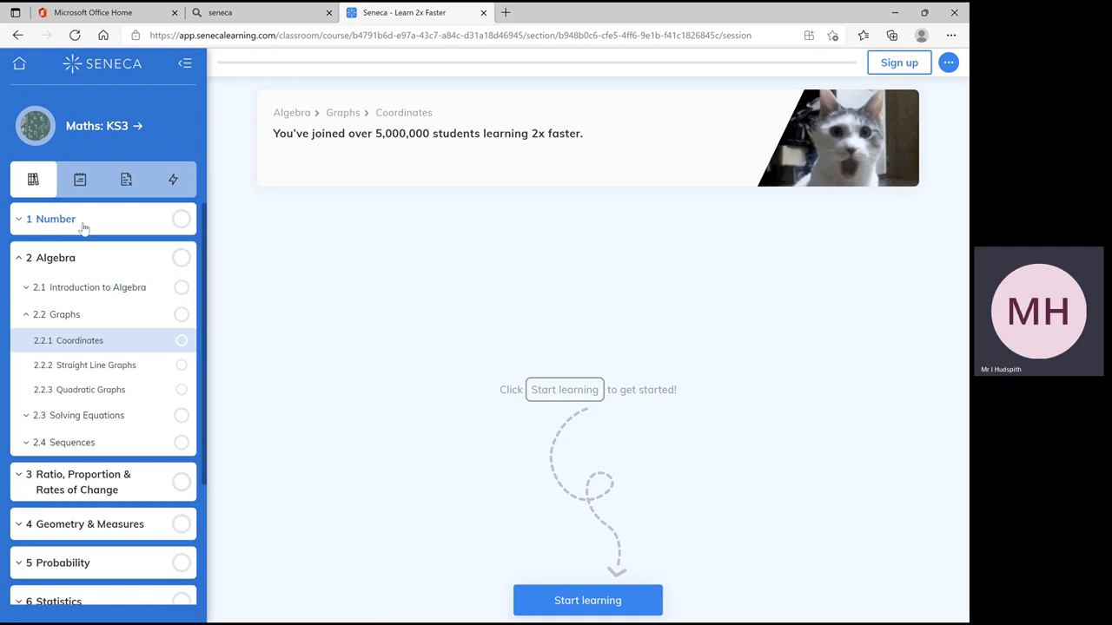
Expand the Number topic and its Place Value subtopic in the Maths: KS3 course
{"action": "left_click", "coordinate": [52, 219]}
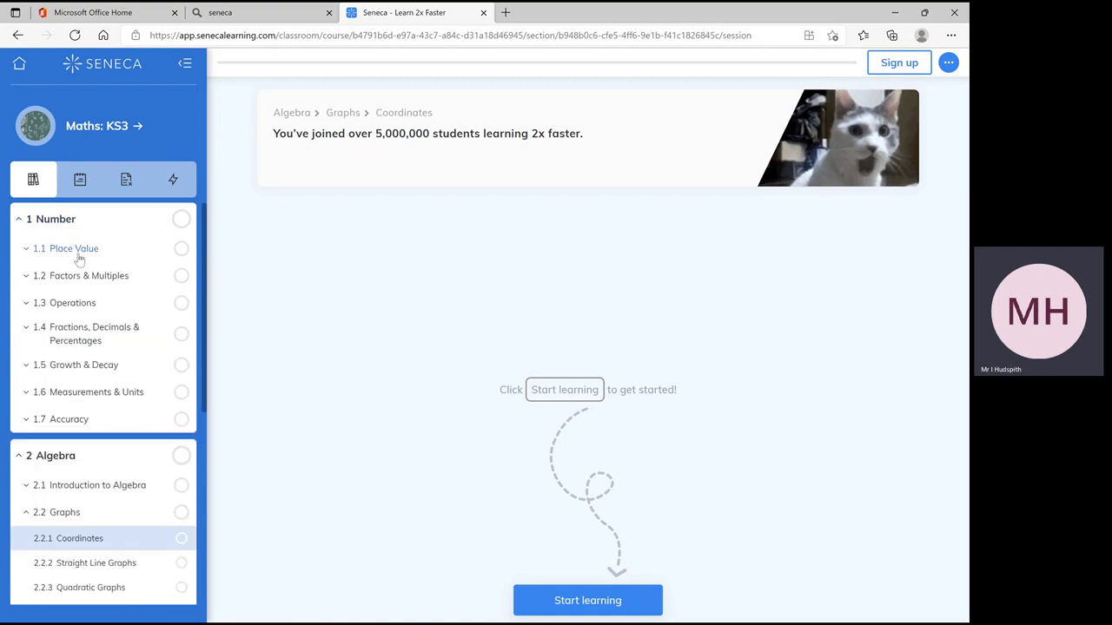
{"action": "left_click", "coordinate": [73, 248]}
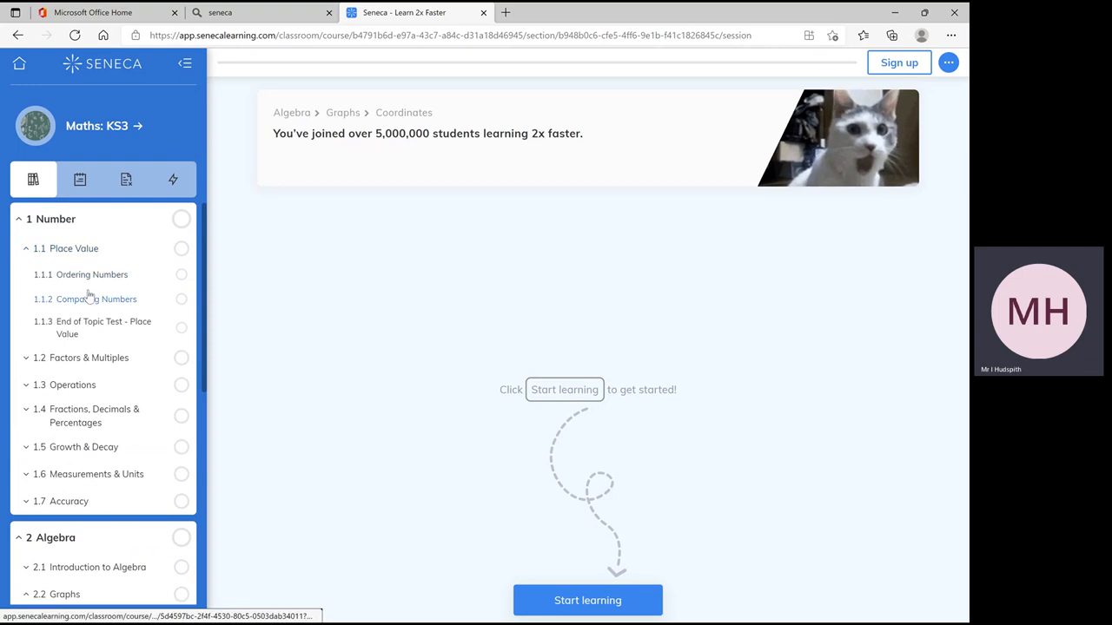
{"action": "mouse_move", "coordinate": [90, 309]}
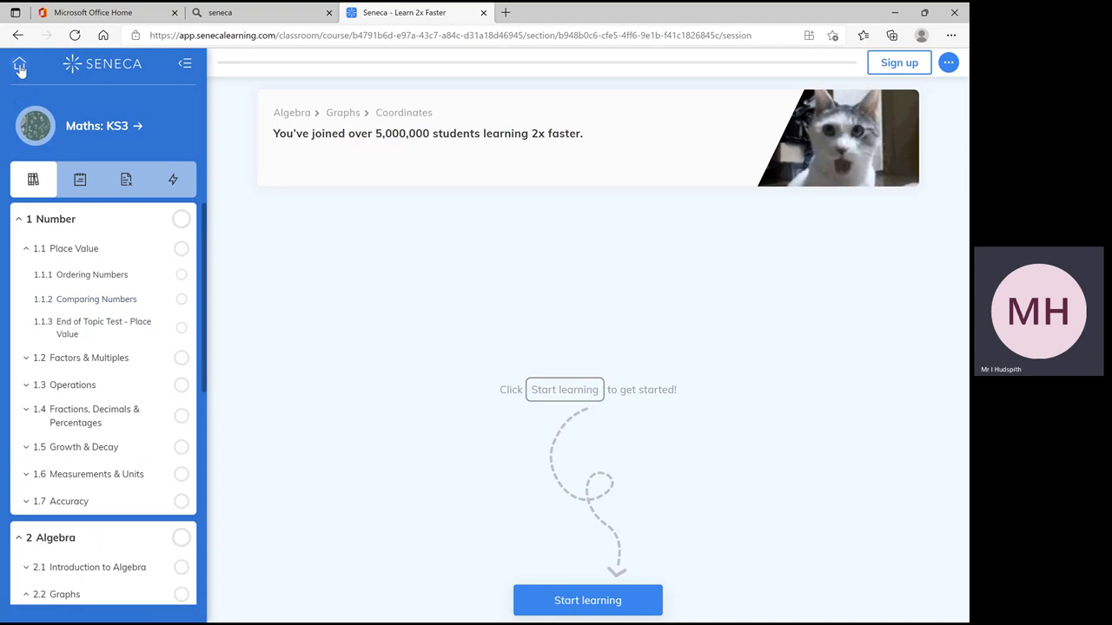
Return via the home icon to the catalogue filtered to Free, Maths and KS3
{"action": "left_click", "coordinate": [19, 66]}
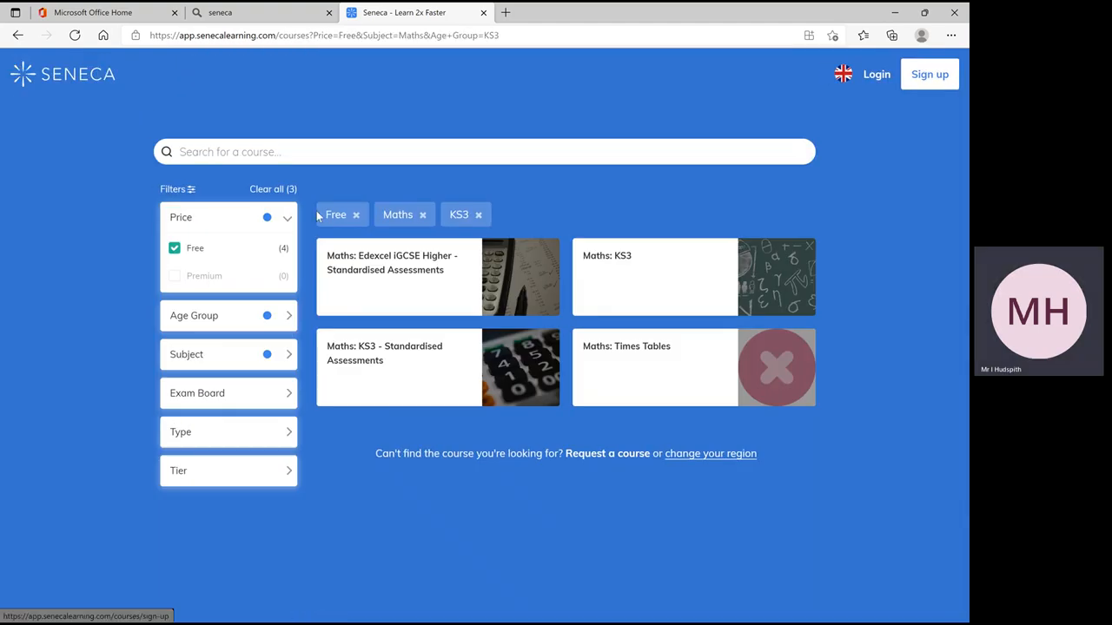
{"action": "mouse_move", "coordinate": [636, 275]}
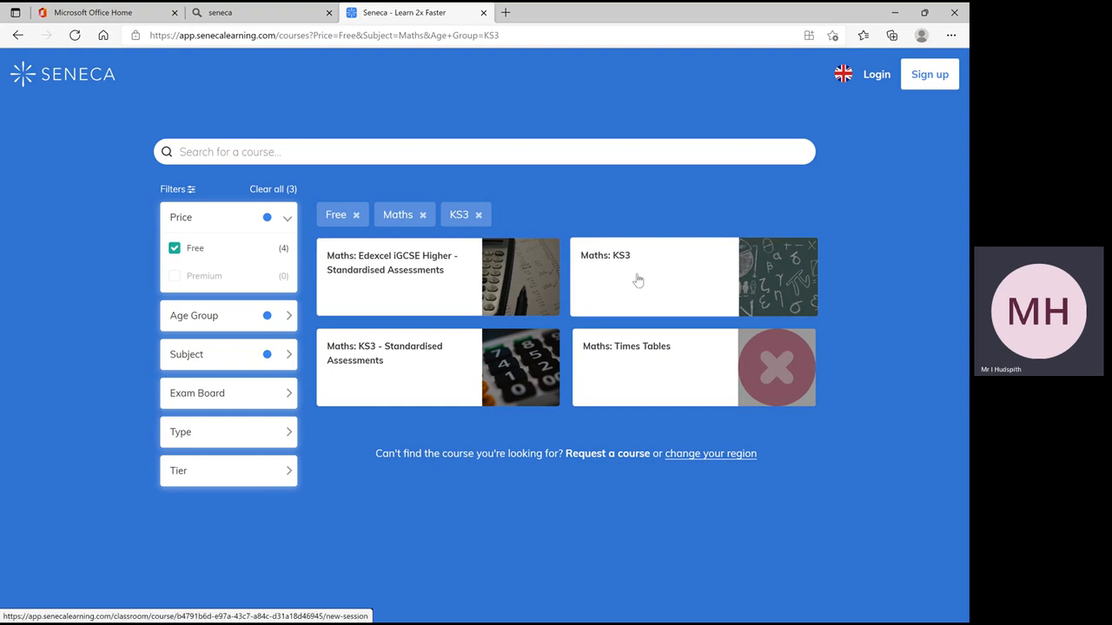
{"action": "mouse_move", "coordinate": [521, 313]}
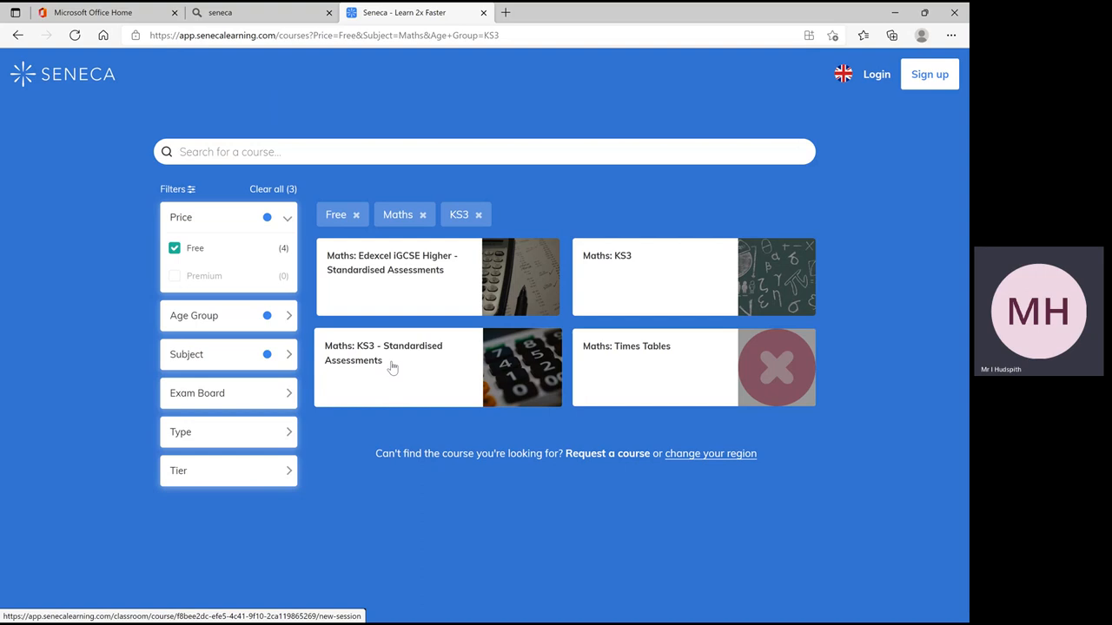
{"action": "mouse_move", "coordinate": [391, 363]}
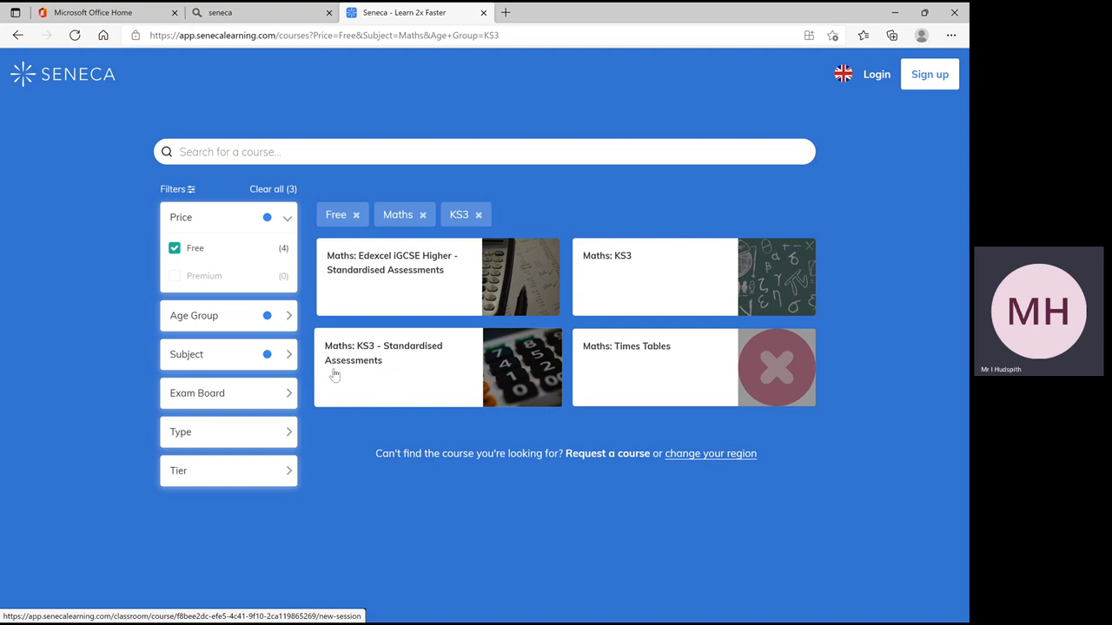
{"action": "mouse_move", "coordinate": [276, 351]}
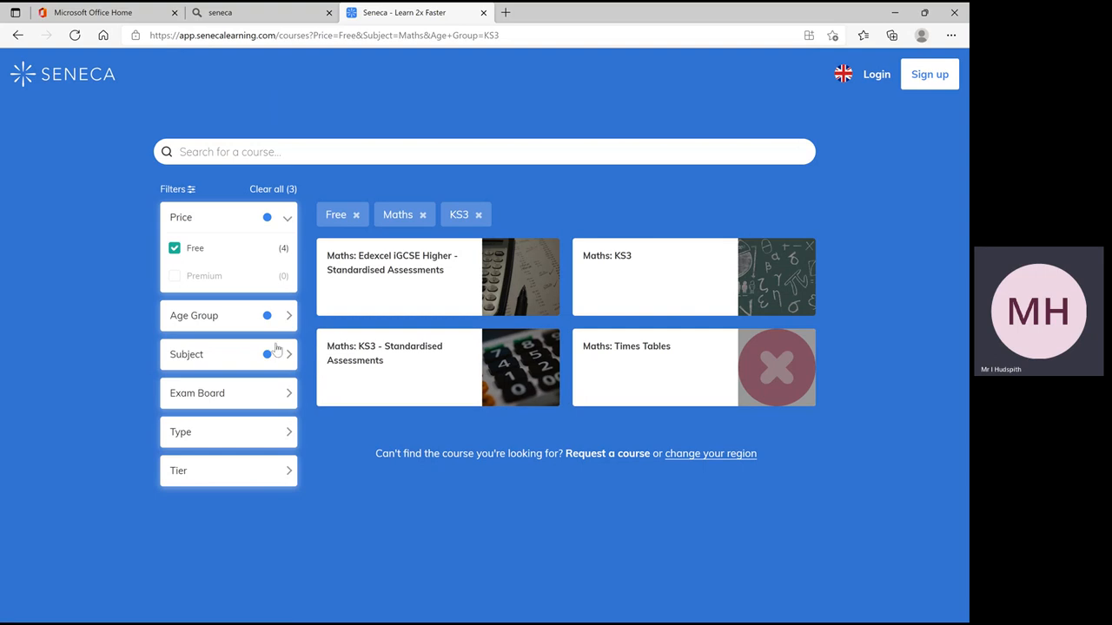
{"action": "mouse_move", "coordinate": [268, 316]}
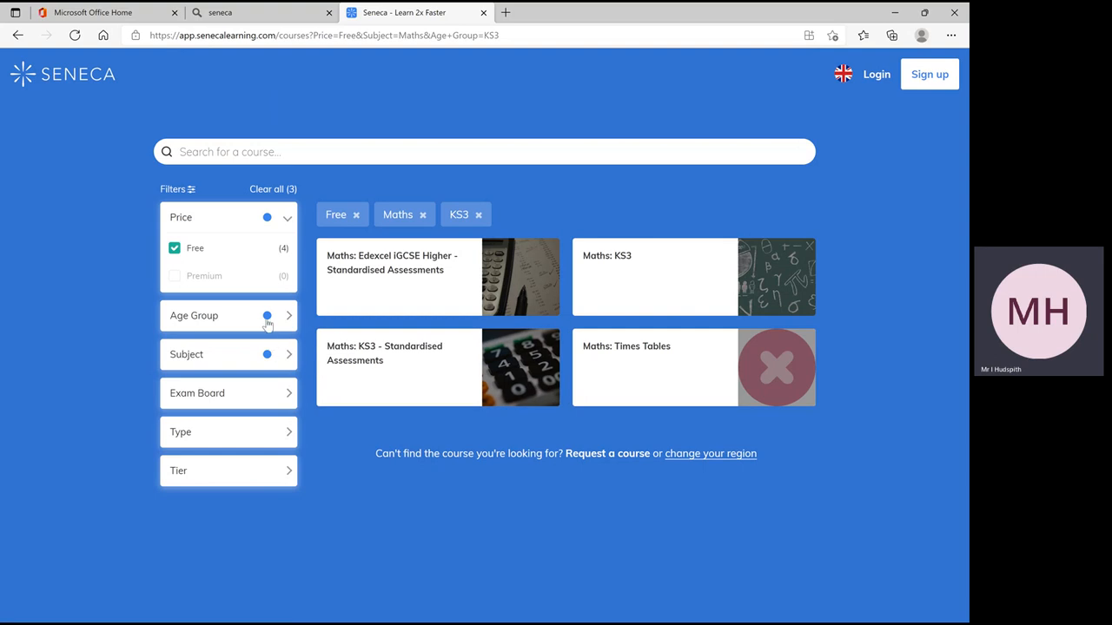
Replace the KS3 age group filter with GCSE in the free Maths catalogue
{"action": "left_click", "coordinate": [227, 316]}
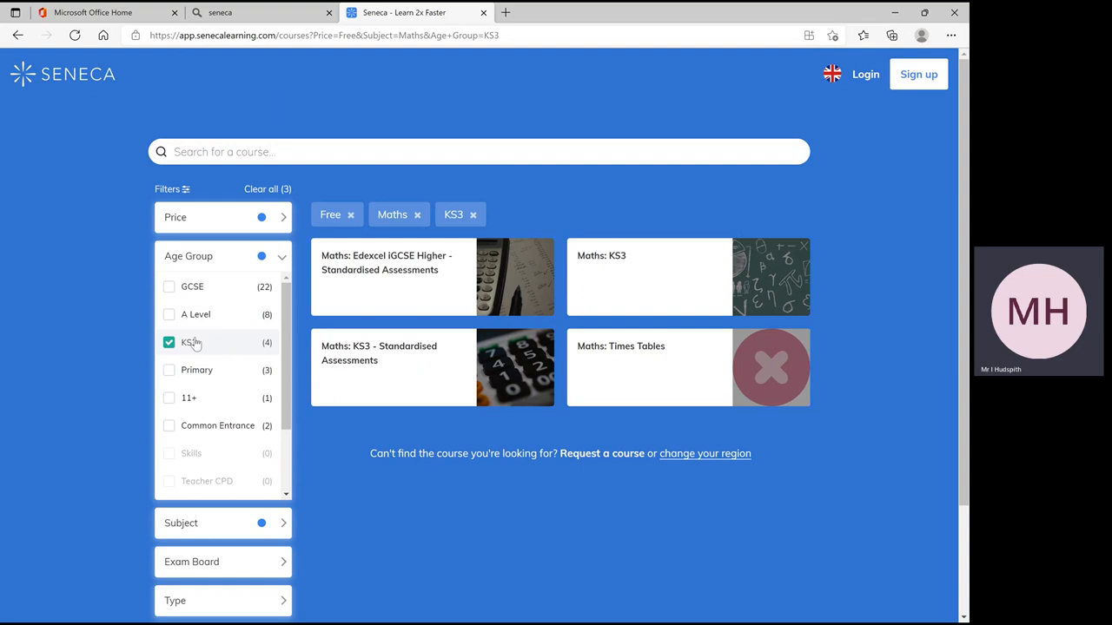
{"action": "left_click", "coordinate": [169, 342]}
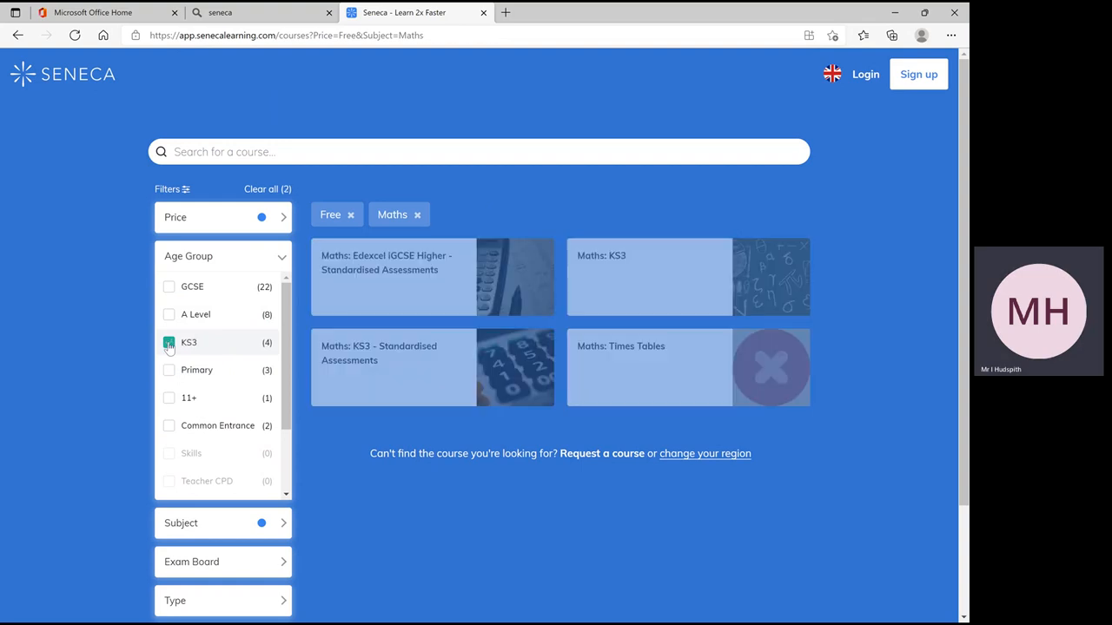
{"action": "left_click", "coordinate": [168, 342]}
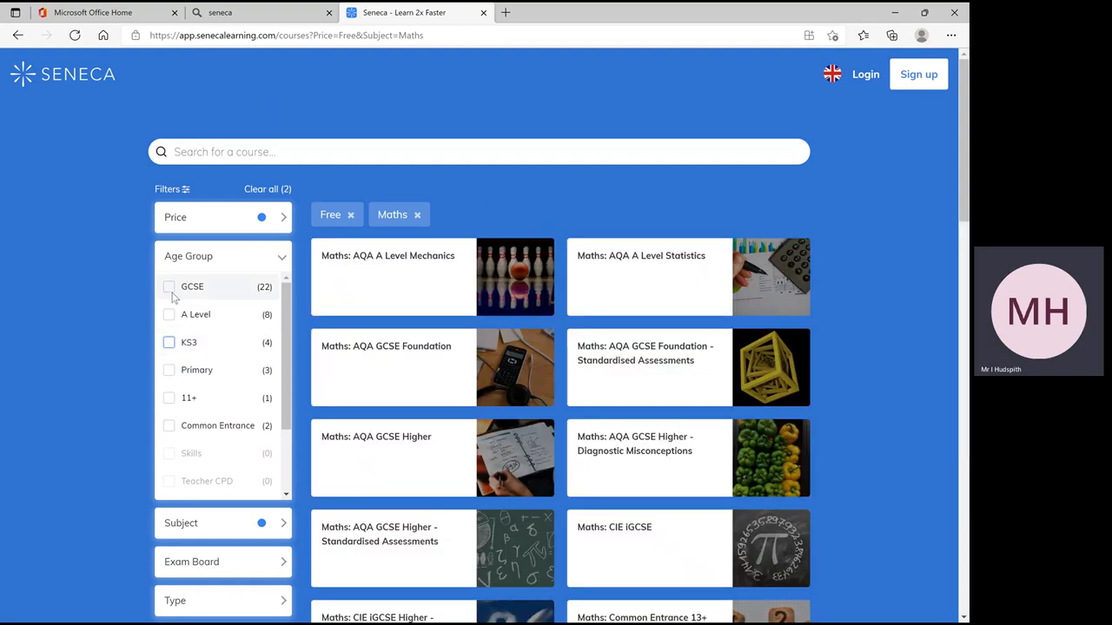
{"action": "left_click", "coordinate": [169, 286]}
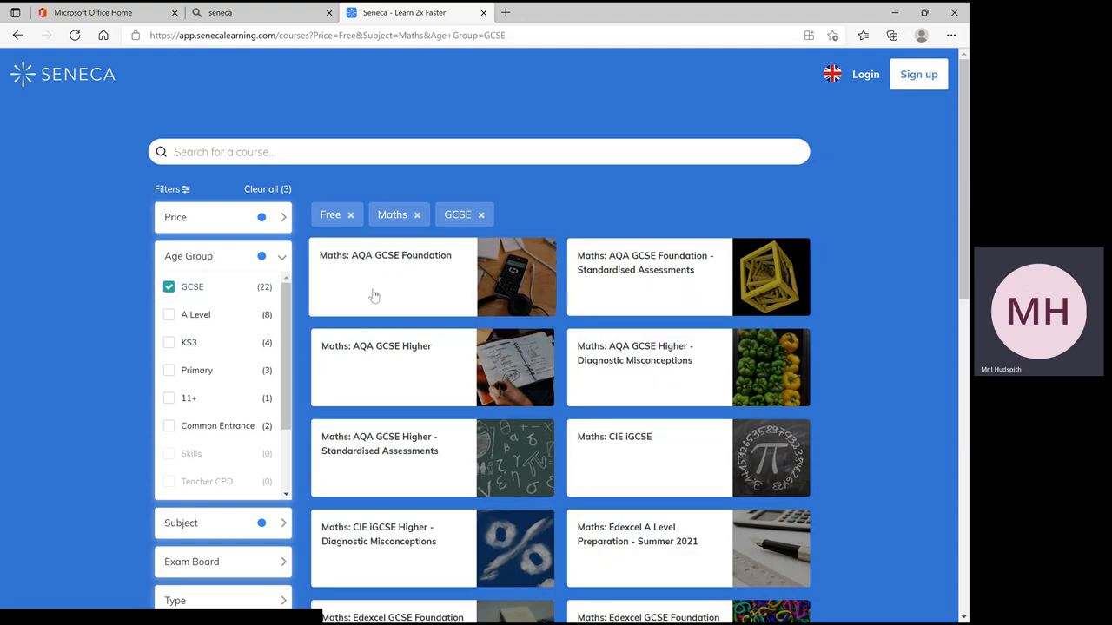
{"action": "mouse_move", "coordinate": [762, 337]}
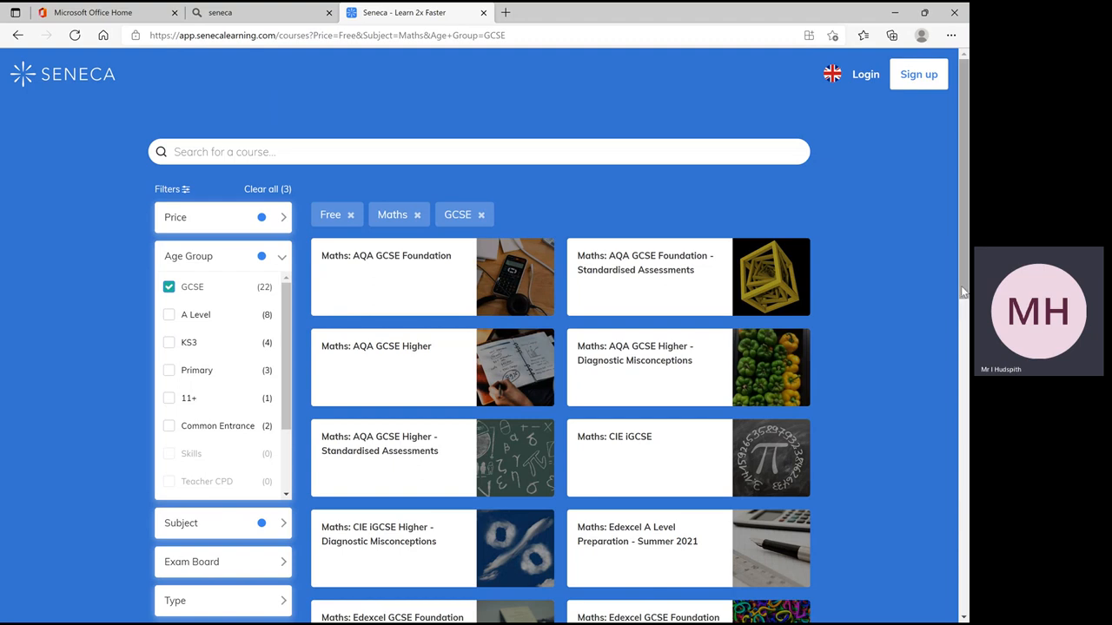
Scroll down through the twenty-two free GCSE Maths courses and back to the top
{"action": "scroll", "scroll_direction": "down", "scroll_amount": 3}
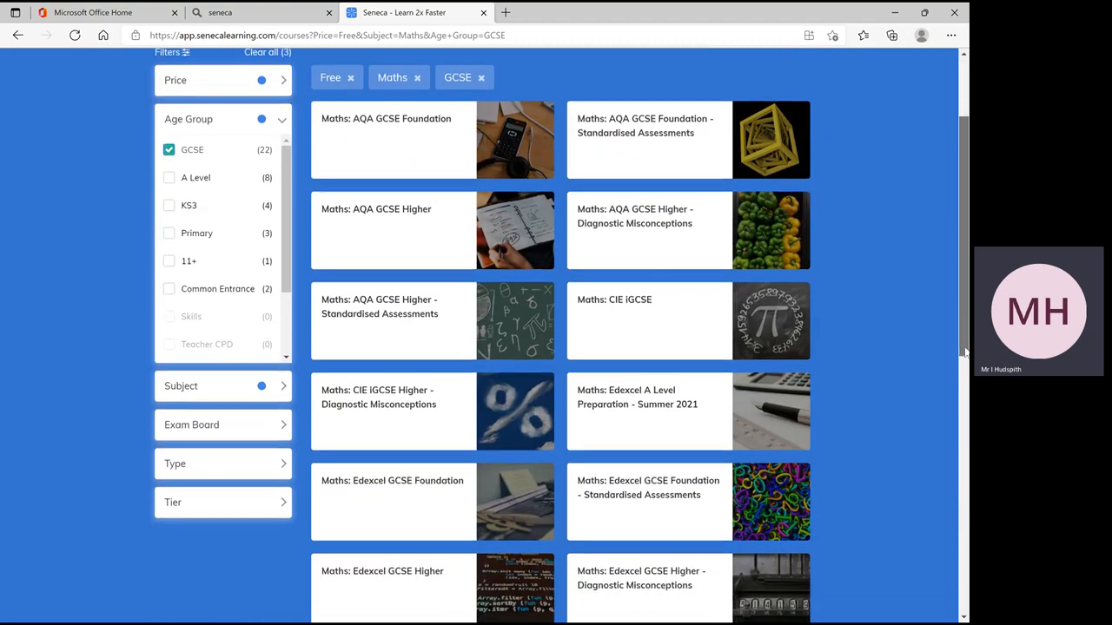
{"action": "scroll", "scroll_direction": "down", "scroll_amount": 3}
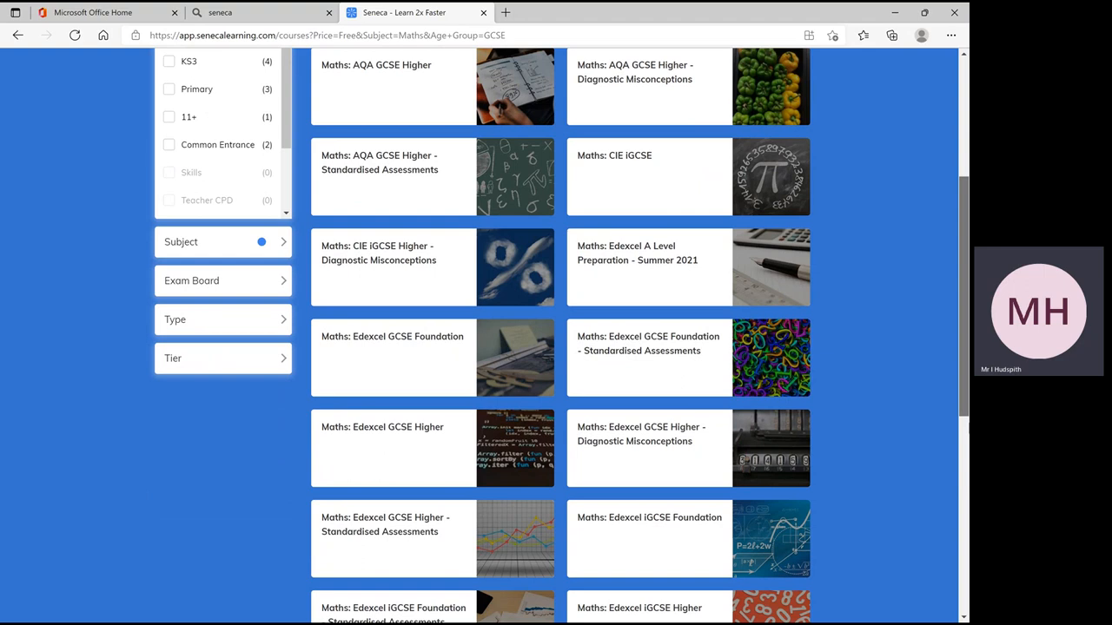
{"action": "scroll", "scroll_direction": "down", "scroll_amount": 3}
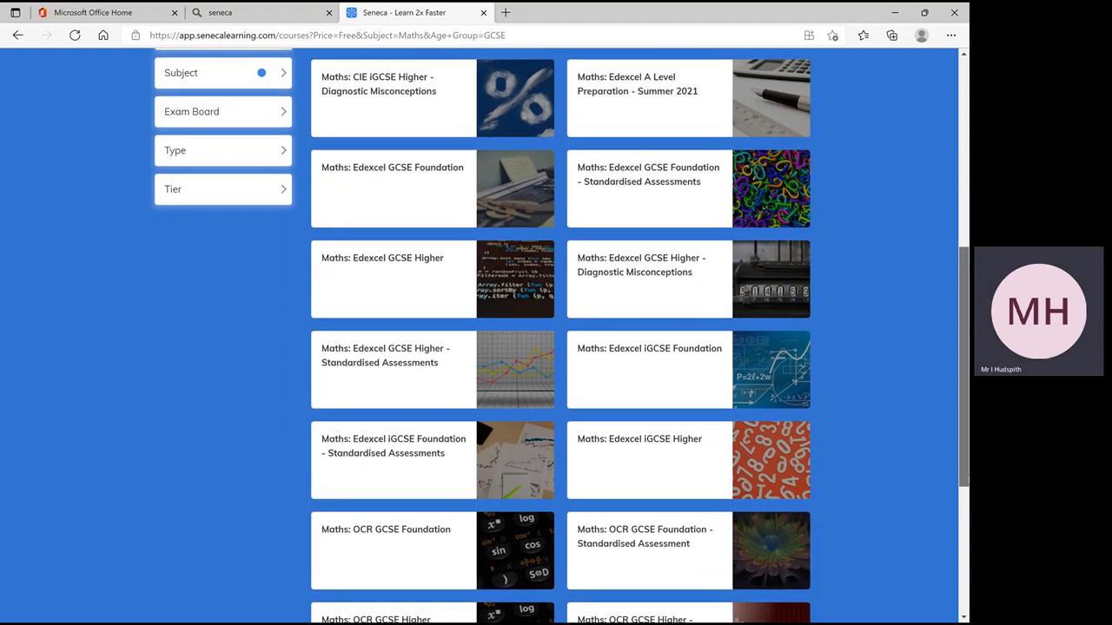
{"action": "scroll", "scroll_direction": "up", "scroll_amount": 3}
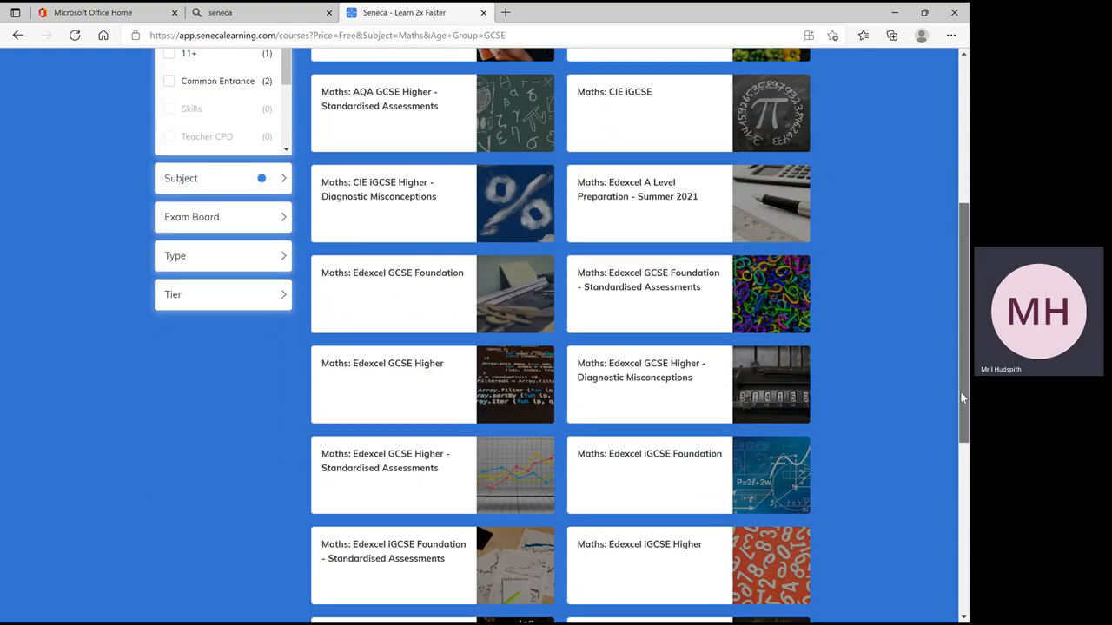
{"action": "scroll", "scroll_direction": "up", "scroll_amount": 3}
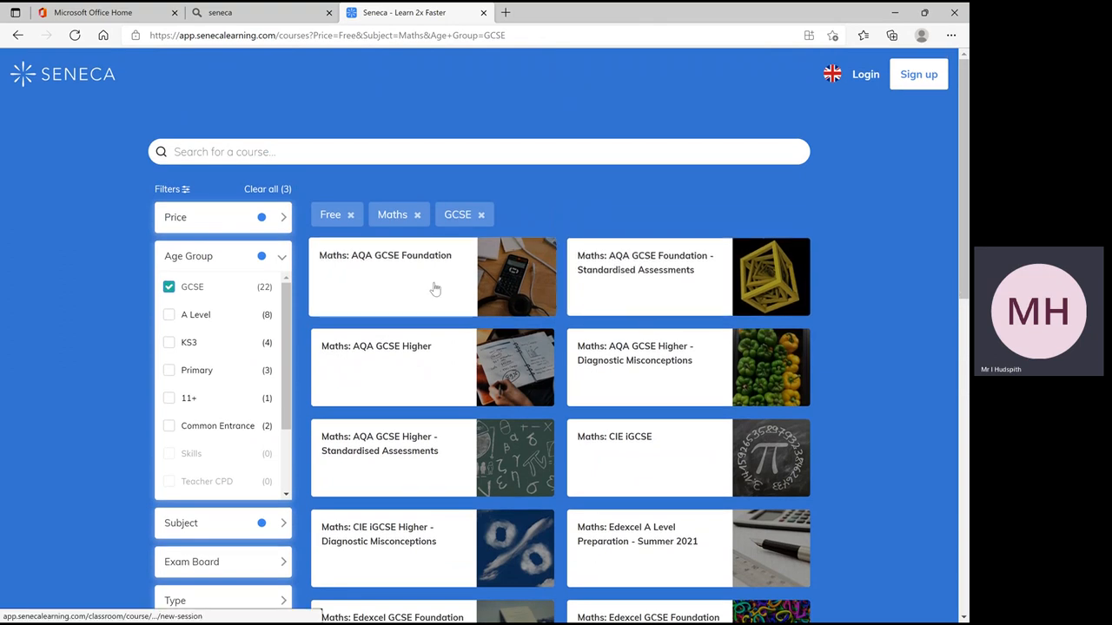
{"action": "mouse_move", "coordinate": [420, 295]}
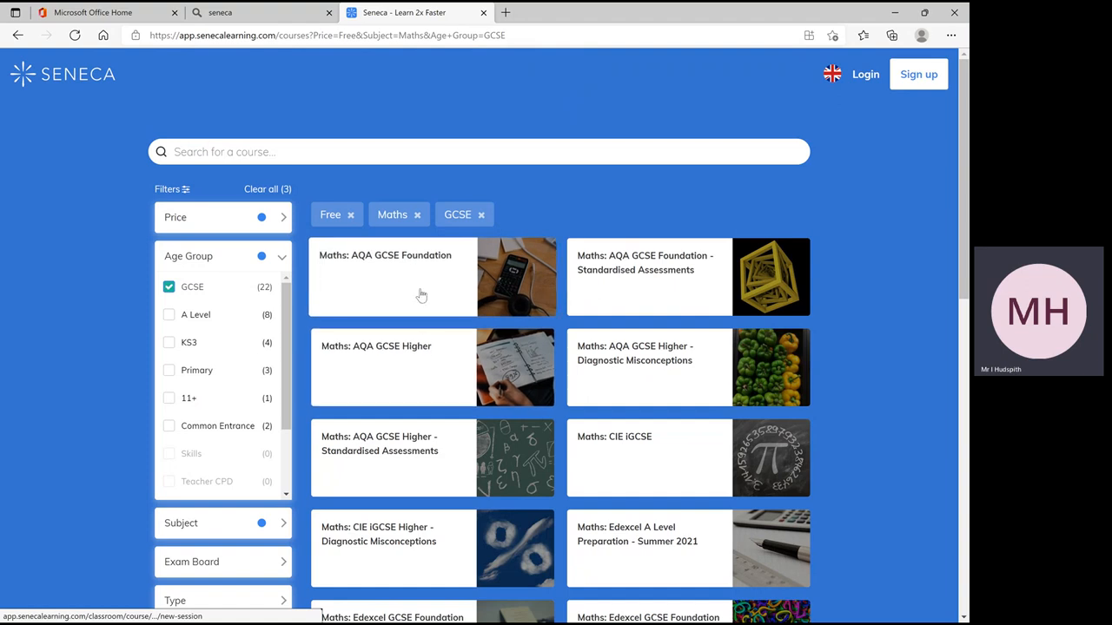
{"action": "mouse_move", "coordinate": [434, 357]}
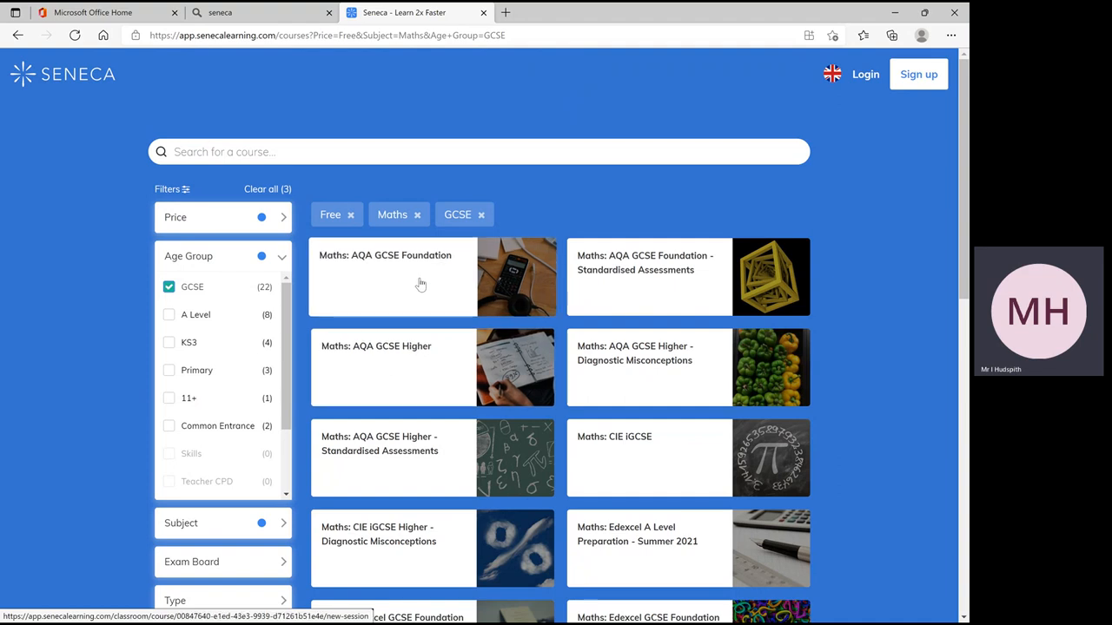
{"action": "mouse_move", "coordinate": [417, 359]}
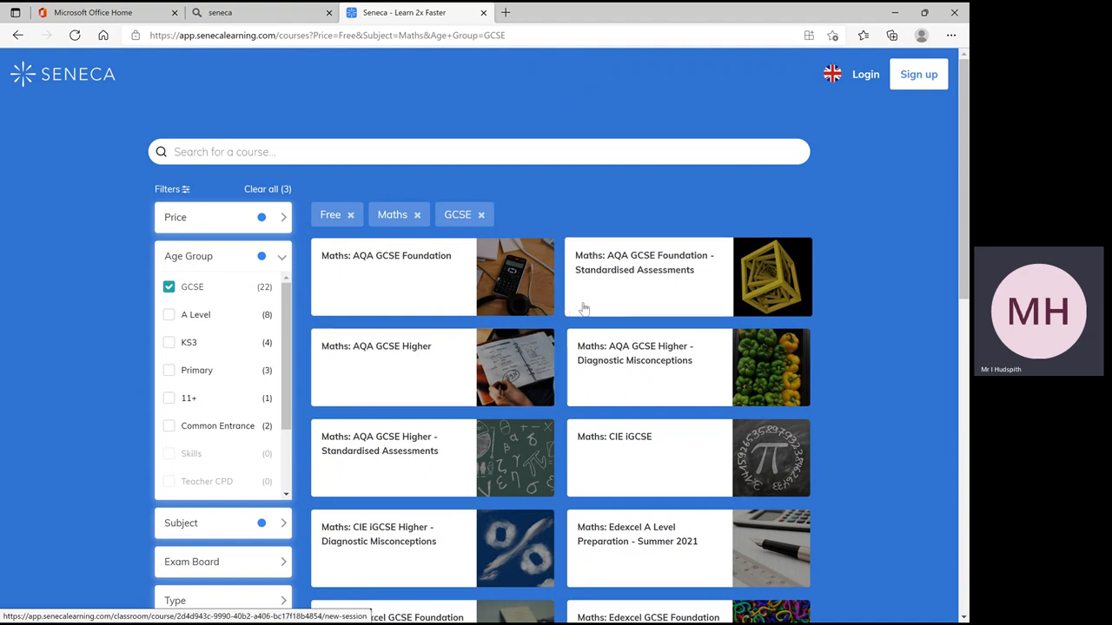
{"action": "mouse_move", "coordinate": [438, 299]}
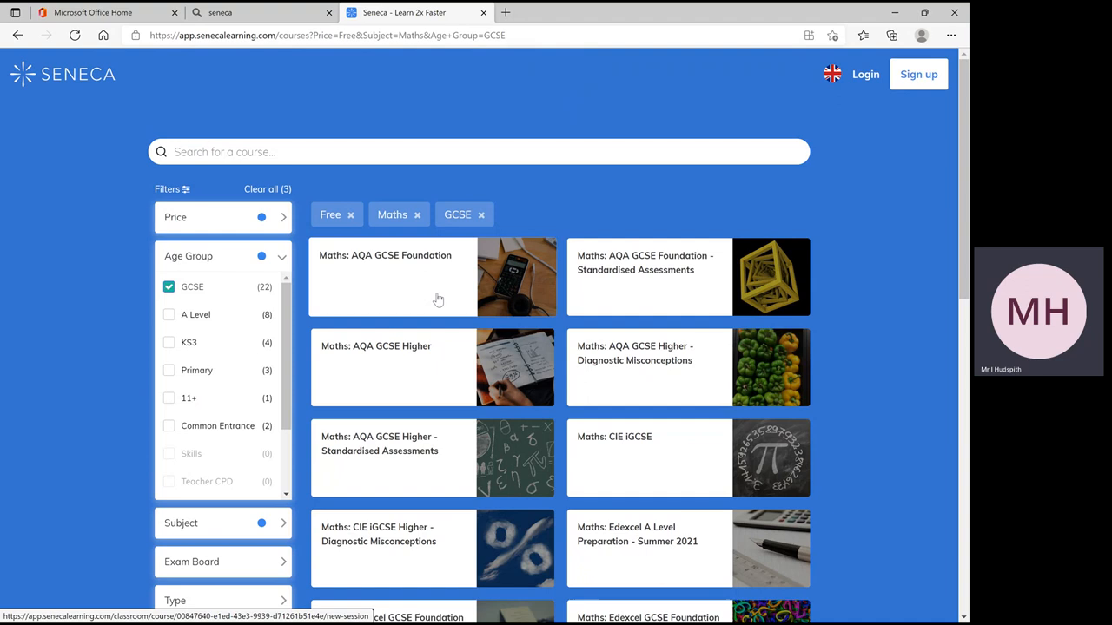
{"action": "mouse_move", "coordinate": [608, 297]}
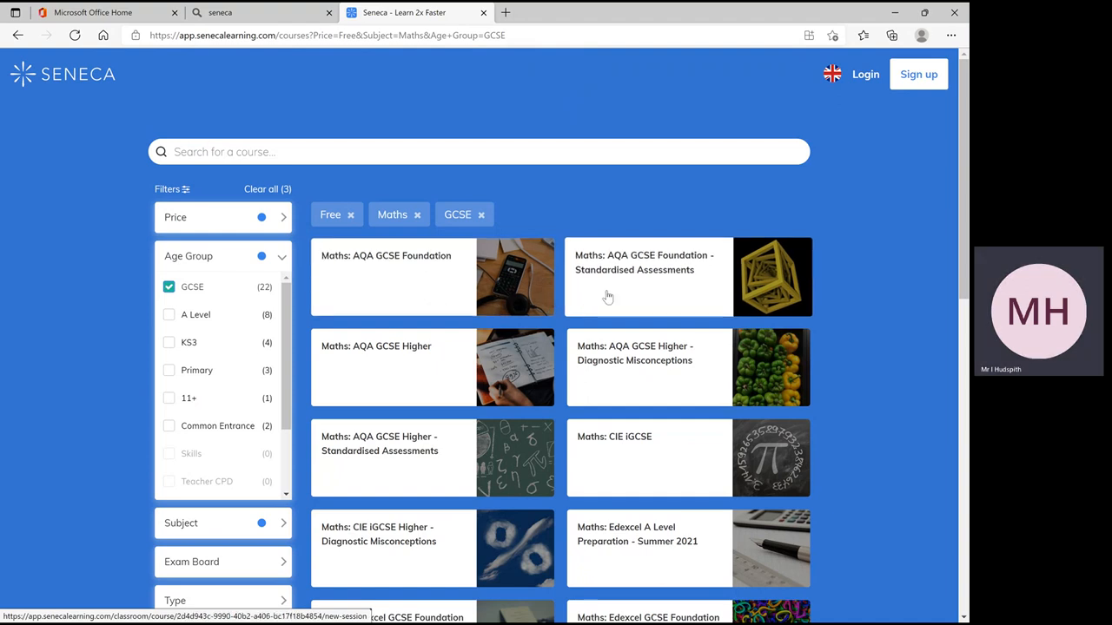
{"action": "mouse_move", "coordinate": [632, 285]}
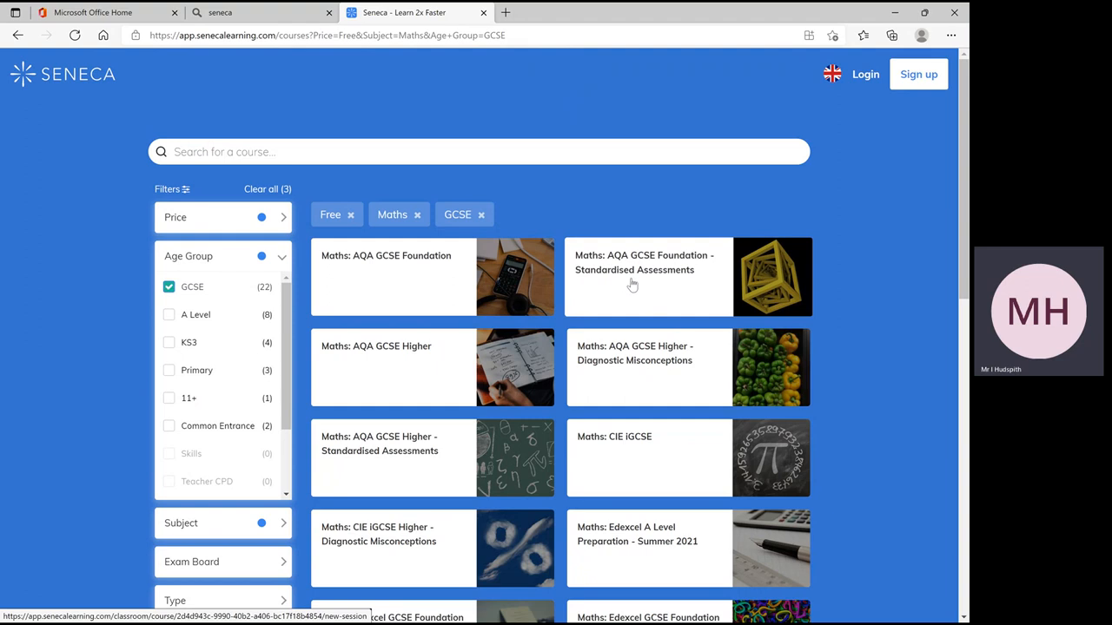
{"action": "mouse_move", "coordinate": [625, 363]}
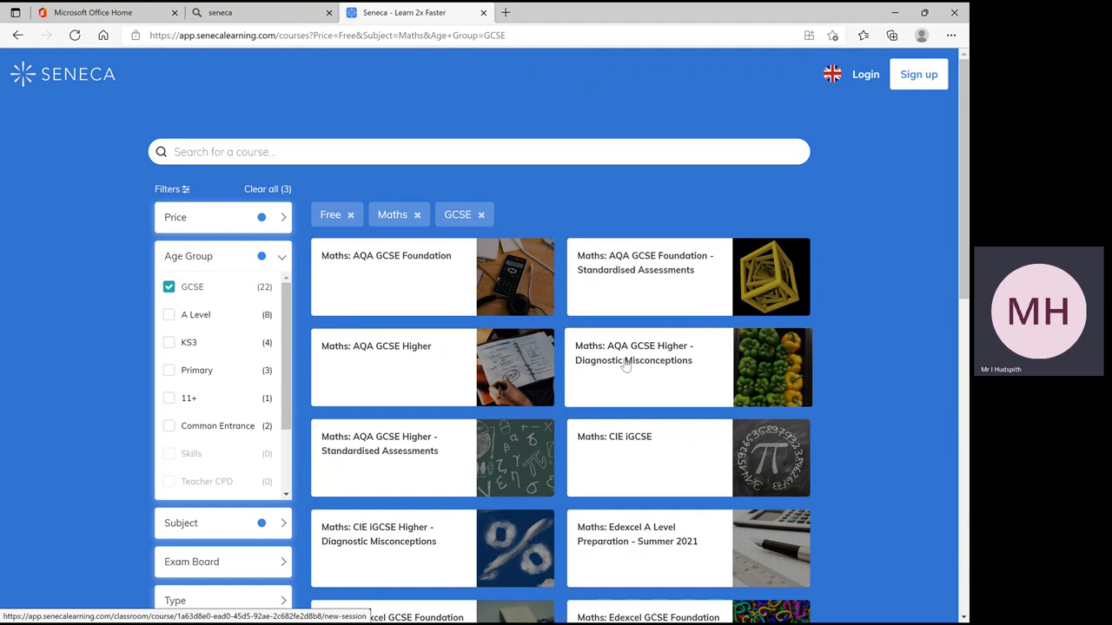
Start the Using BIDMAS Correctly section of the AQA GCSE Higher Diagnostic Misconceptions course
{"action": "left_click", "coordinate": [632, 353]}
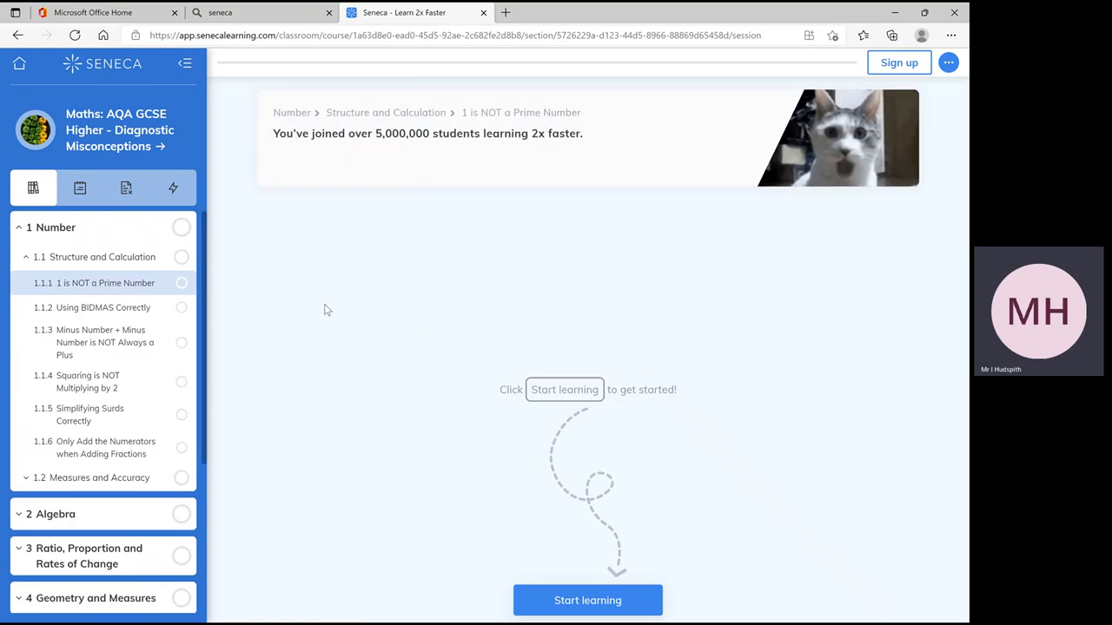
{"action": "mouse_move", "coordinate": [104, 308]}
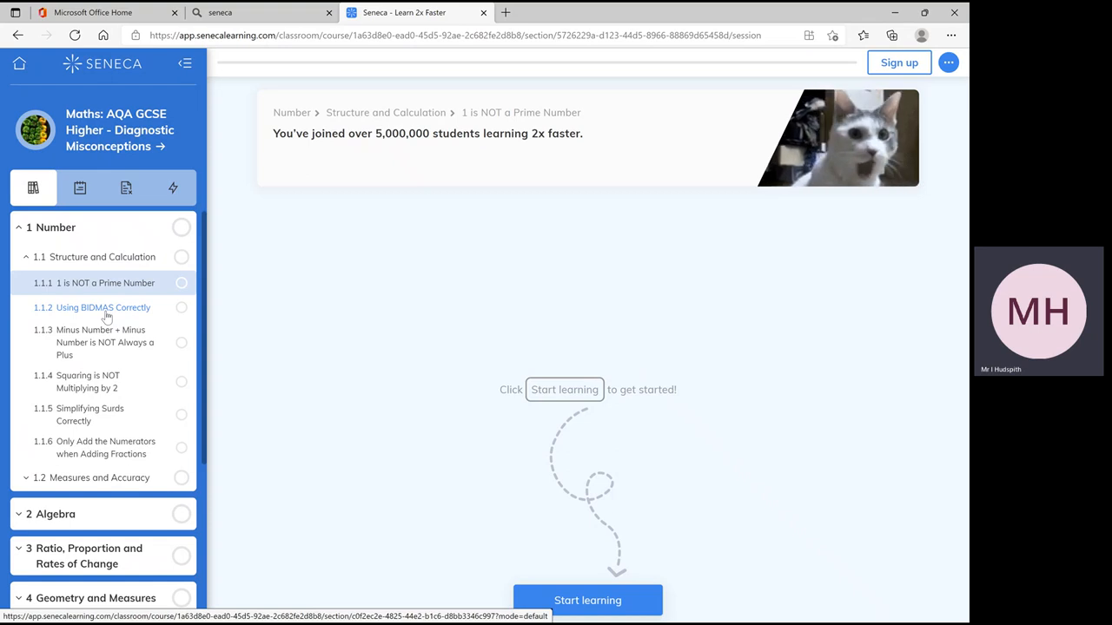
{"action": "left_click", "coordinate": [103, 307]}
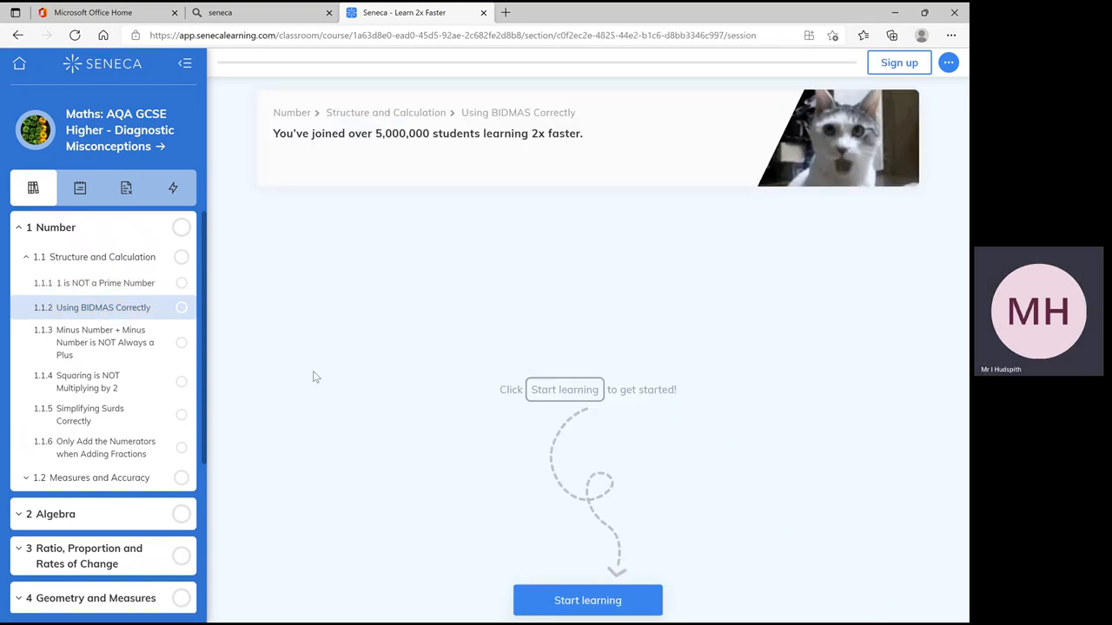
{"action": "mouse_move", "coordinate": [553, 572]}
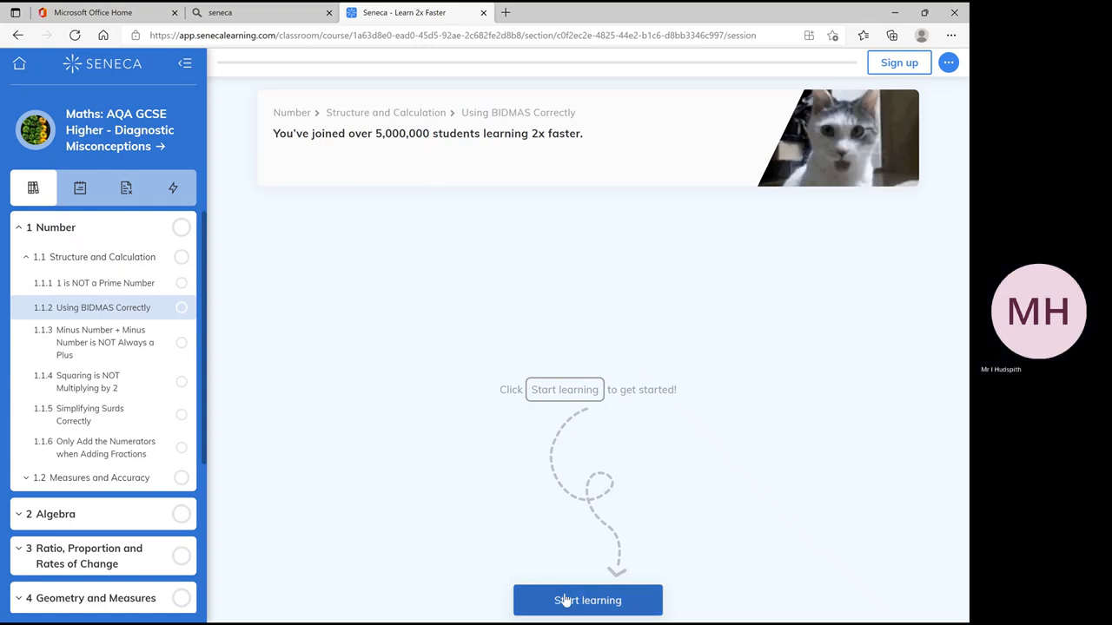
{"action": "left_click", "coordinate": [587, 601]}
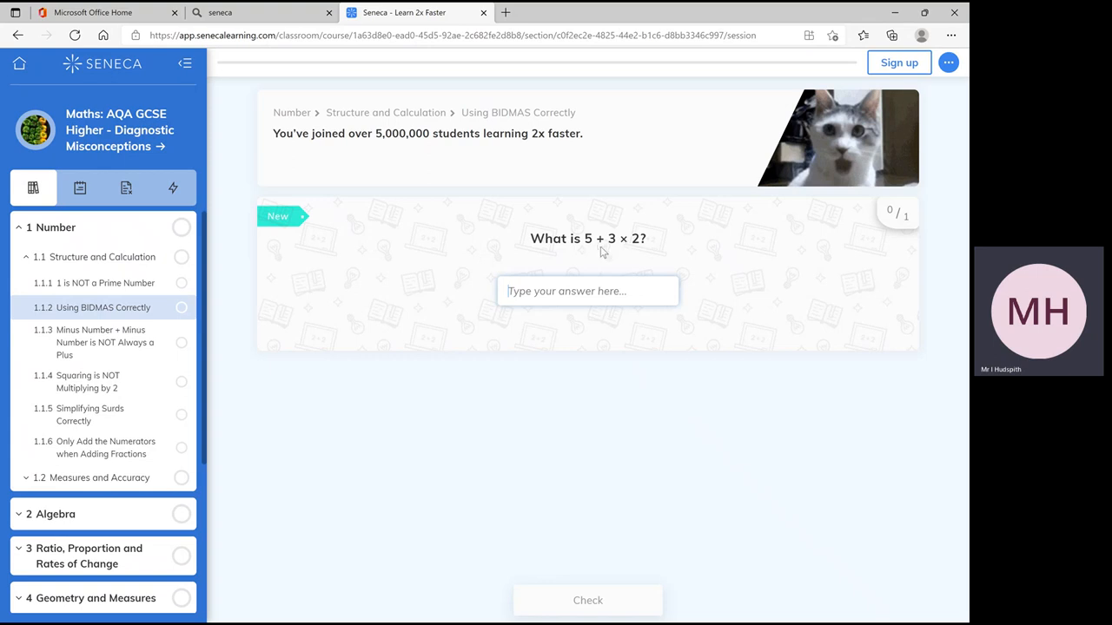
{"action": "mouse_move", "coordinate": [389, 291]}
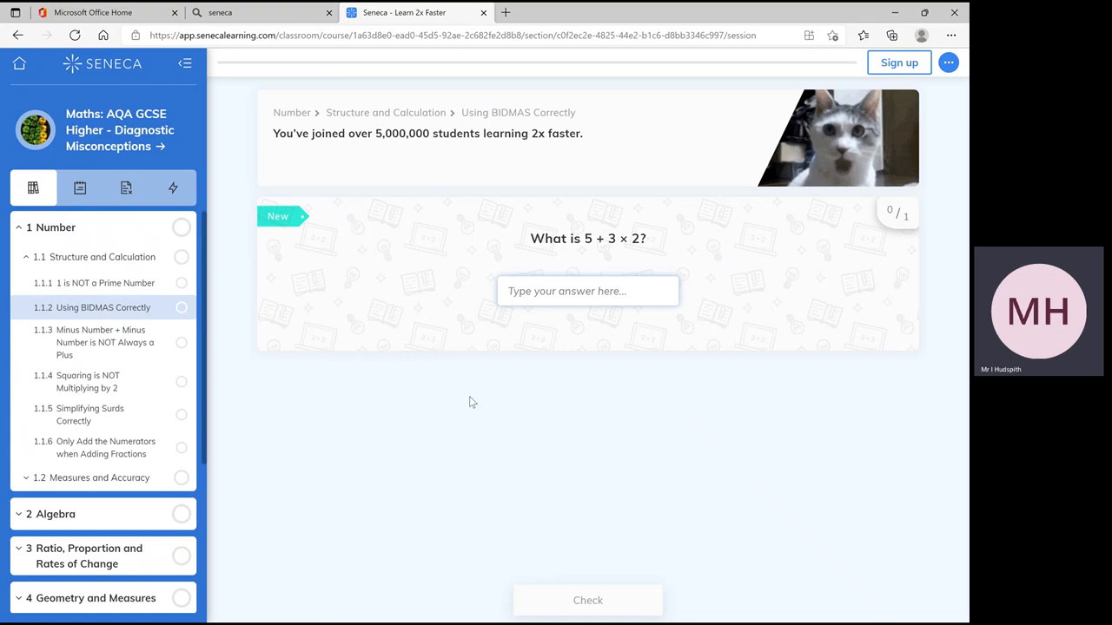
{"action": "mouse_move", "coordinate": [632, 253]}
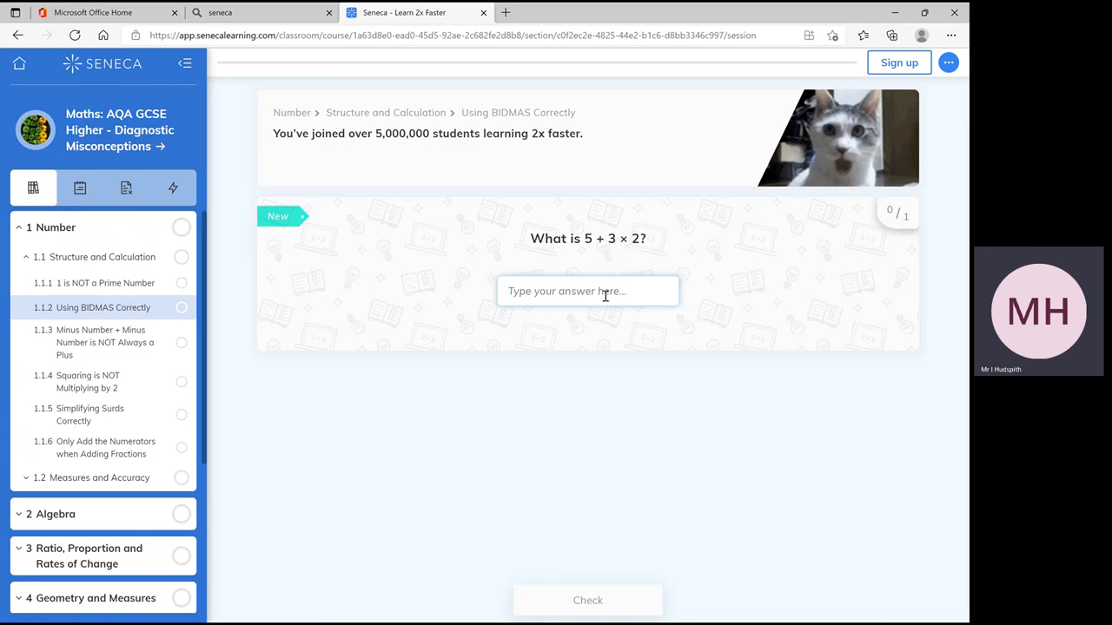
Answer 5 + 3 × 2 with 11, have it marked correct, and continue to 10 − 4 × 2
{"action": "left_click", "coordinate": [588, 602]}
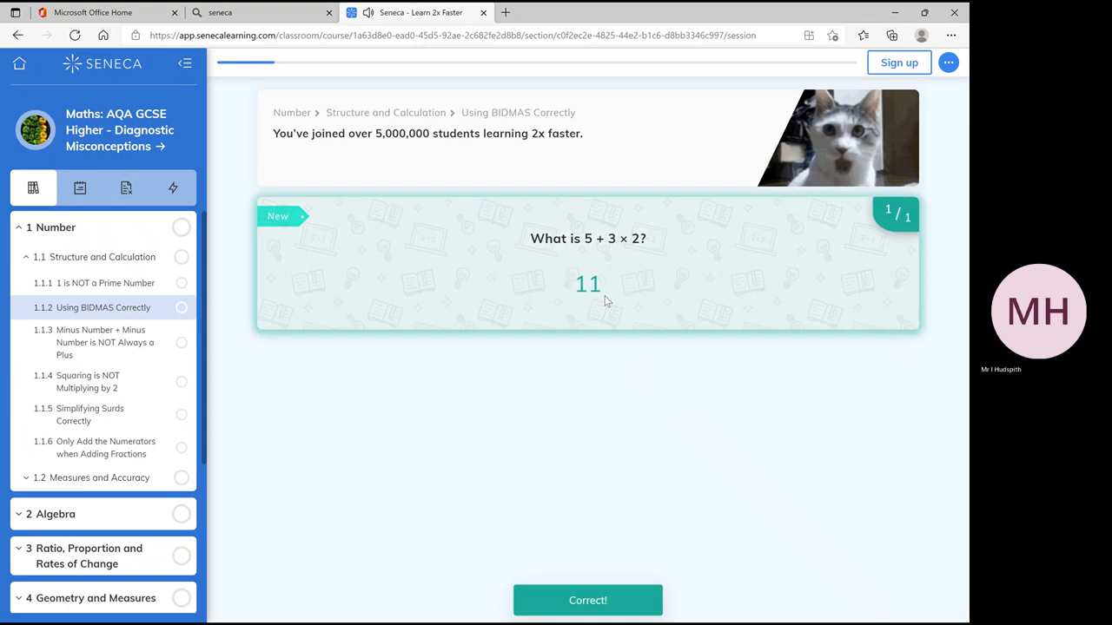
{"action": "left_click", "coordinate": [587, 601]}
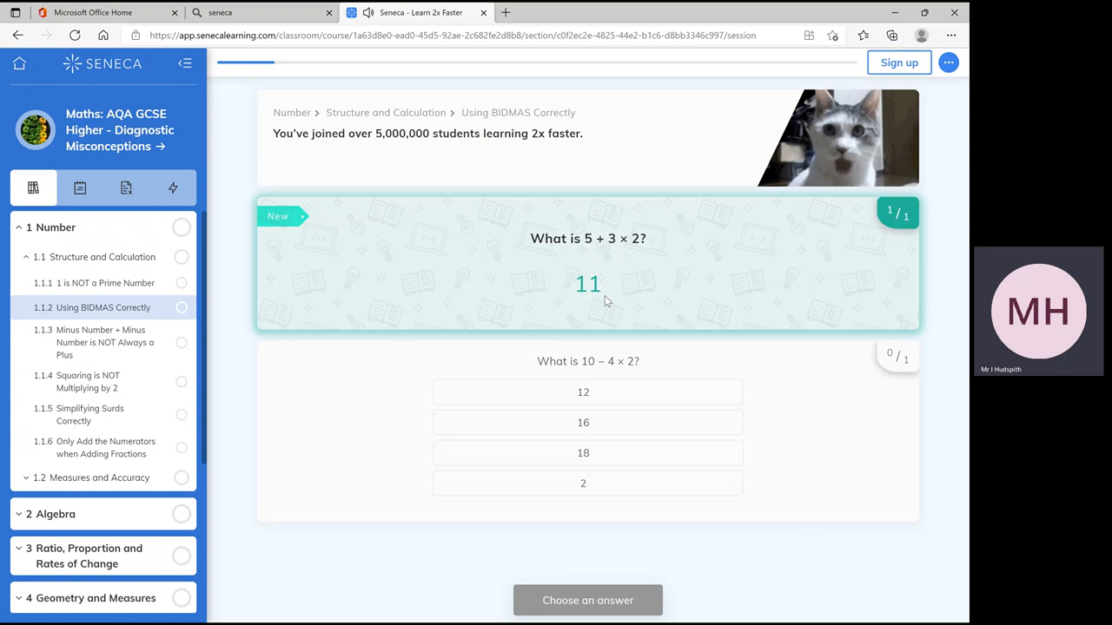
{"action": "mouse_move", "coordinate": [278, 403]}
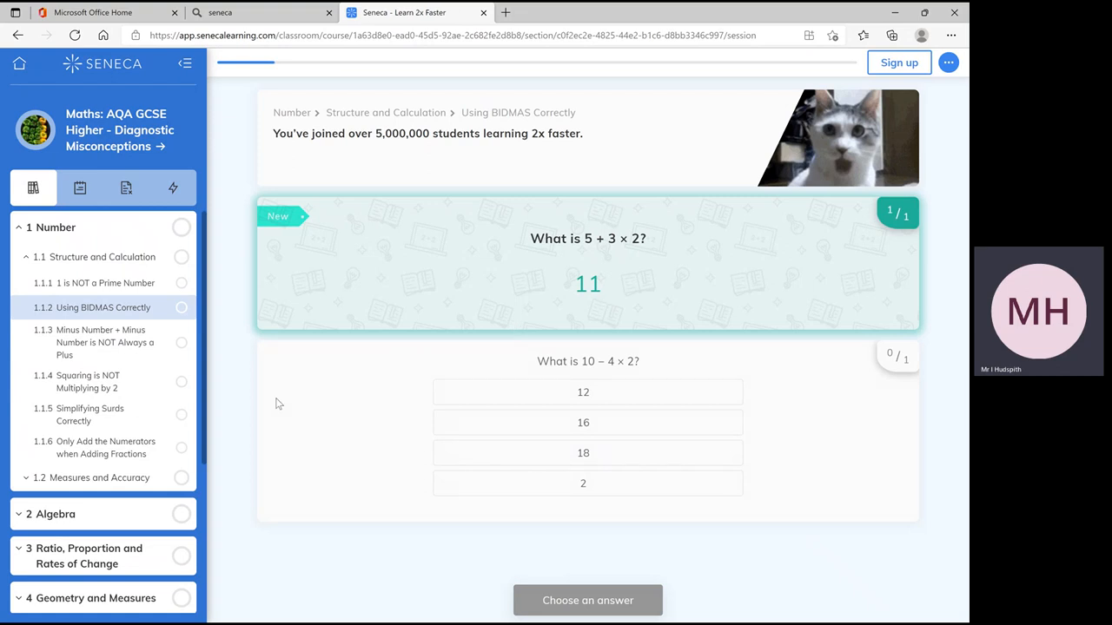
{"action": "mouse_move", "coordinate": [219, 449]}
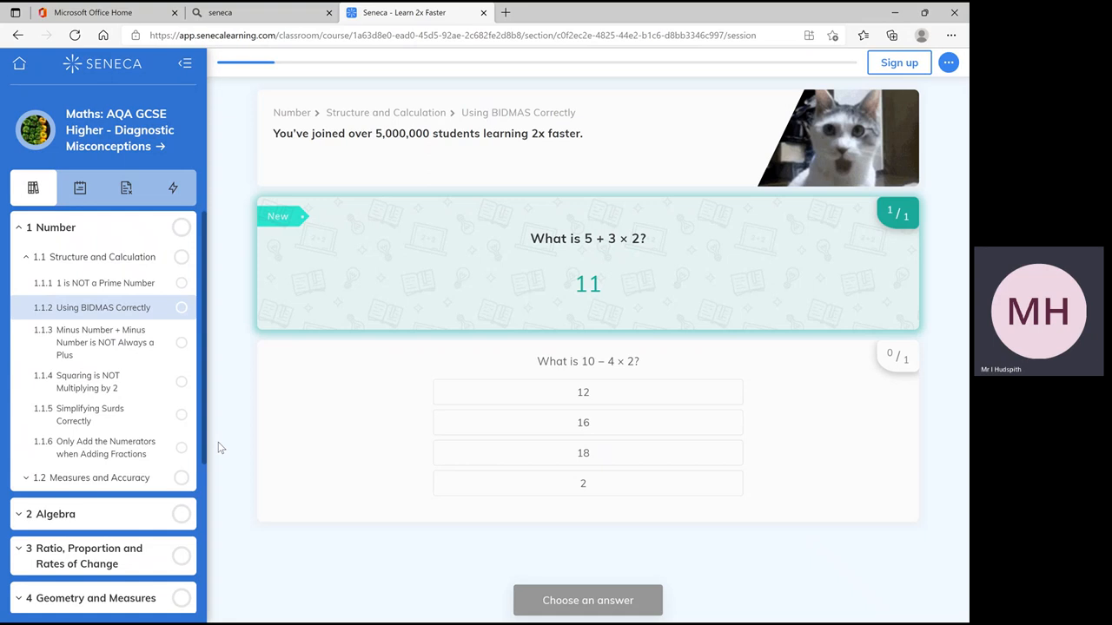
{"action": "mouse_move", "coordinate": [219, 341]}
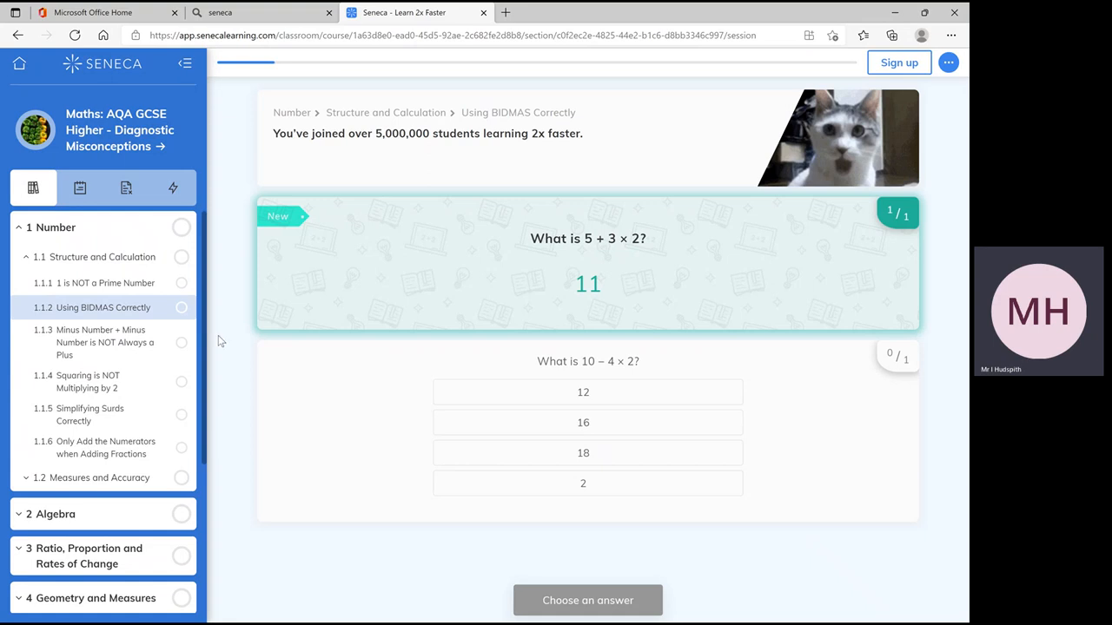
{"action": "mouse_move", "coordinate": [233, 295]}
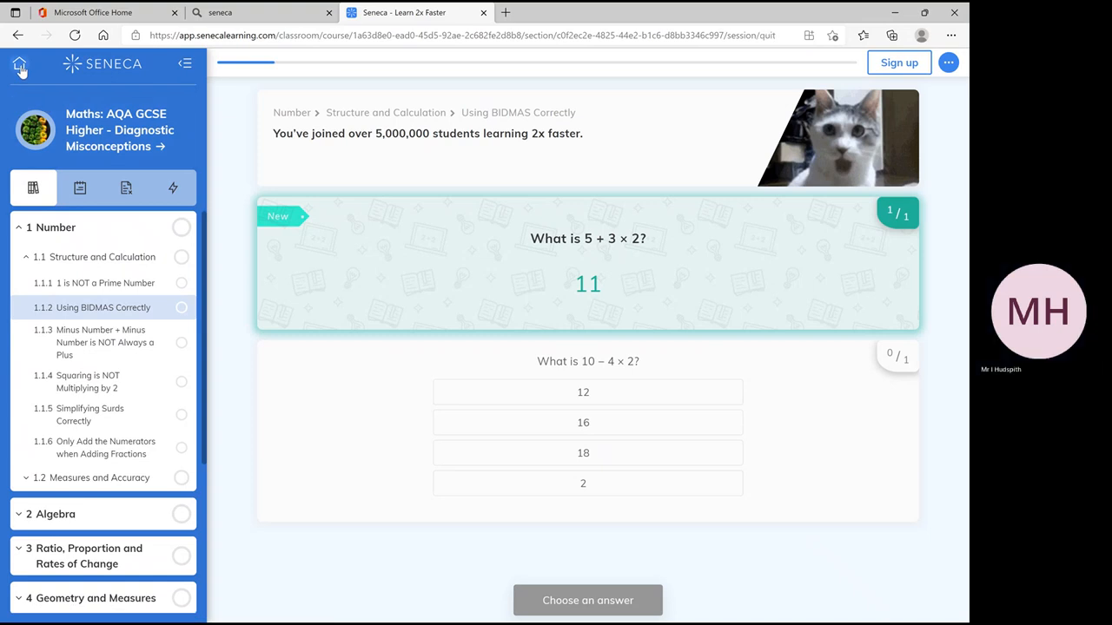
Quit the BIDMAS session, confirm, and return to the free GCSE Maths catalogue with Age Group expanded
{"action": "left_click", "coordinate": [21, 66]}
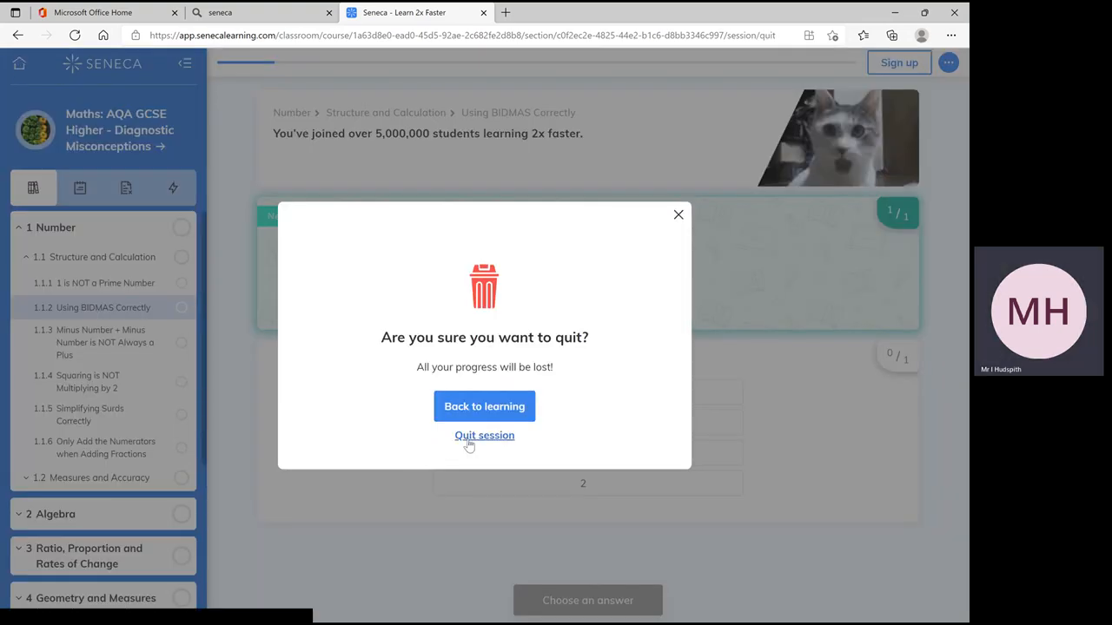
{"action": "left_click", "coordinate": [483, 435]}
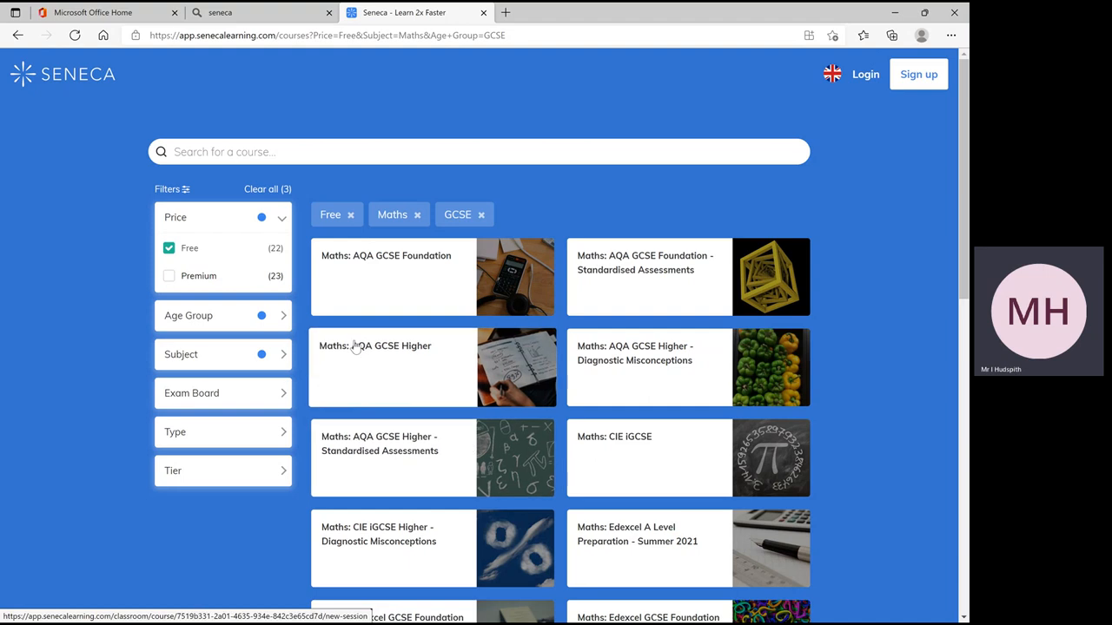
{"action": "left_click", "coordinate": [223, 317]}
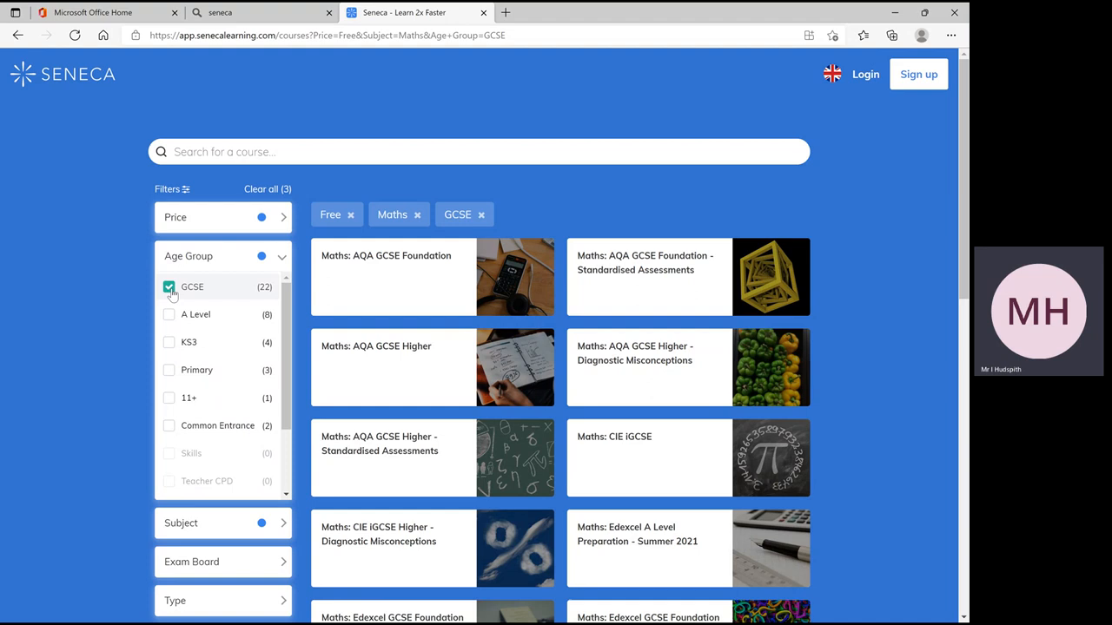
Swap the GCSE age group filter for A Level, leaving eight free A Level Maths courses
{"action": "left_click", "coordinate": [168, 286]}
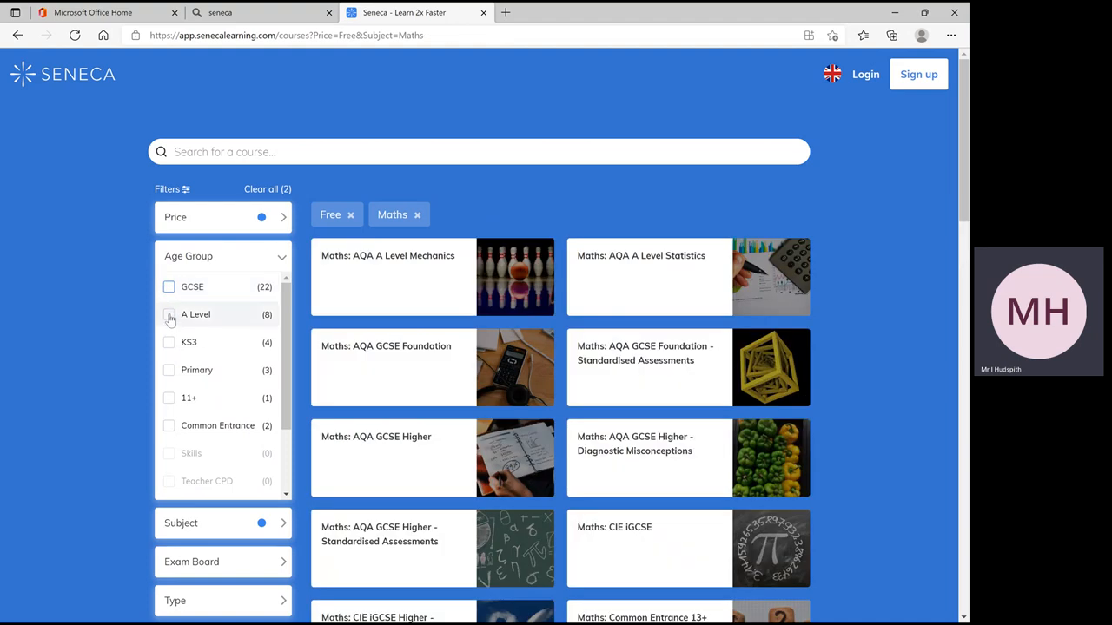
{"action": "left_click", "coordinate": [168, 314]}
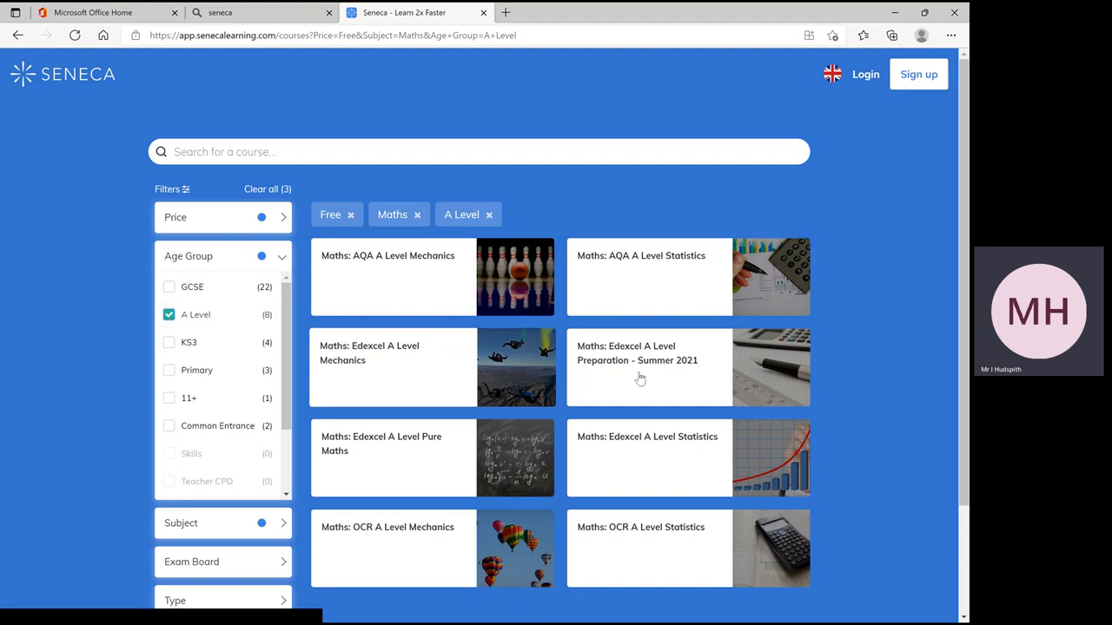
{"action": "mouse_move", "coordinate": [919, 434]}
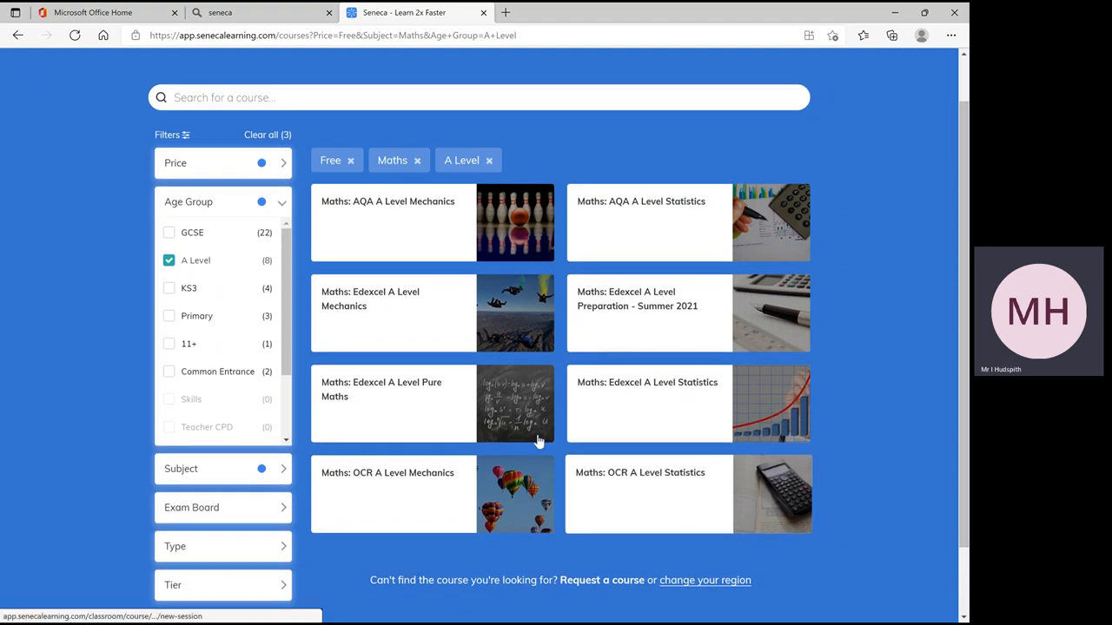
{"action": "mouse_move", "coordinate": [445, 427]}
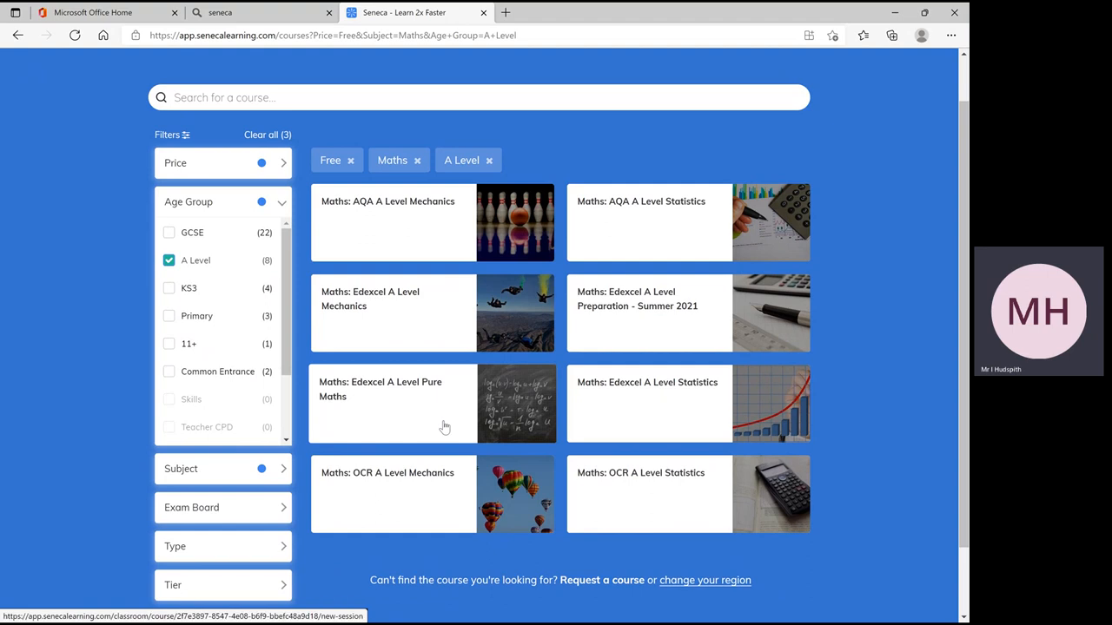
{"action": "mouse_move", "coordinate": [403, 396]}
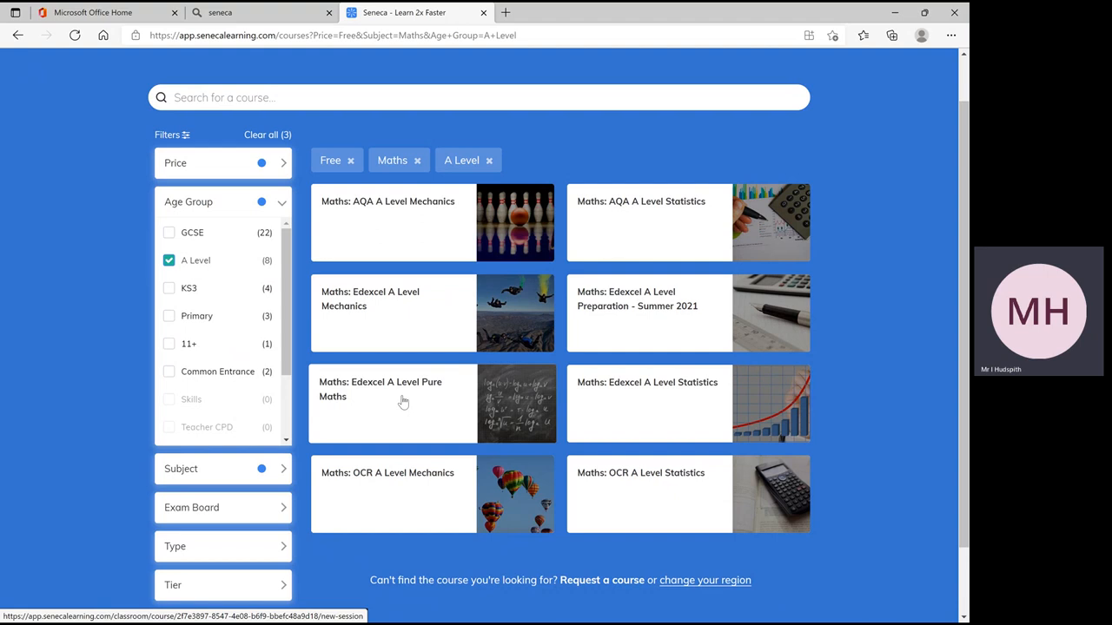
{"action": "mouse_move", "coordinate": [378, 396]}
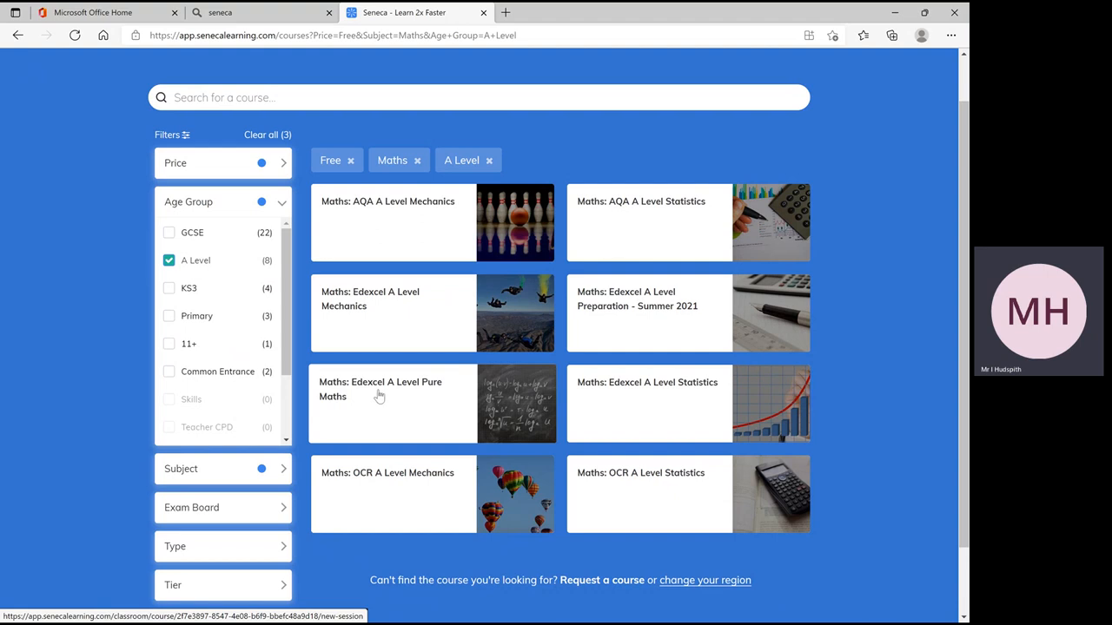
{"action": "mouse_move", "coordinate": [386, 414]}
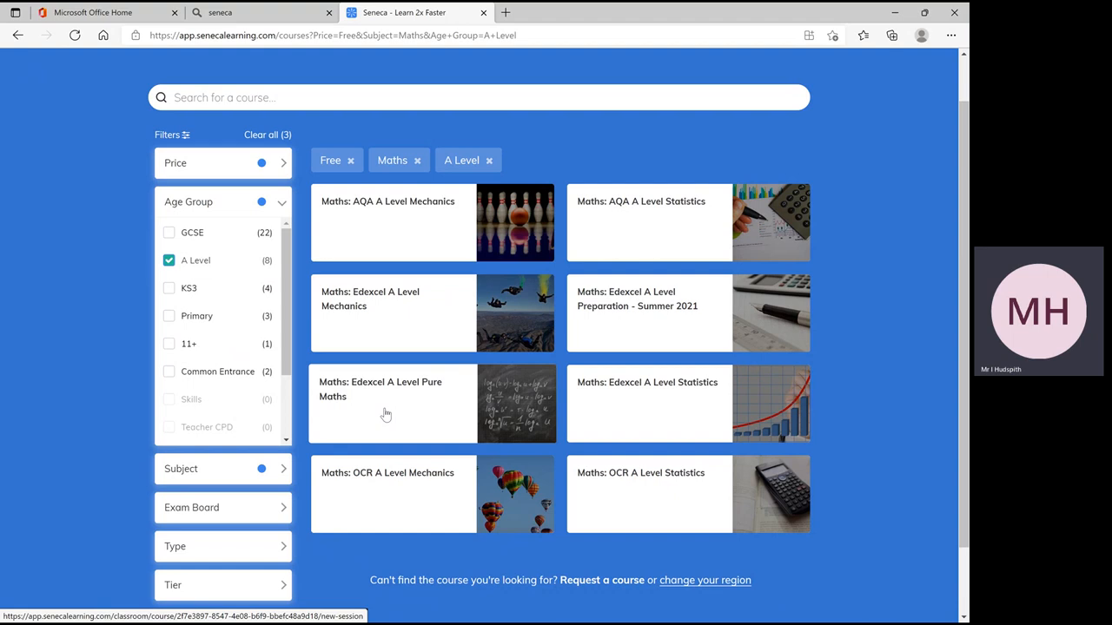
{"action": "mouse_move", "coordinate": [391, 410]}
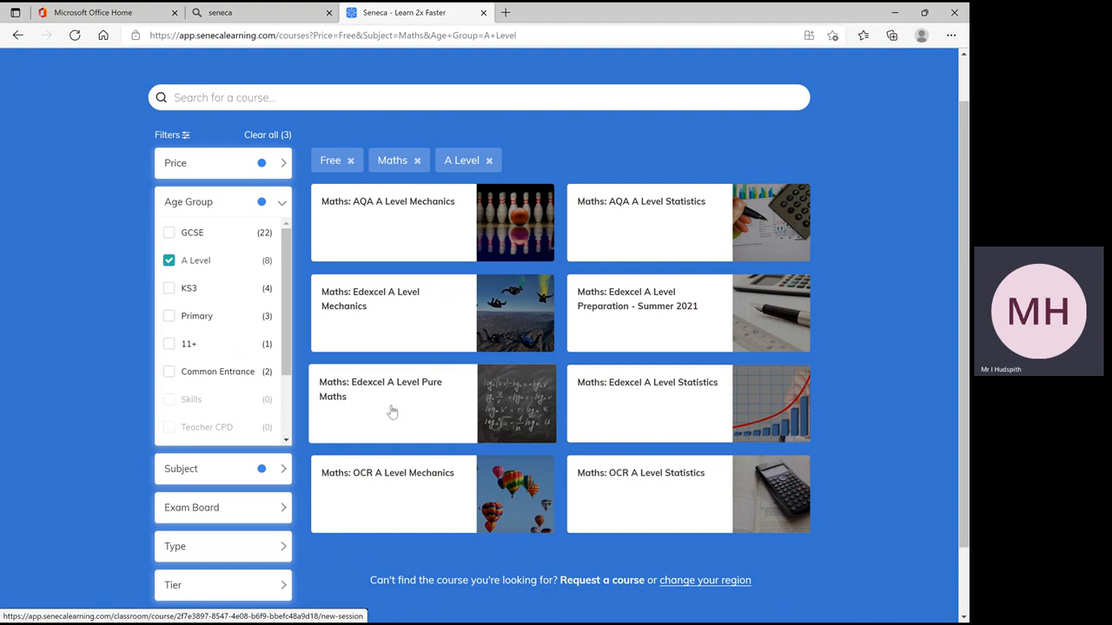
{"action": "mouse_move", "coordinate": [413, 406]}
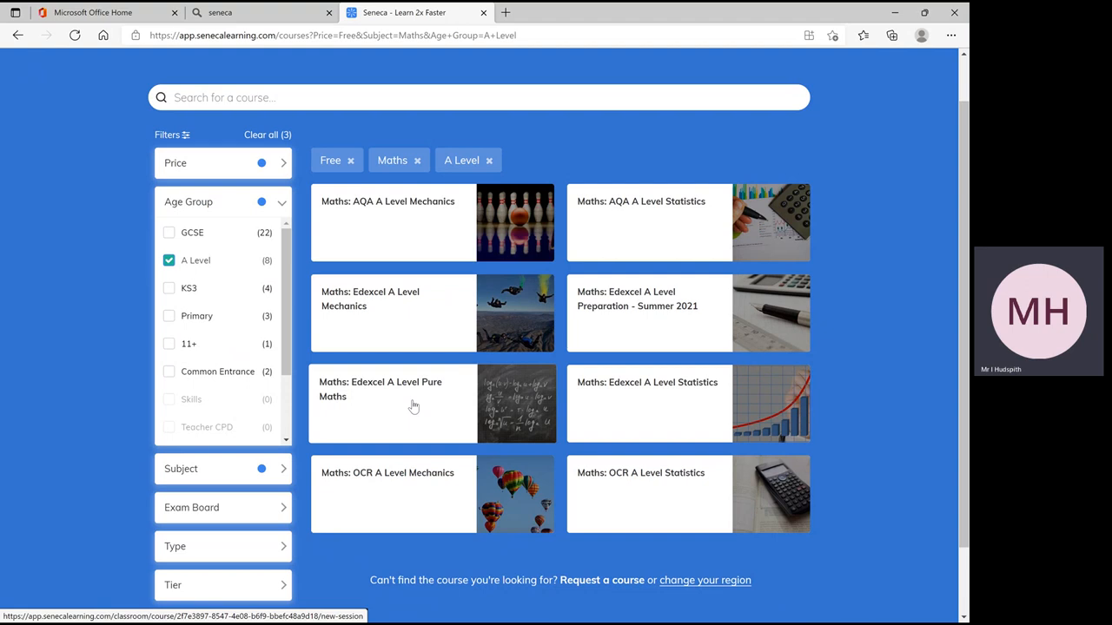
{"action": "mouse_move", "coordinate": [403, 403]}
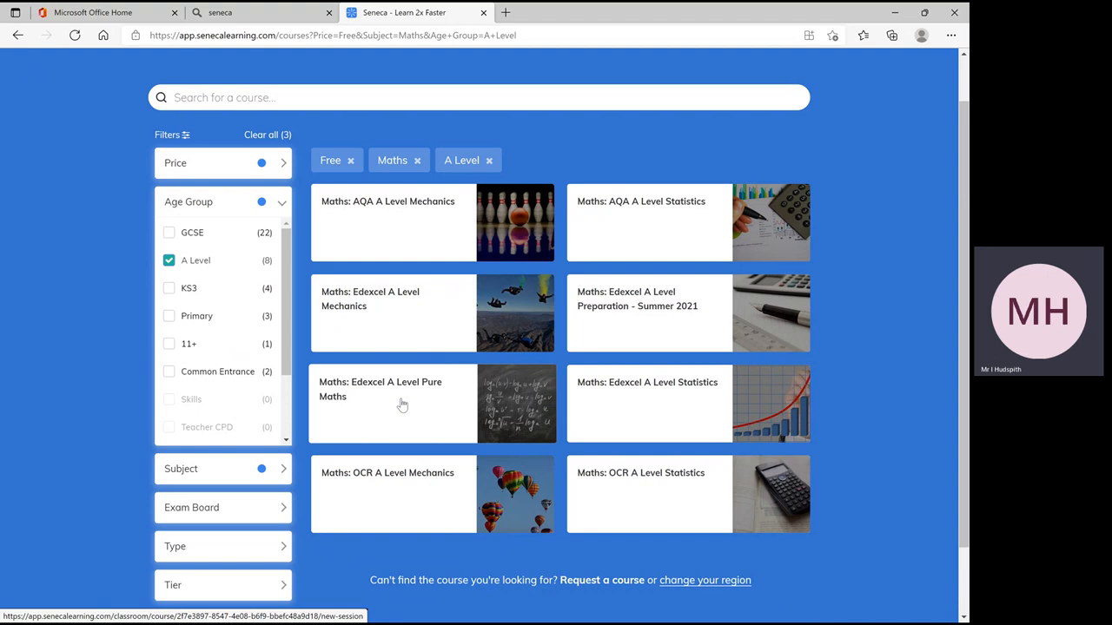
{"action": "mouse_move", "coordinate": [434, 493]}
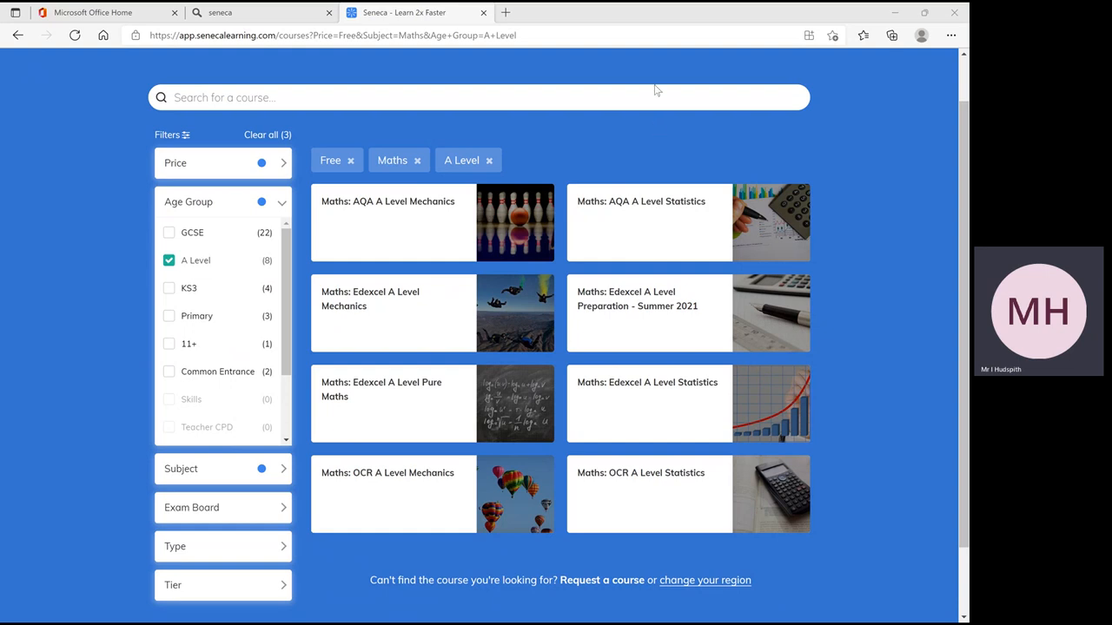
{"action": "mouse_move", "coordinate": [653, 70]}
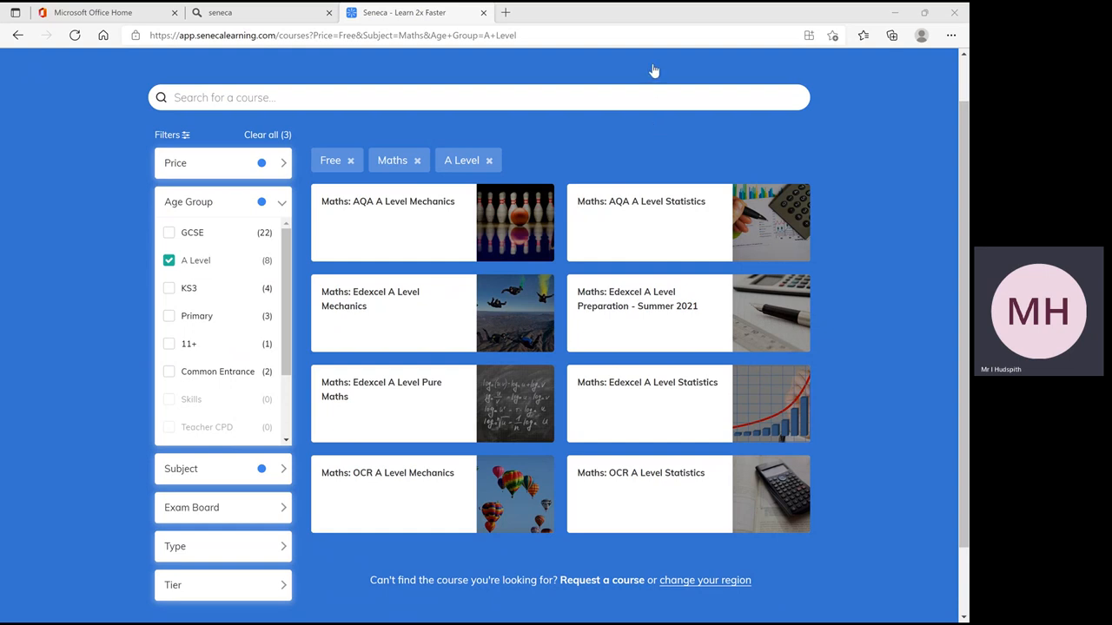